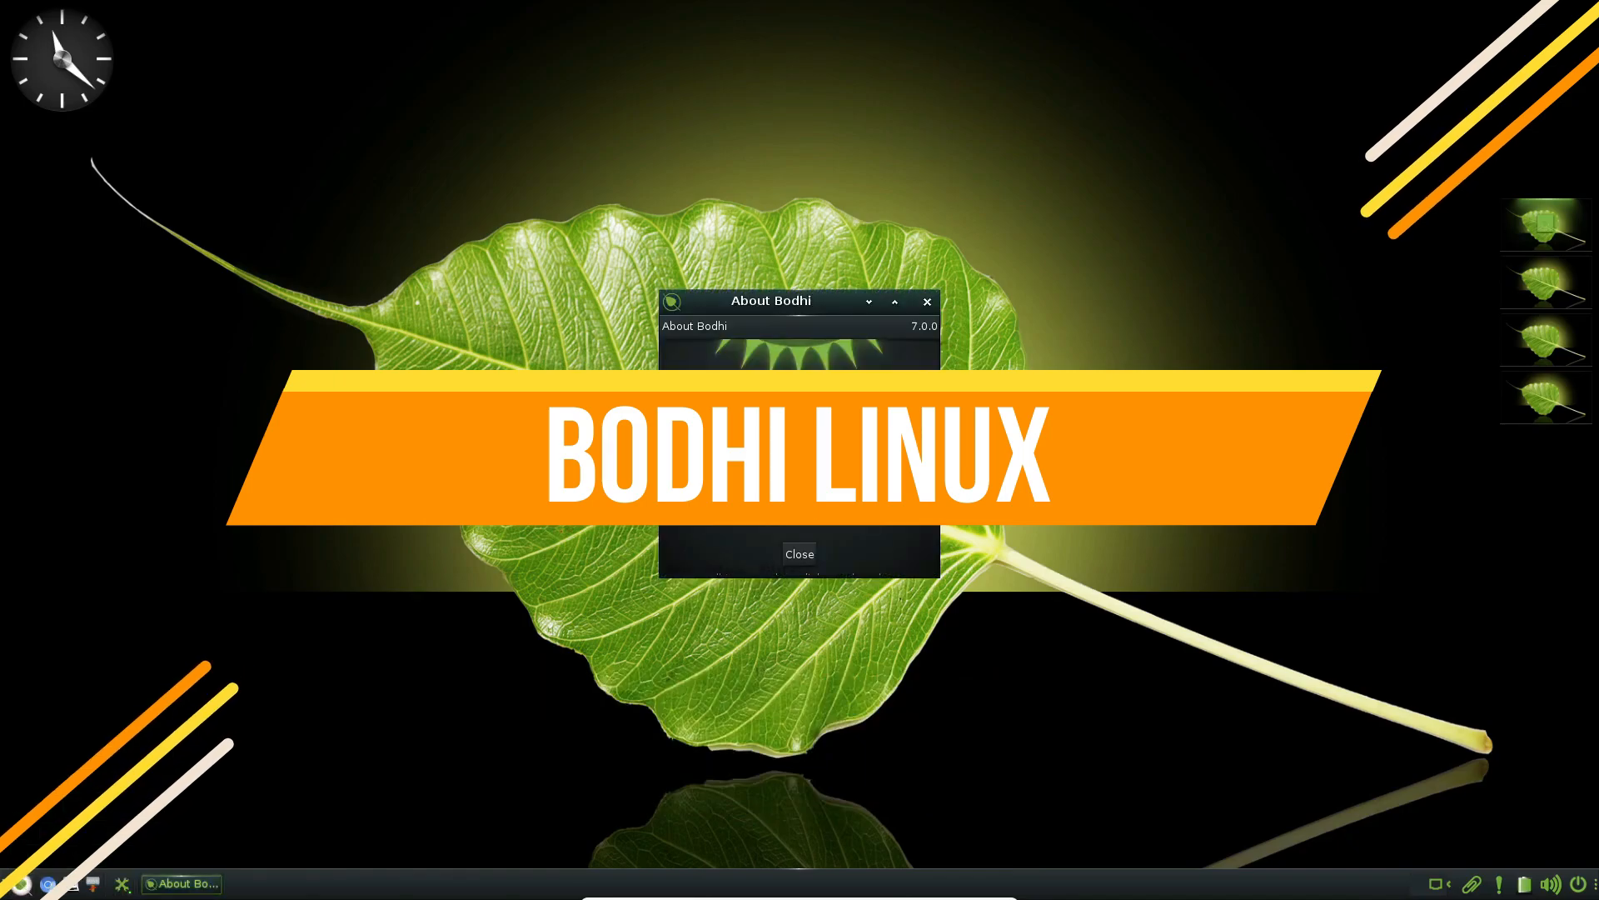
# - Close the About Bodhi window, browse the main menu's Settings > Theme and launch a blank text editor
pyautogui.click(800, 554)
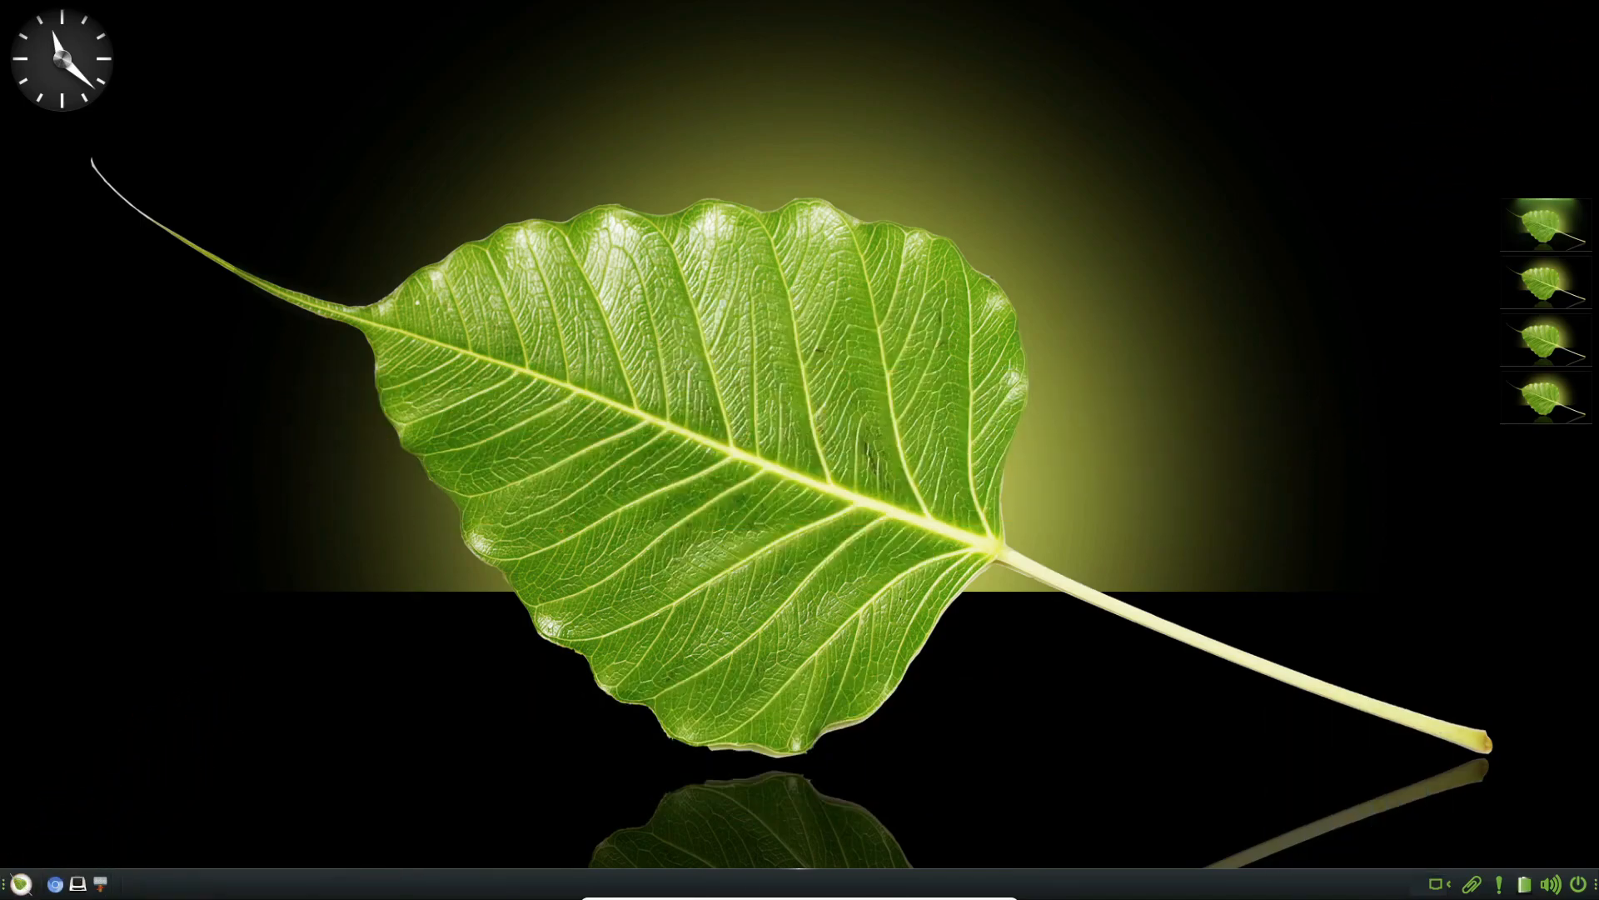
pyautogui.click(1549, 883)
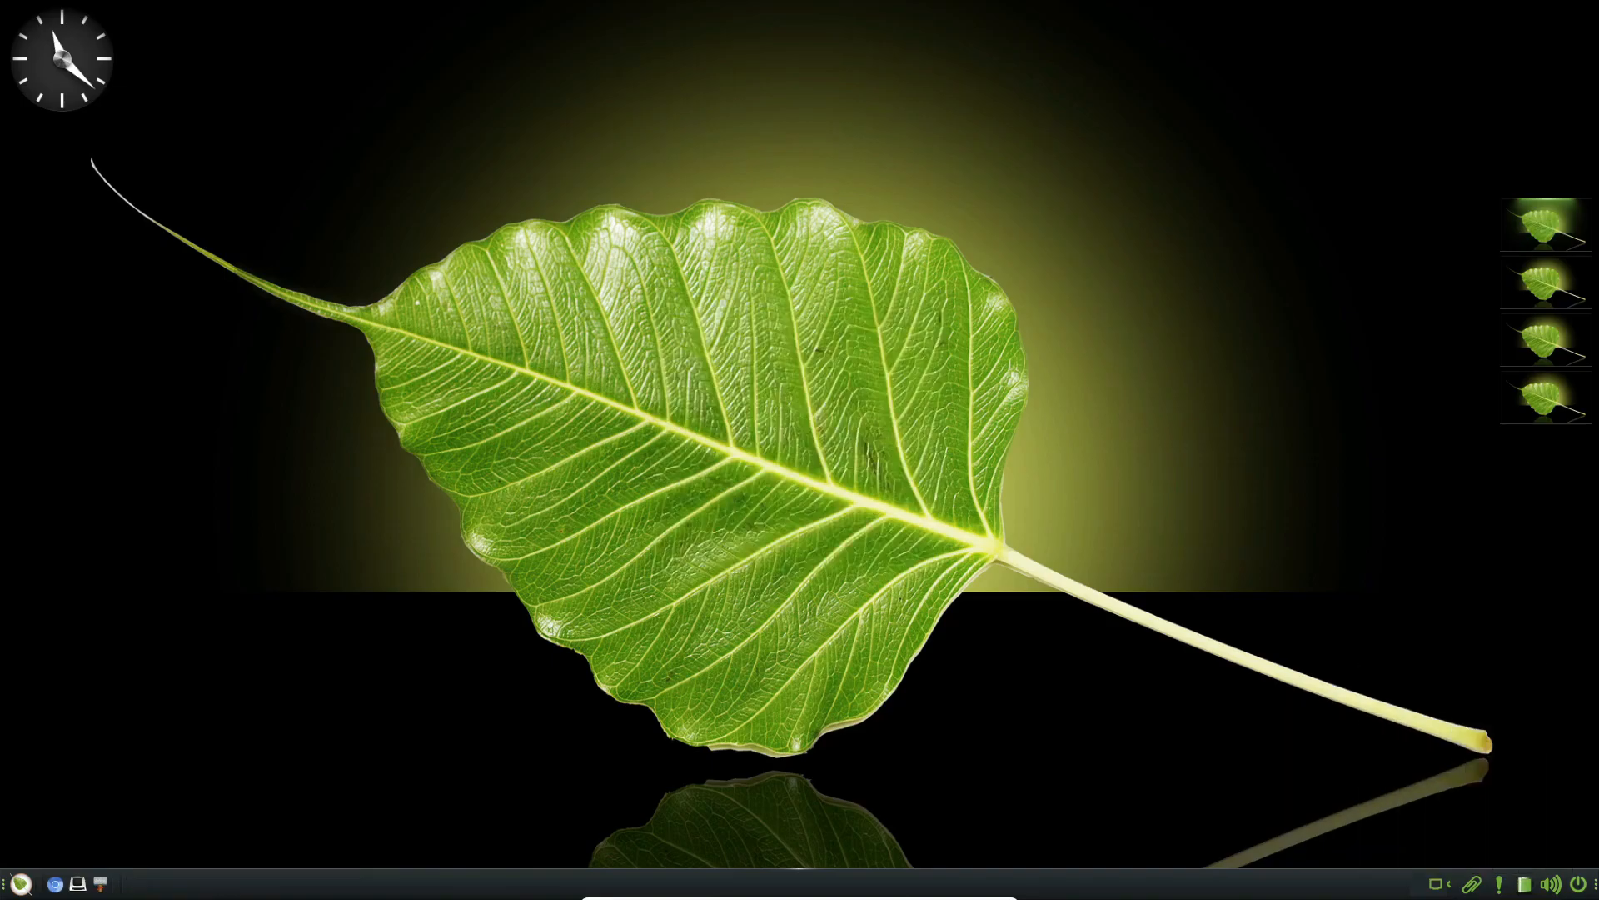
pyautogui.click(55, 883)
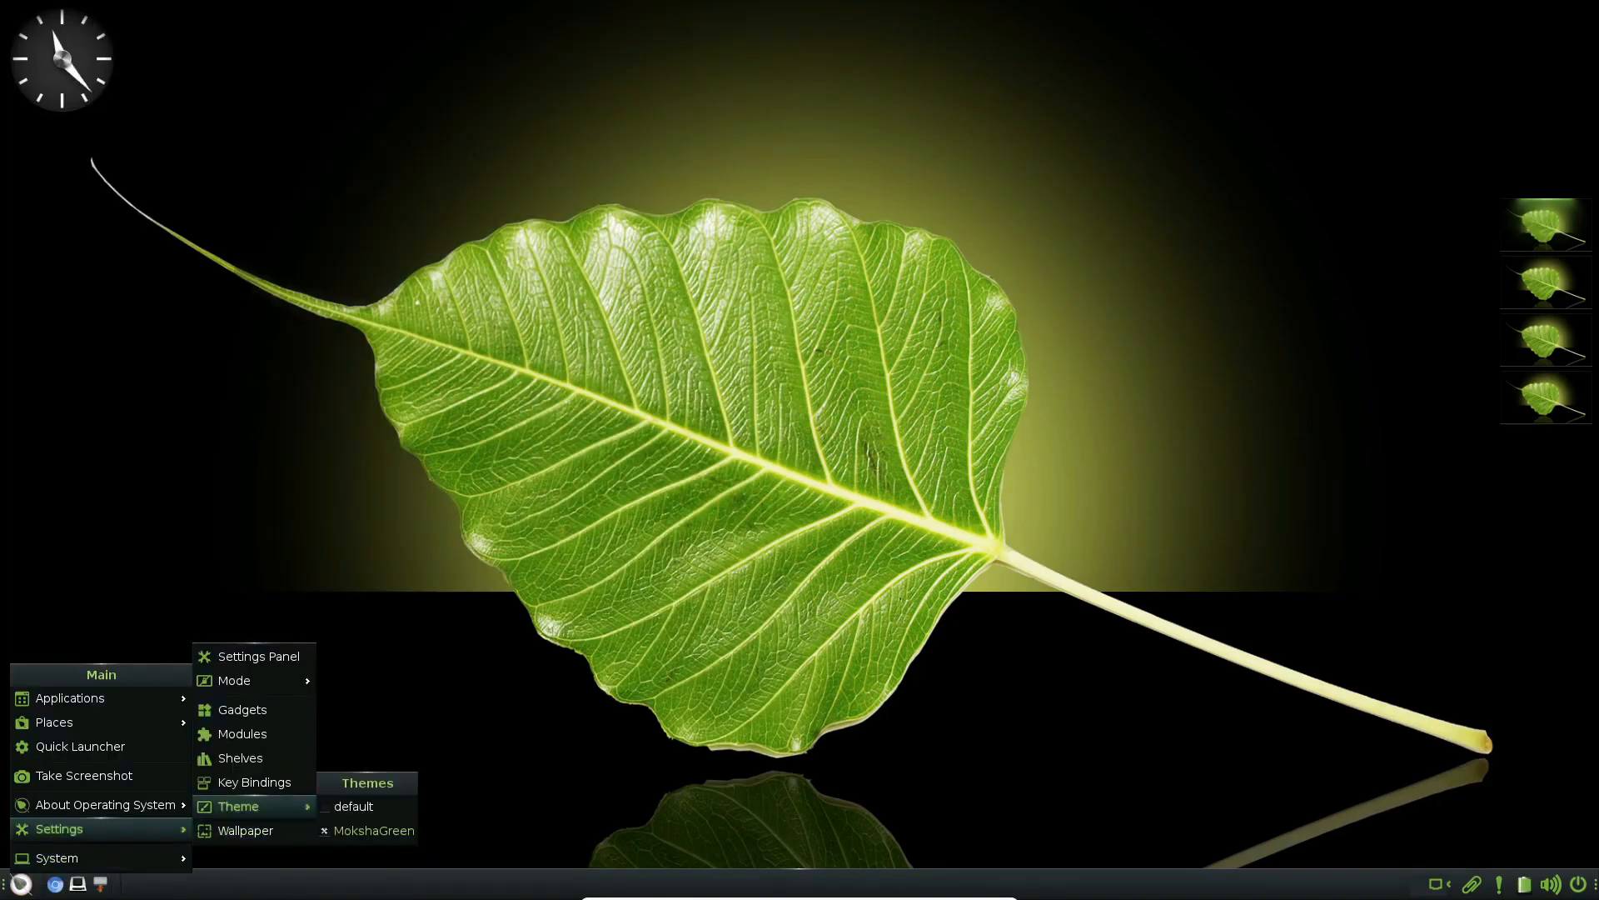
pyautogui.click(241, 710)
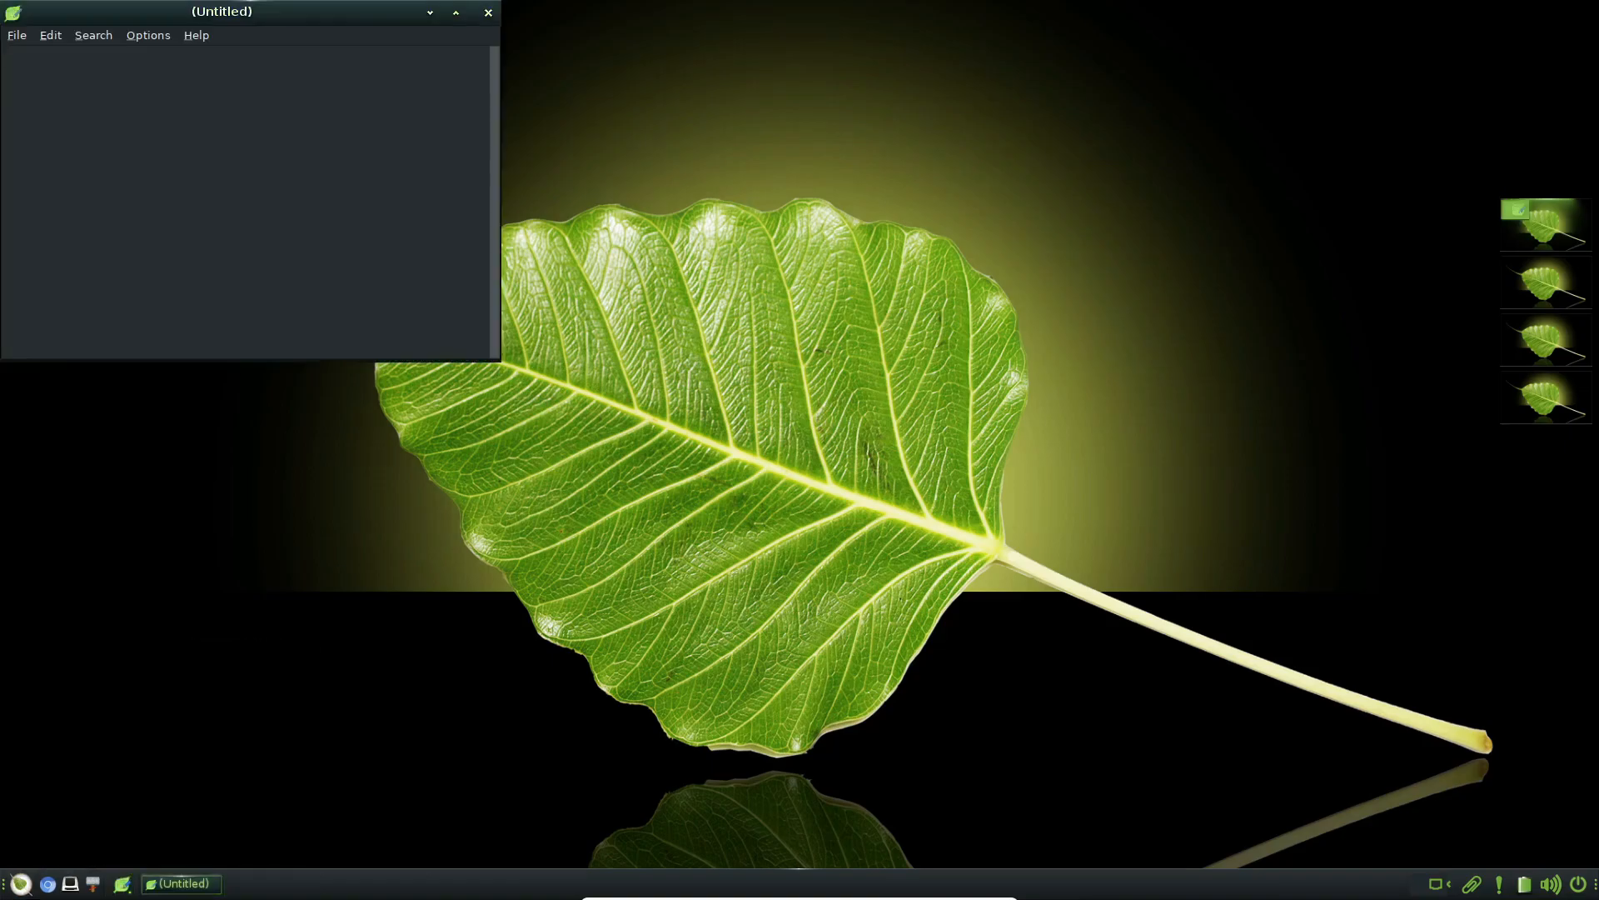
pyautogui.click(20, 883)
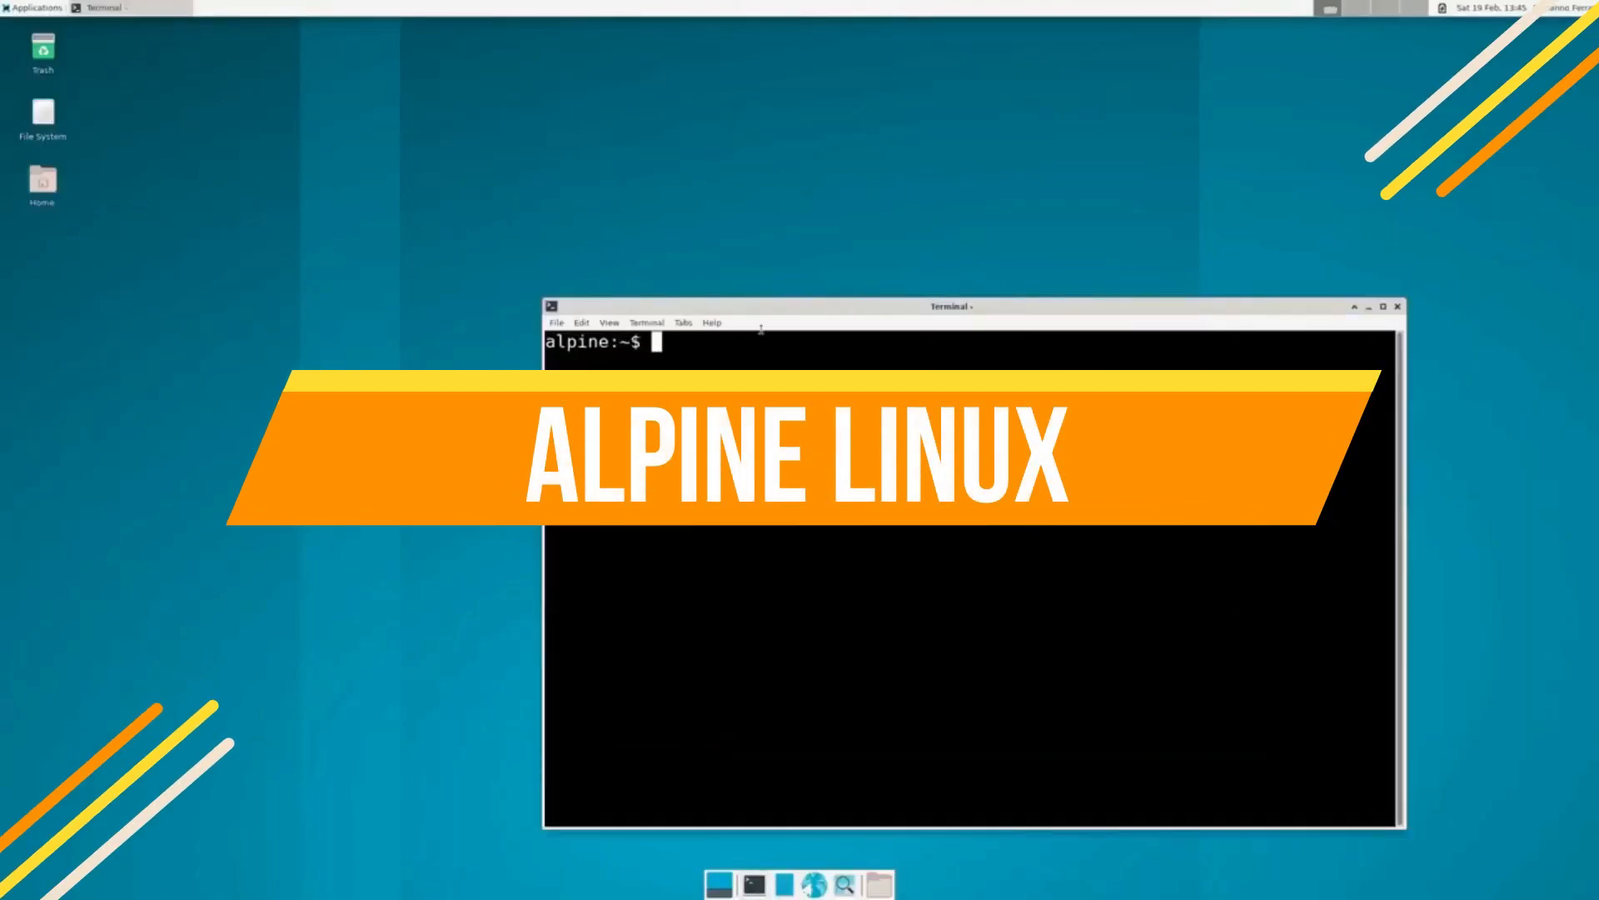
# - Check used and free memory in the terminal with 'free -h'
pyautogui.write("free 'h")
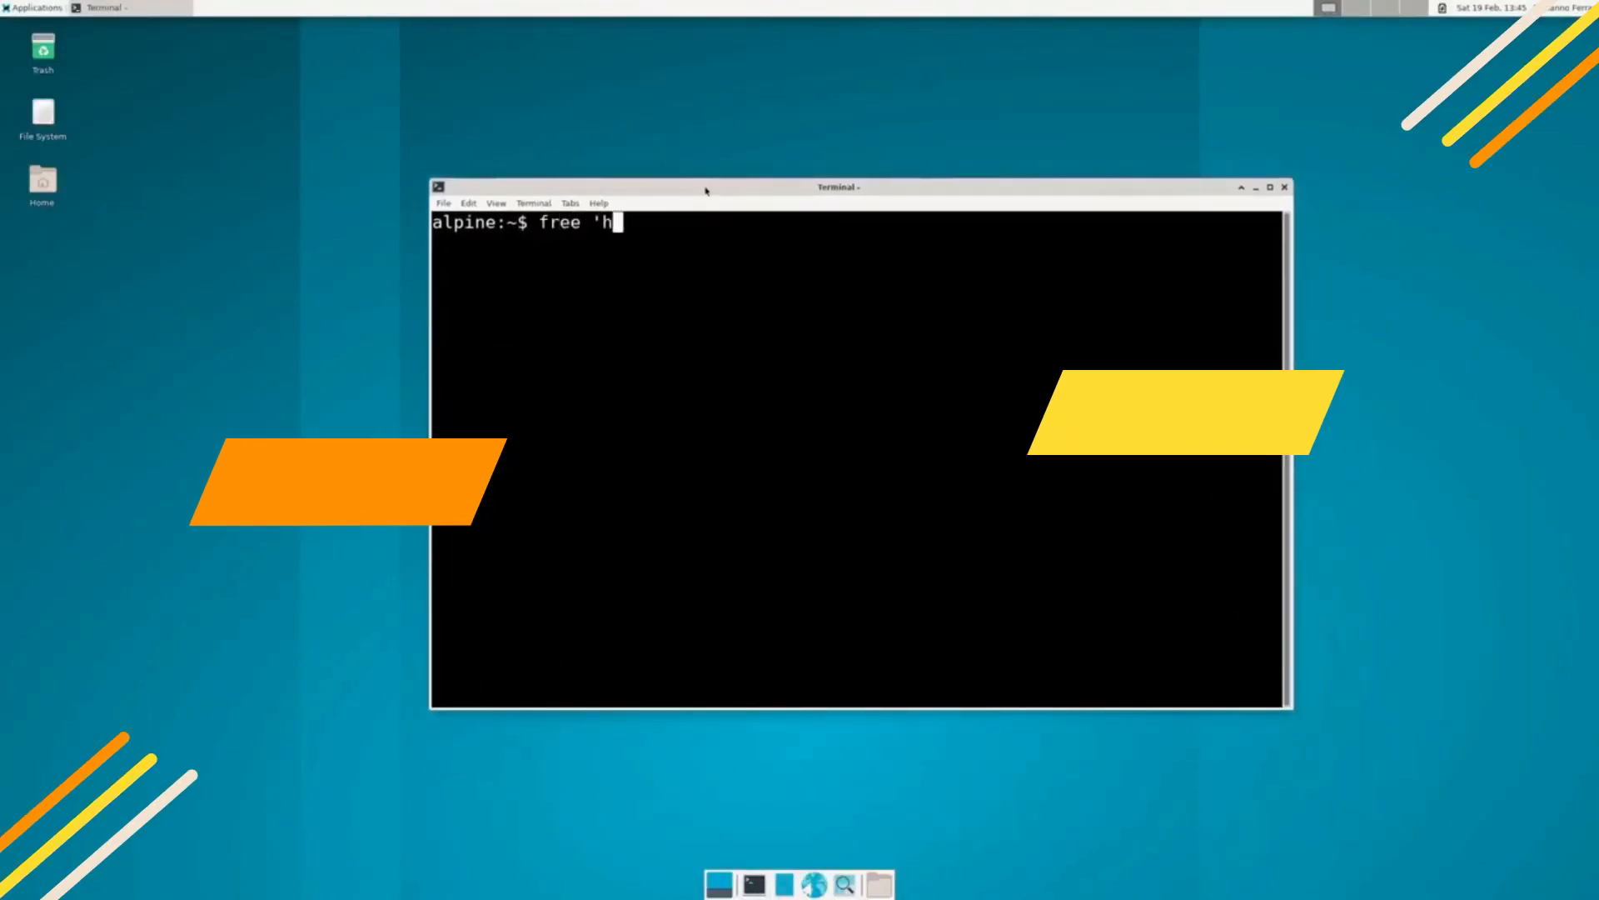
pyautogui.press('Return')
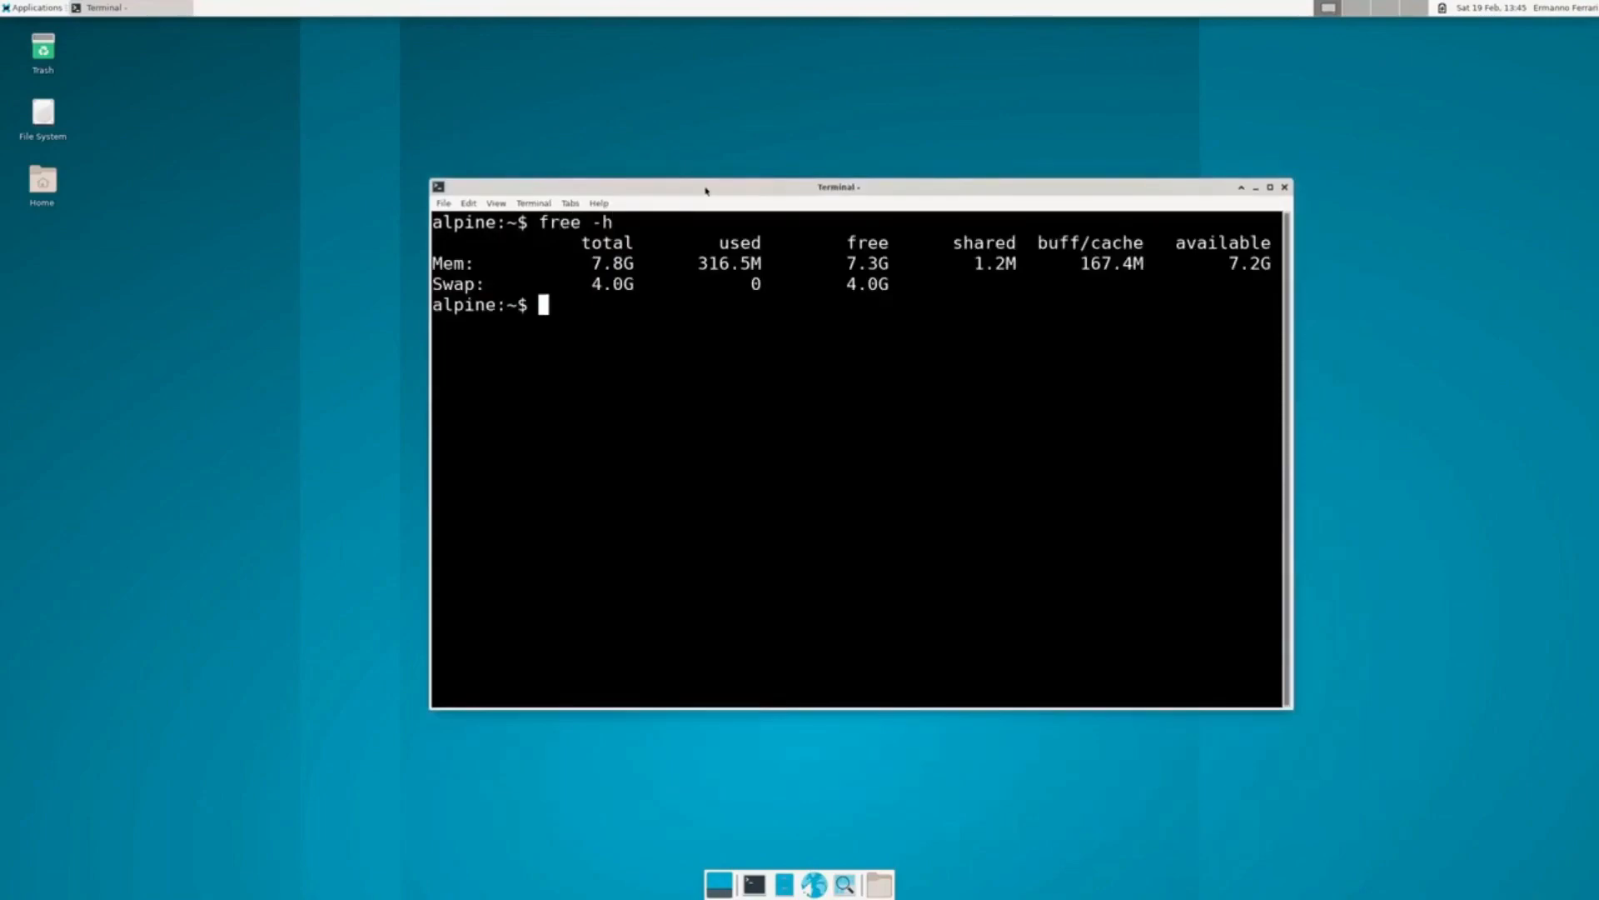
pyautogui.moveTo(612, 413)
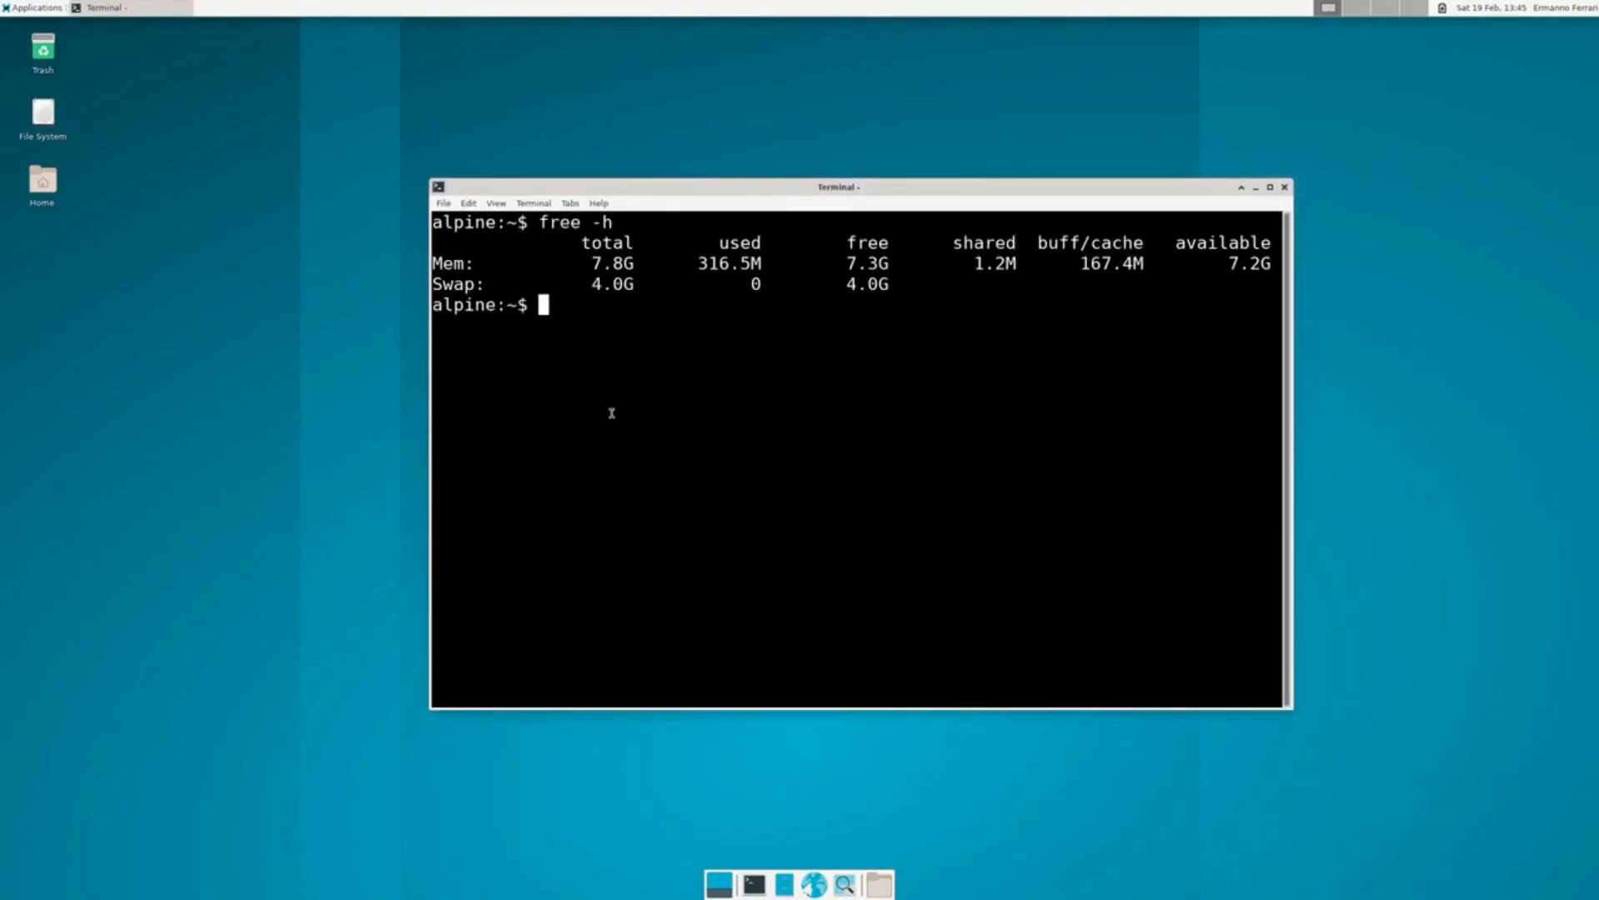
pyautogui.moveTo(610, 364)
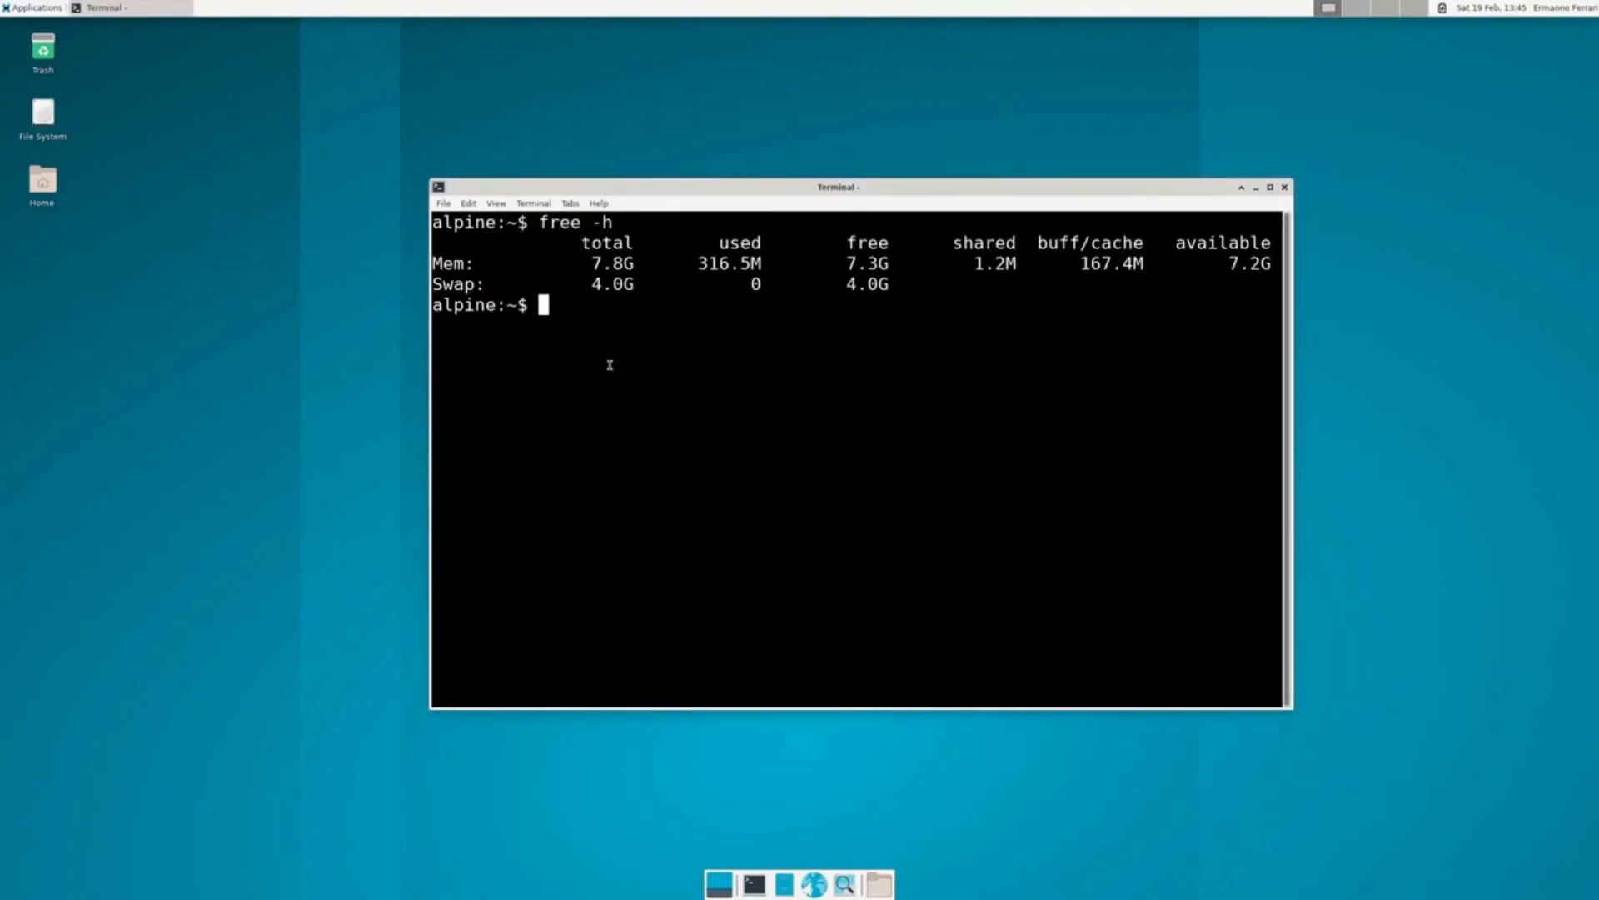
pyautogui.moveTo(648, 360)
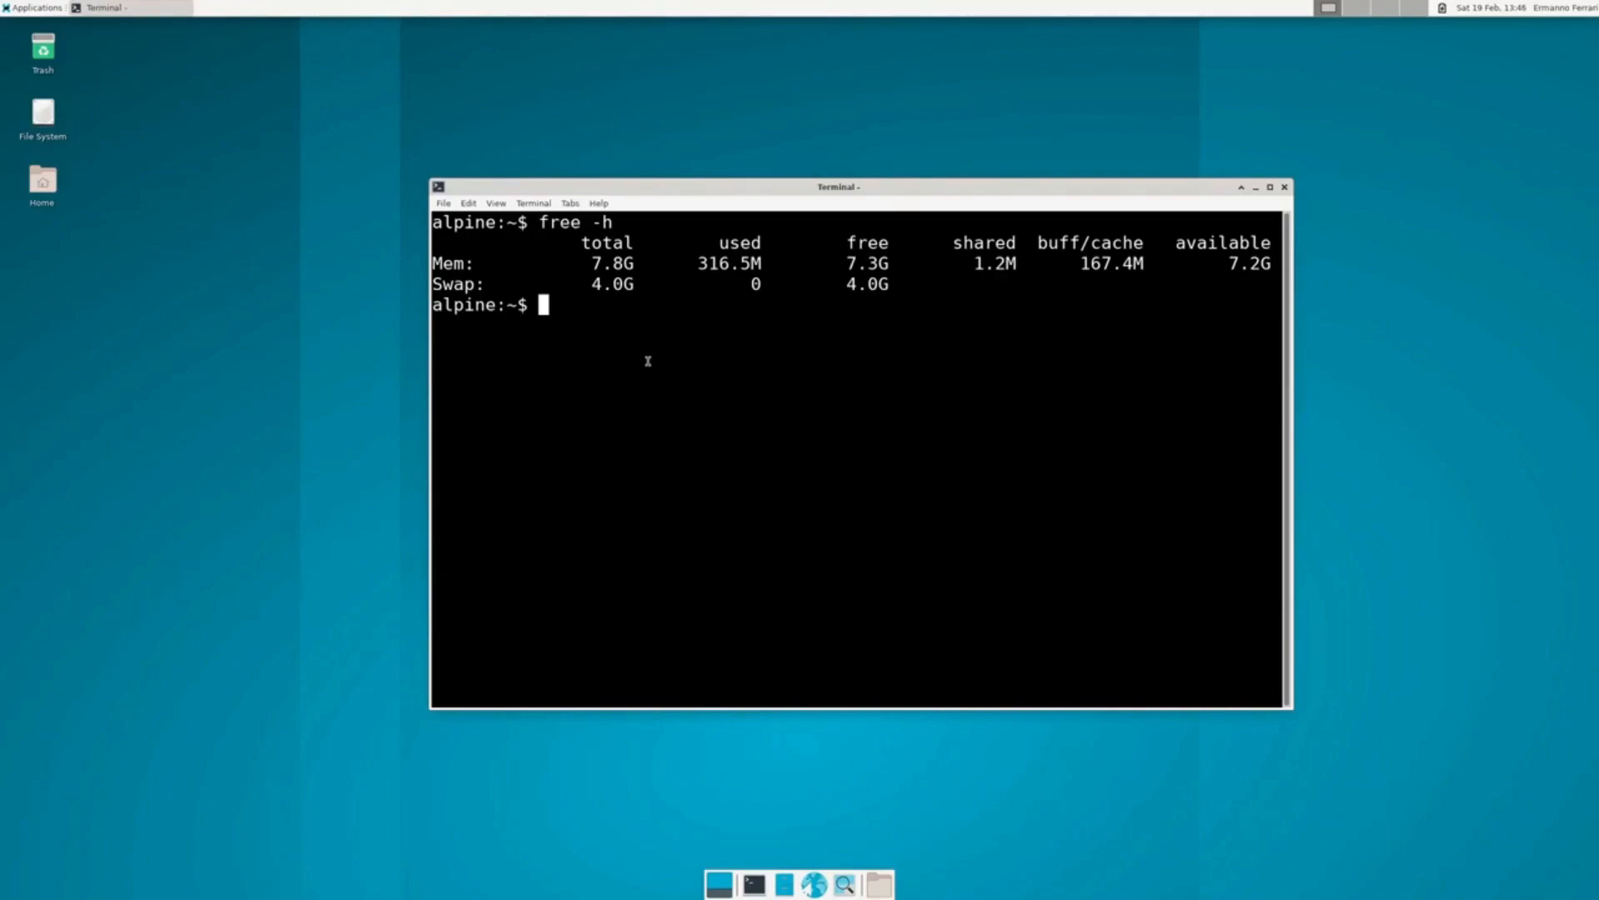
# - Install htop with 'doas apk add htop' and run it to show live system usage
pyautogui.write('hto')
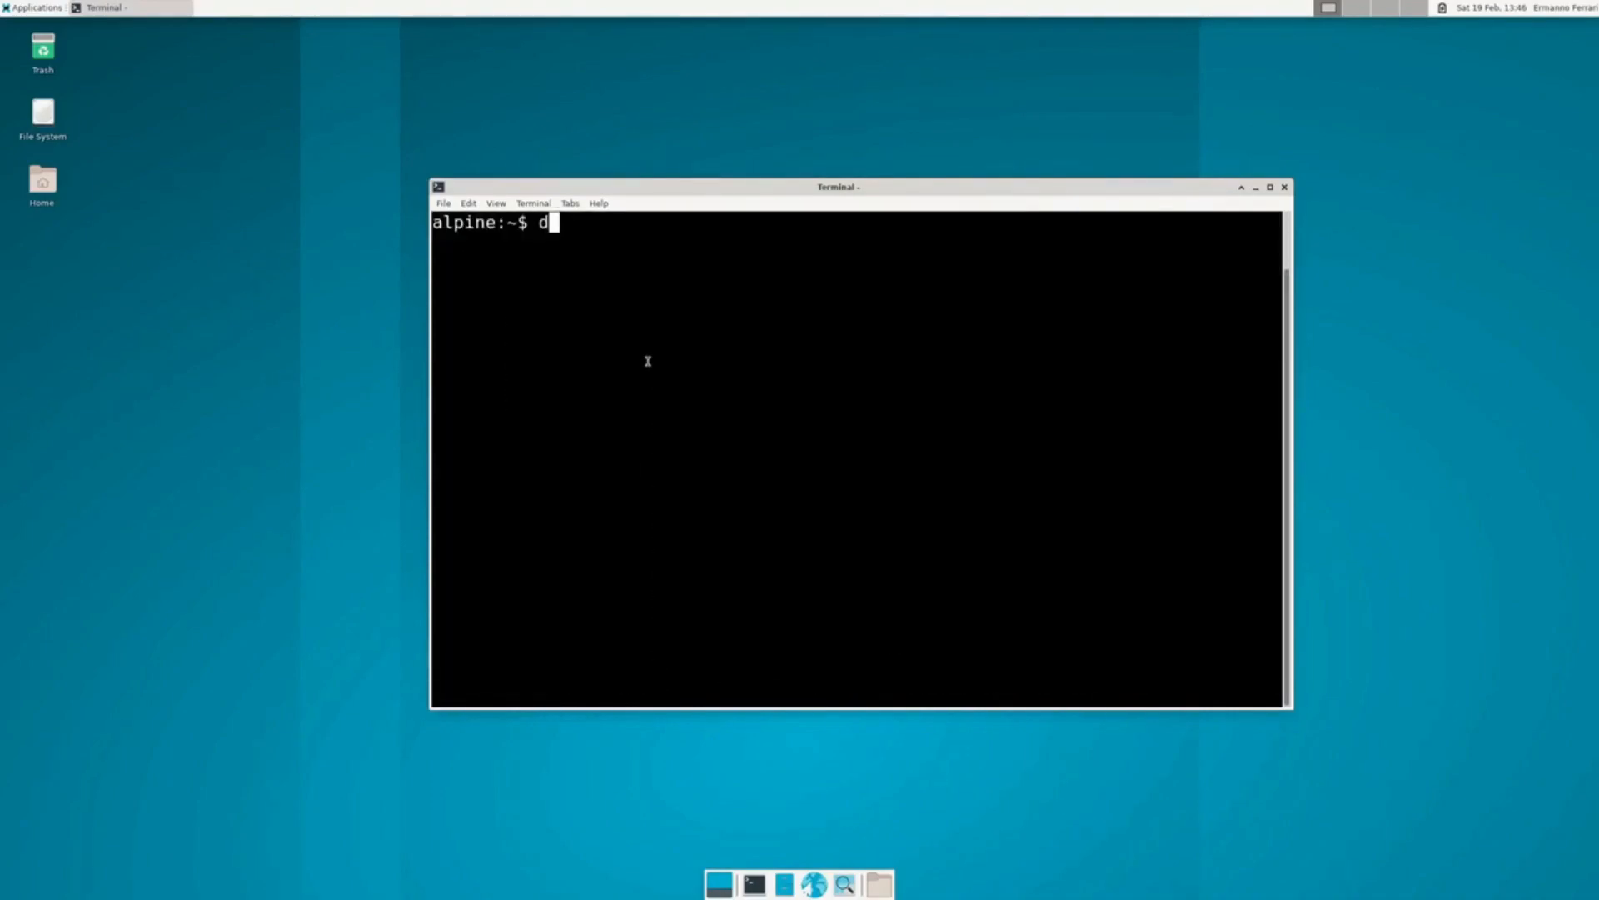
pyautogui.press('Return')
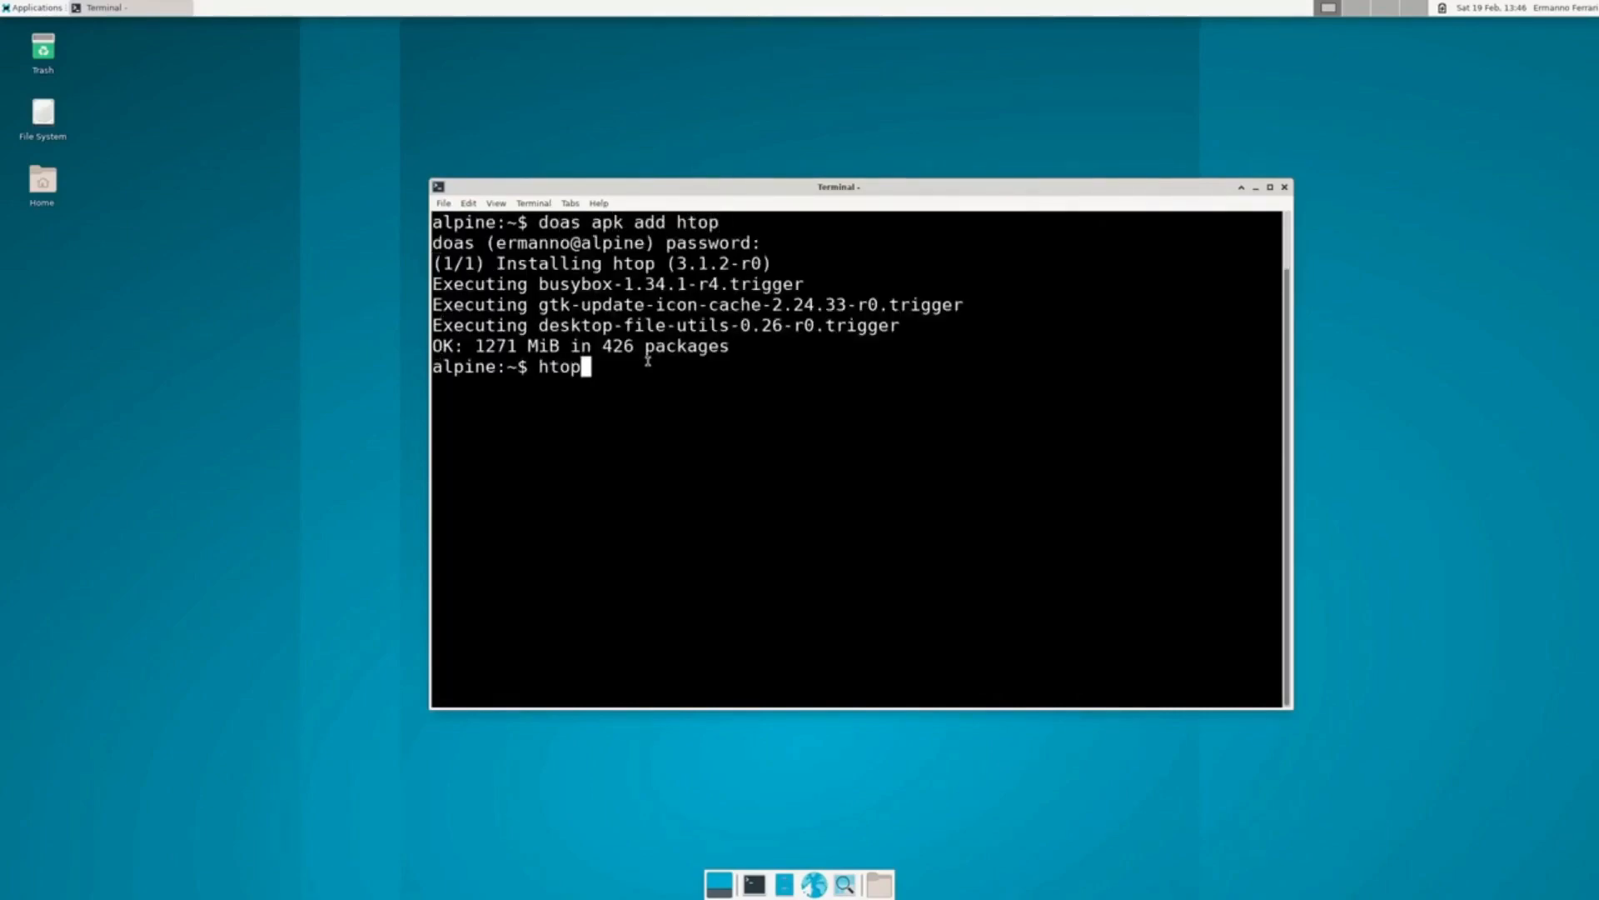
pyautogui.press('Return')
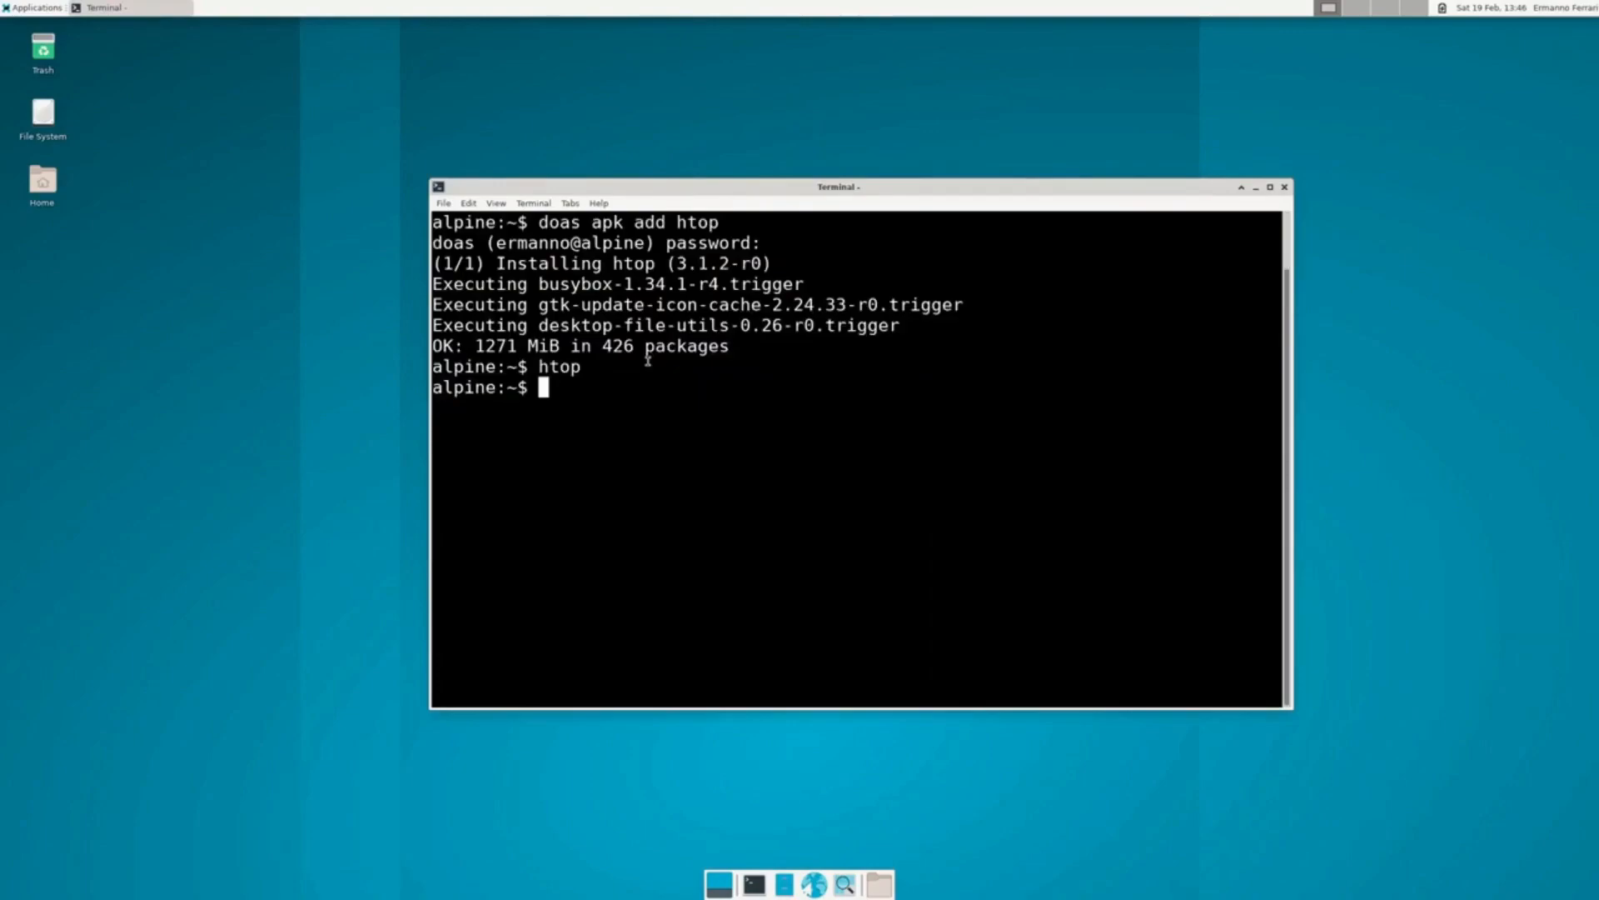
pyautogui.click(1283, 187)
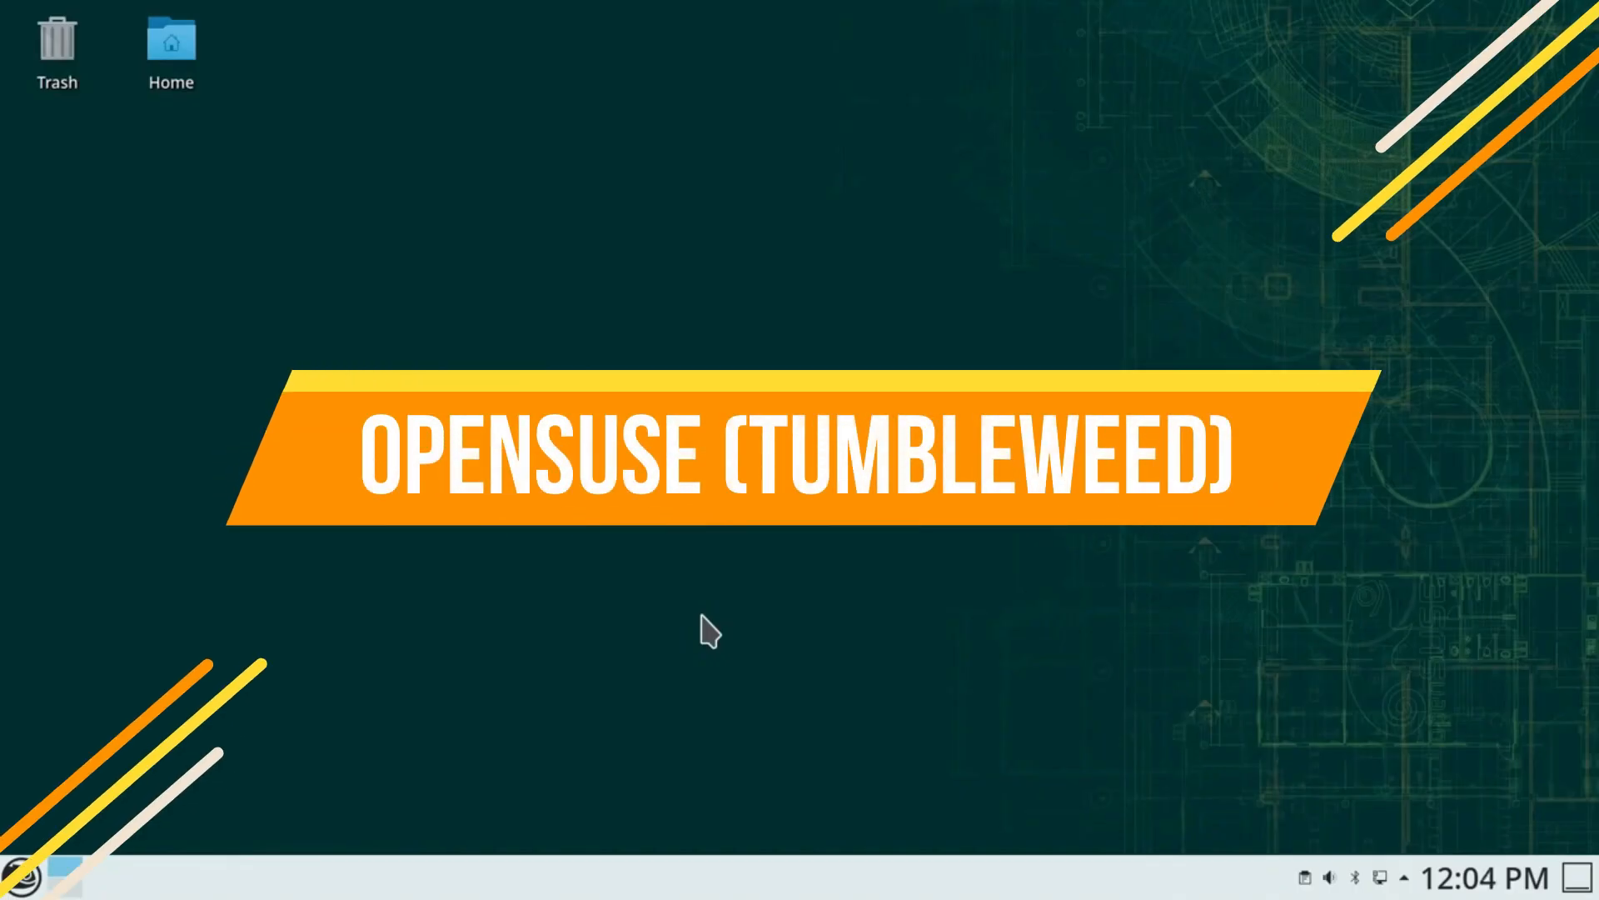
pyautogui.click(1482, 878)
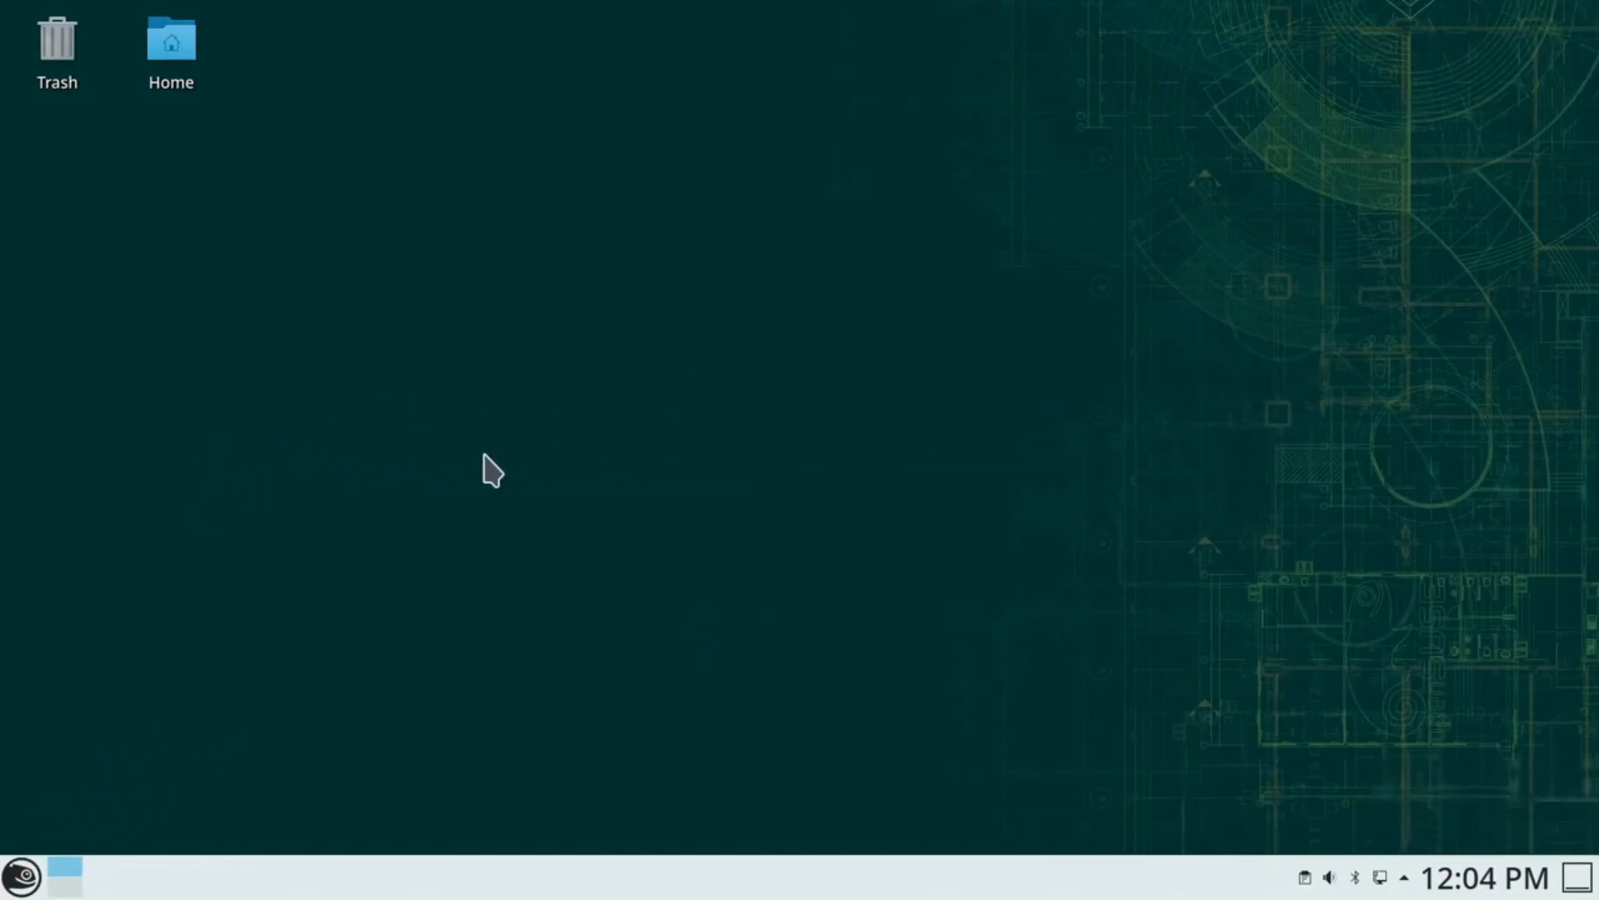
pyautogui.doubleClick(170, 38)
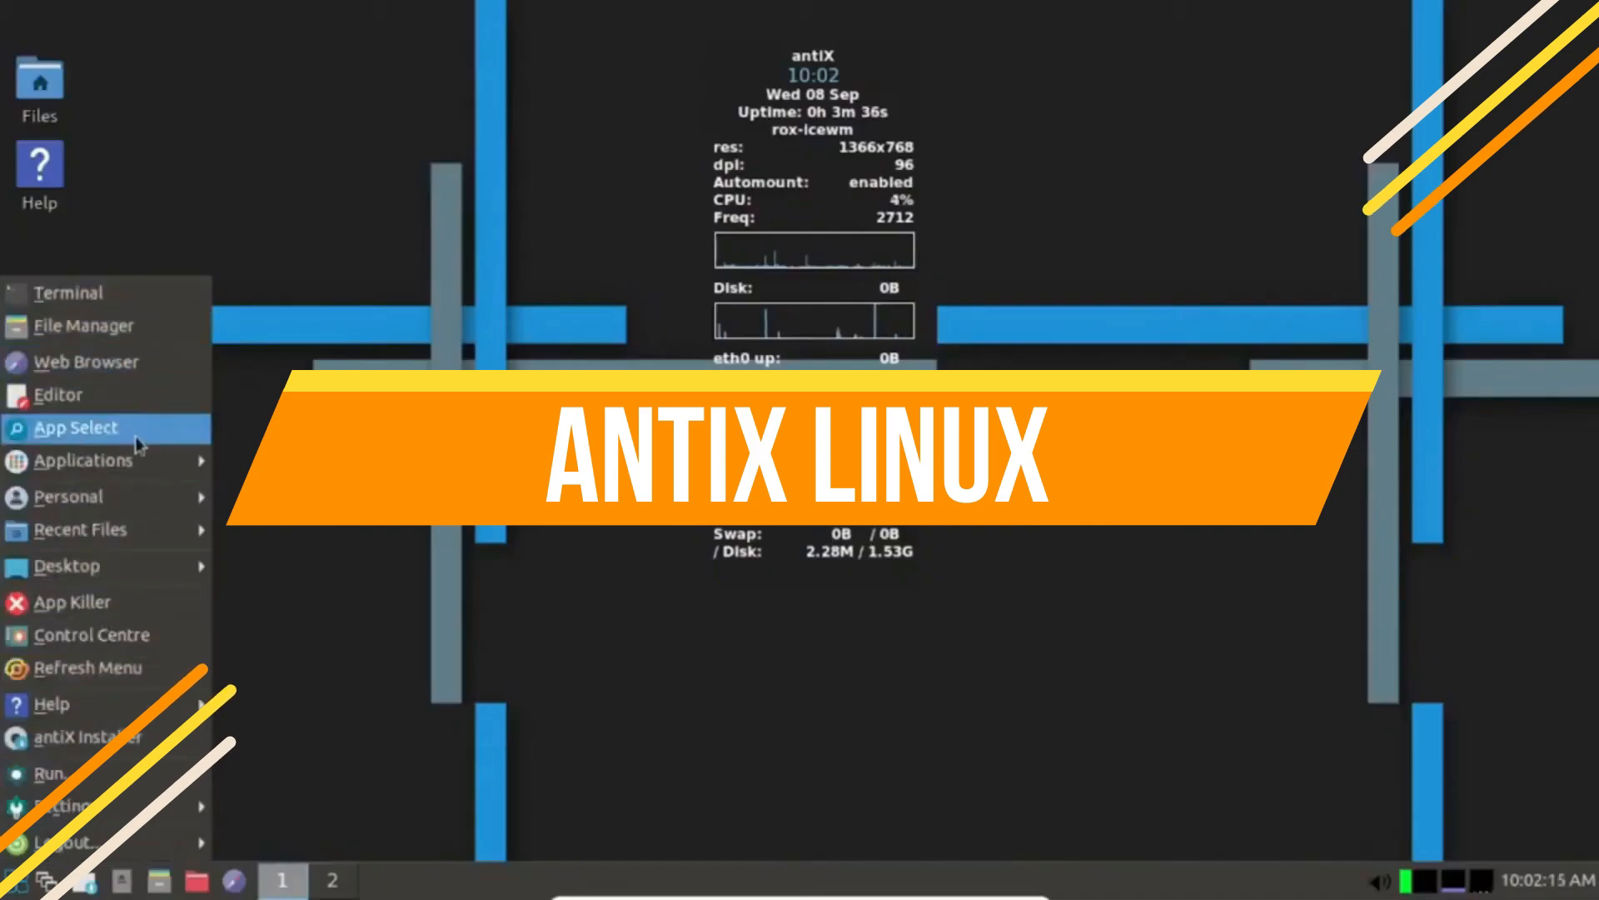
# - Browse the IceWM Applications > antiX and System submenus and launch ROXTerm
pyautogui.click(83, 460)
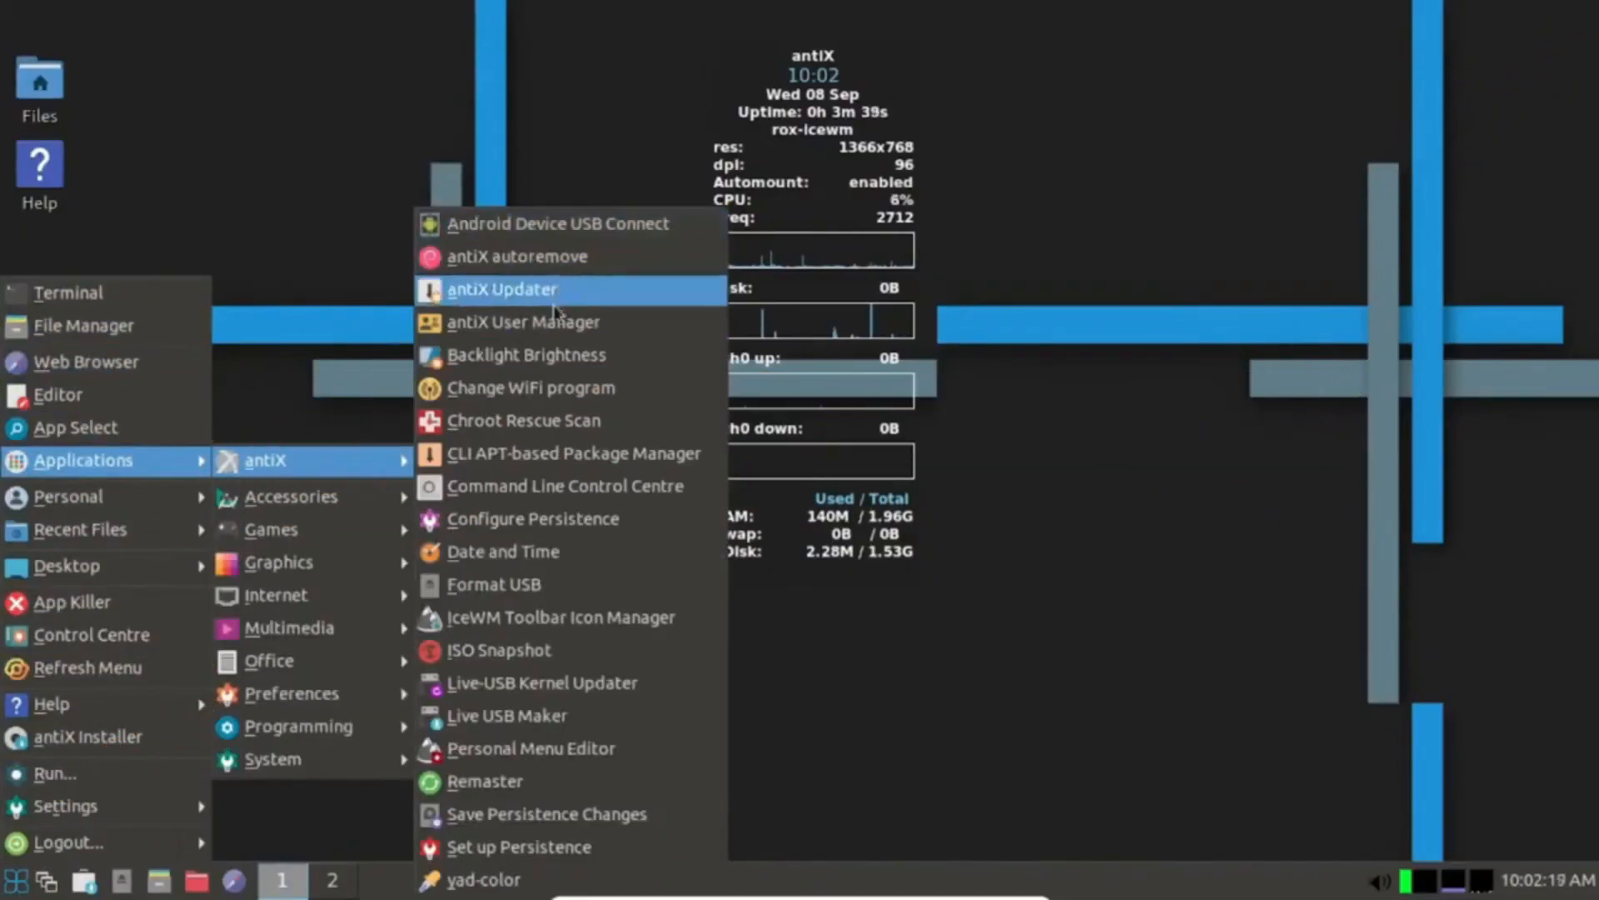
pyautogui.moveTo(530, 847)
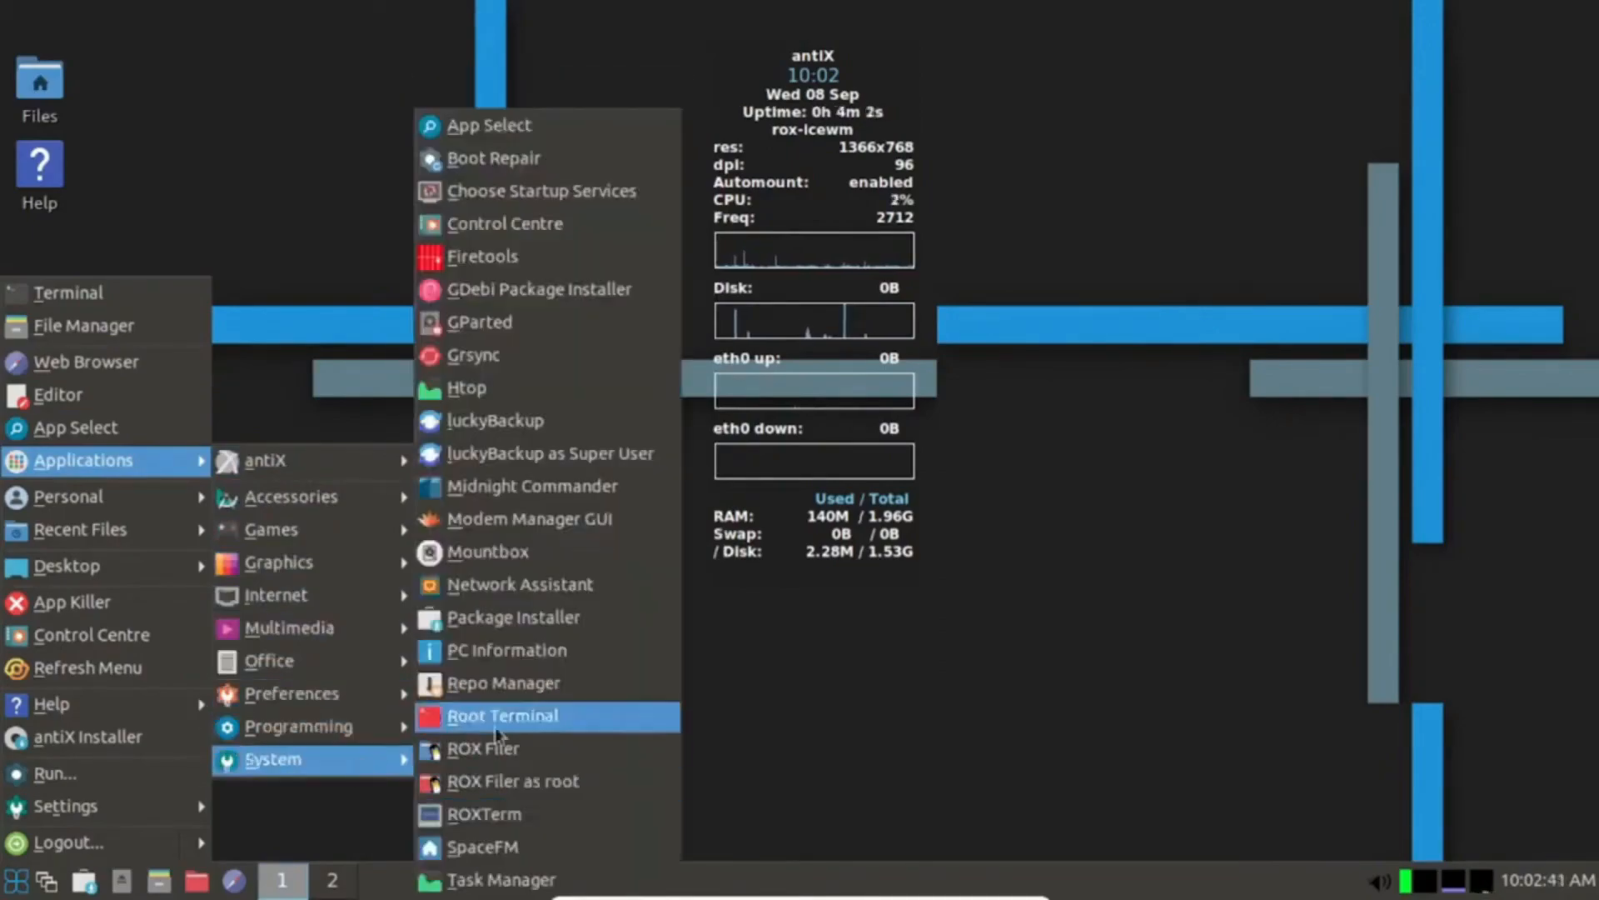
pyautogui.moveTo(548, 814)
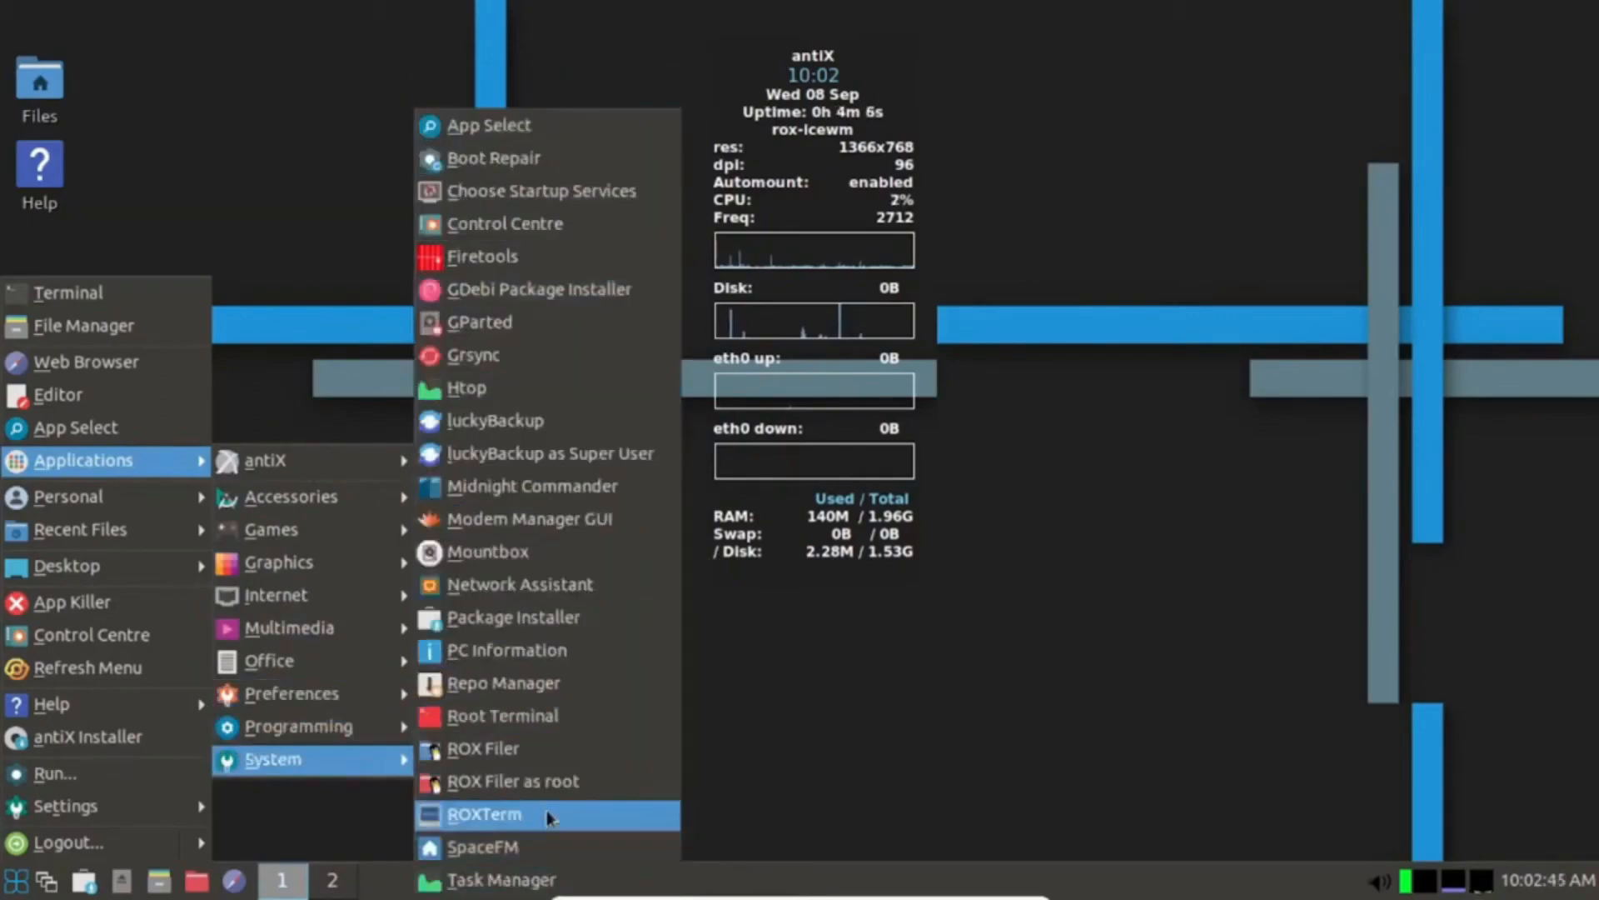
pyautogui.click(503, 223)
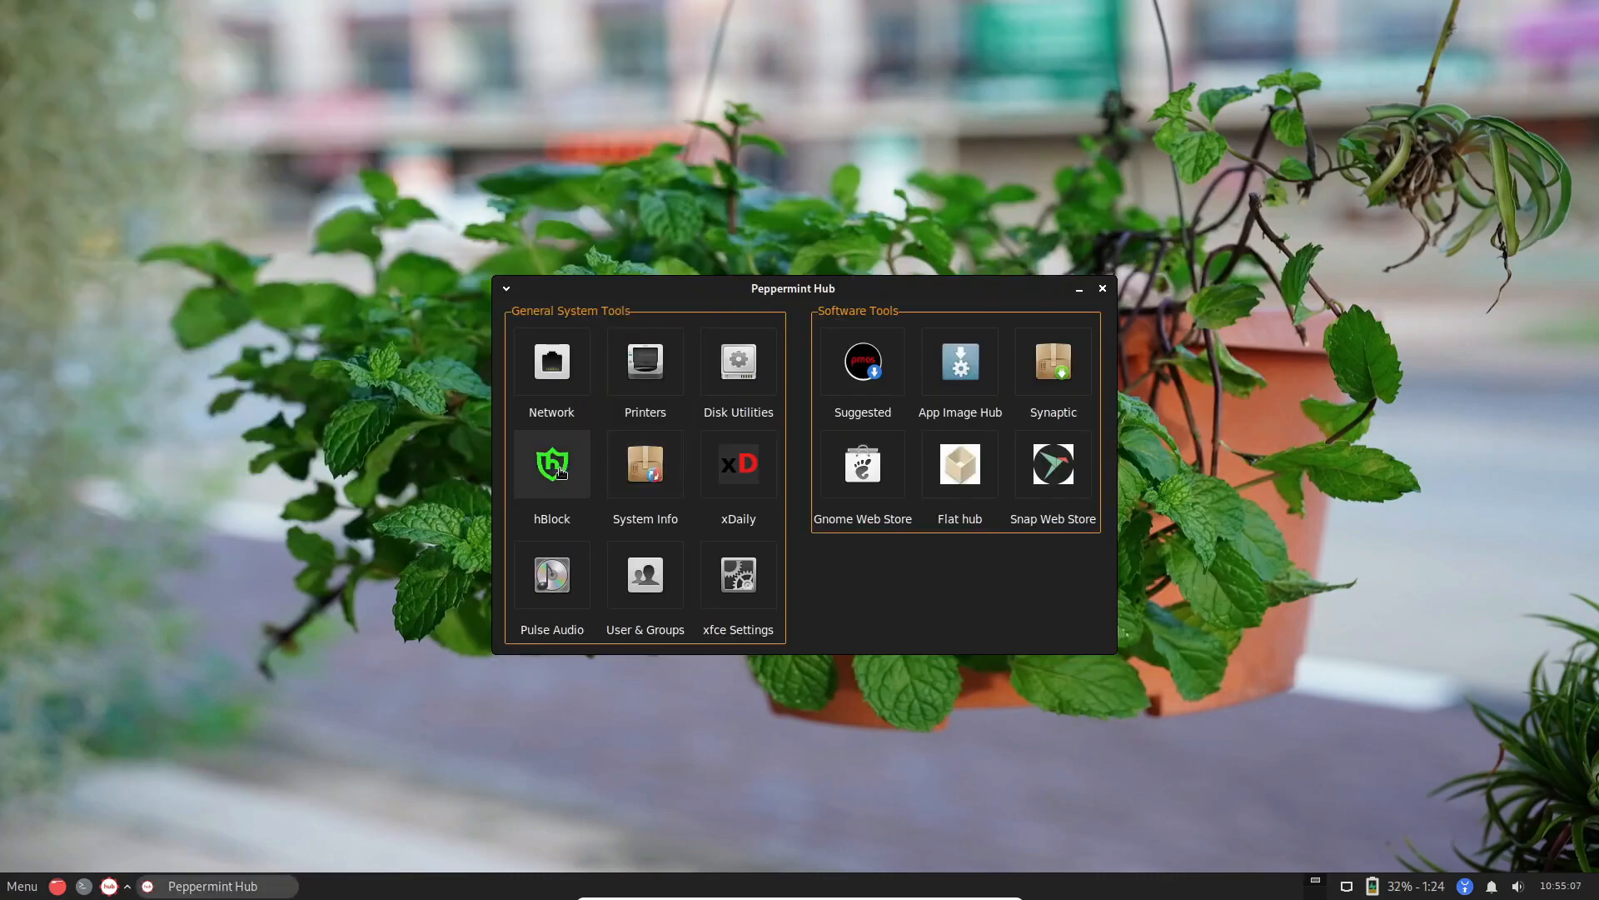
# - Launch Gnome Web Store from Peppermint Hub's Software Tools and scroll the Apps for GNOME page
pyautogui.click(861, 465)
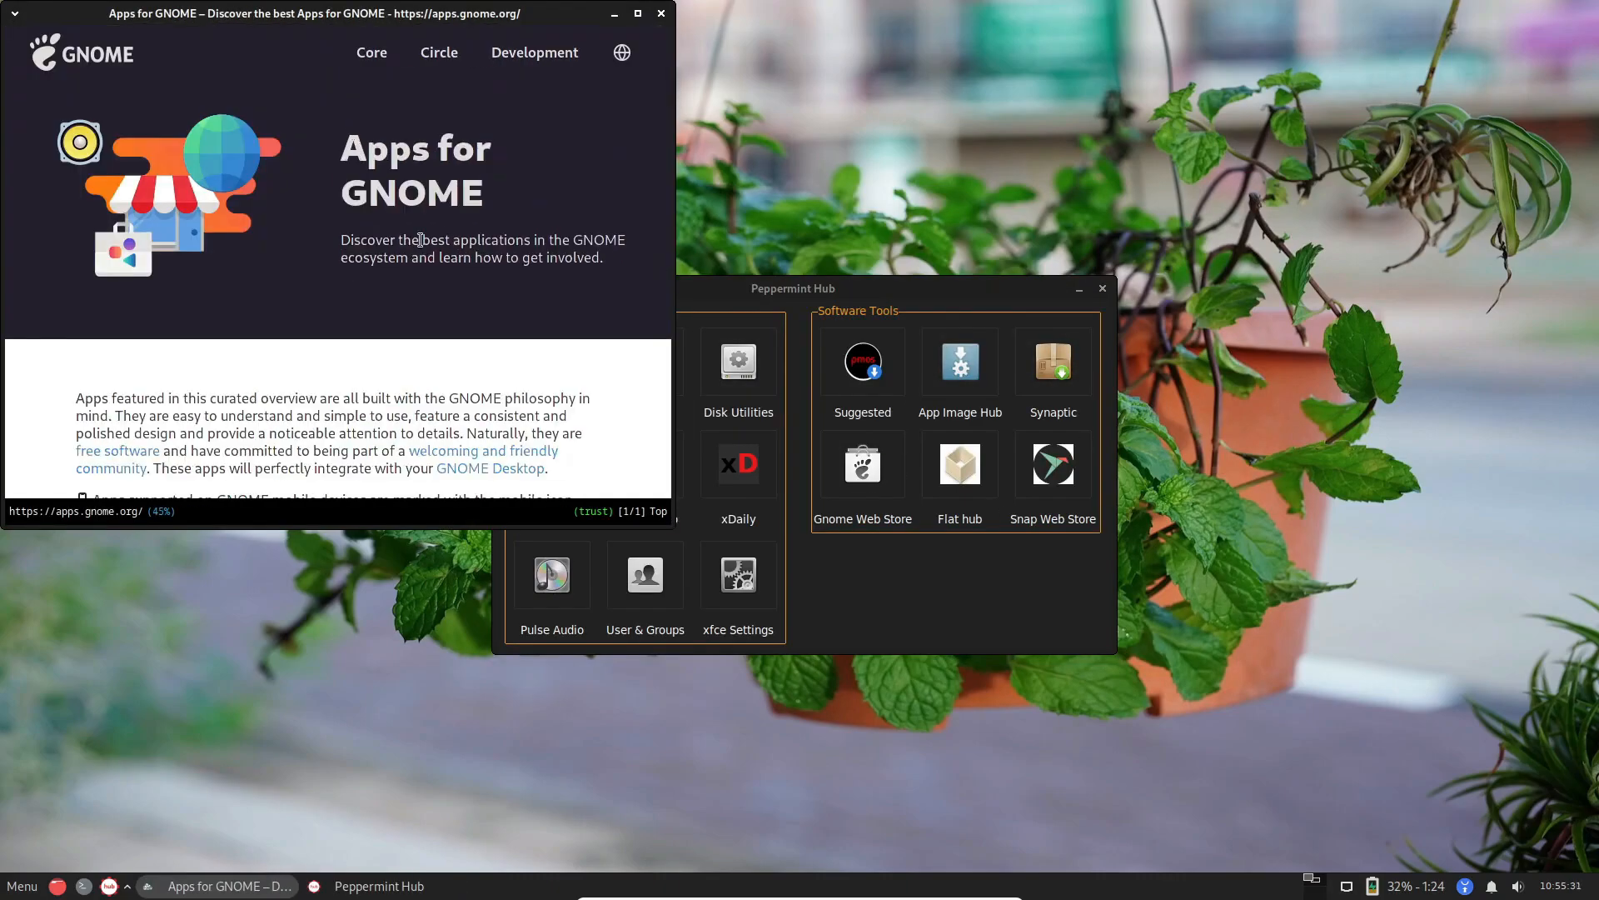
pyautogui.scroll(-3)
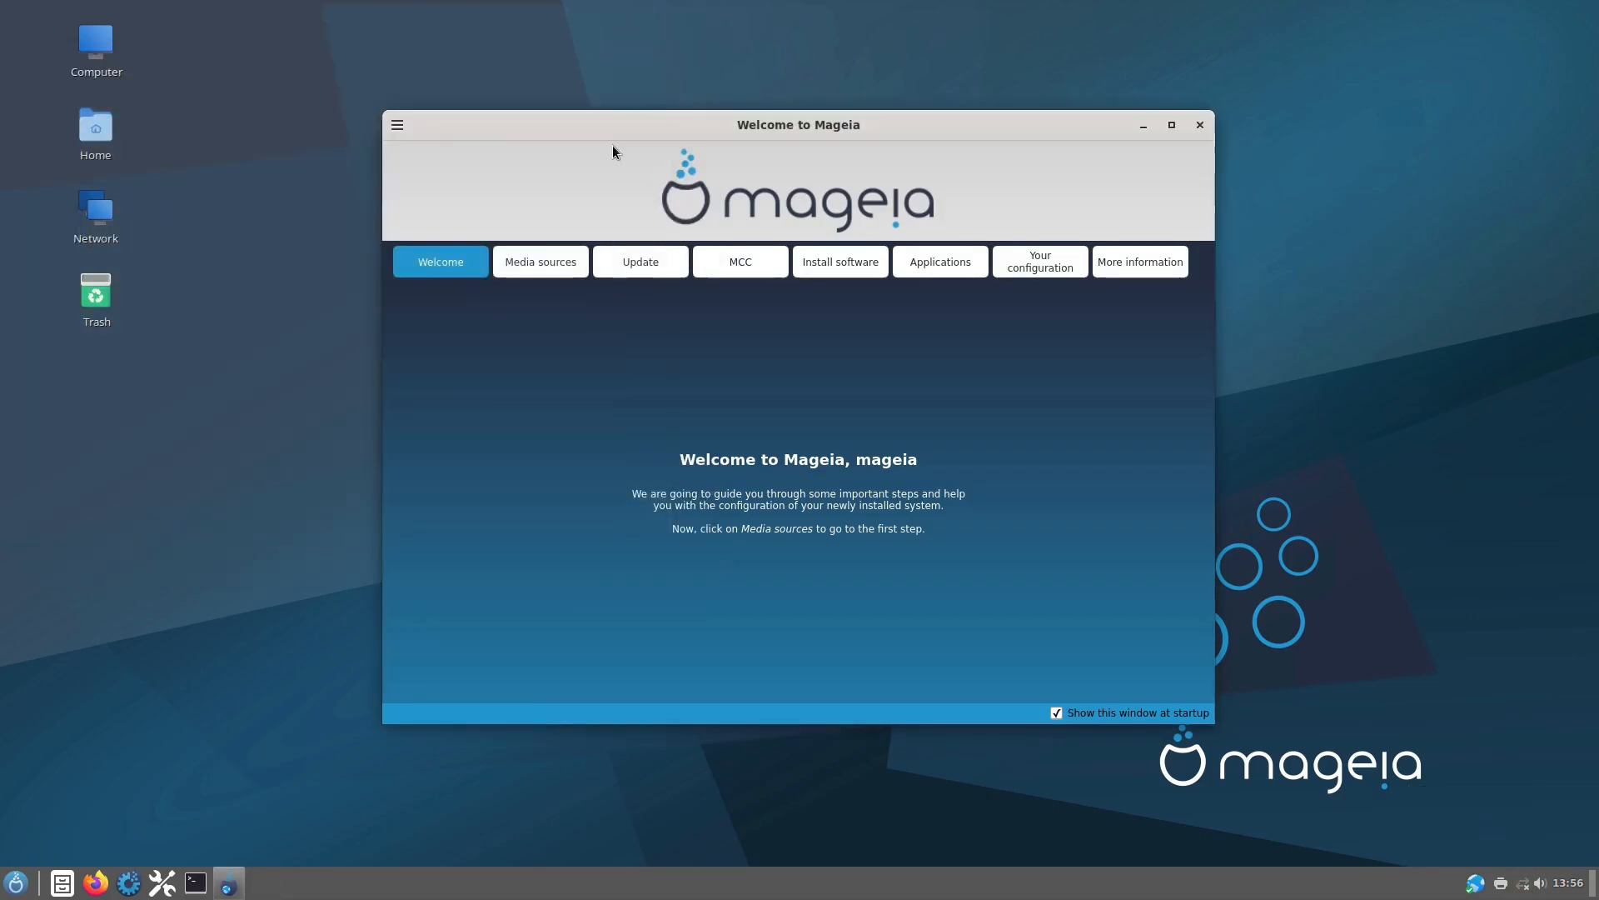
# - Show the software media sources list, then the Control Center's 'Configure updates frequency' applet
pyautogui.click(540, 262)
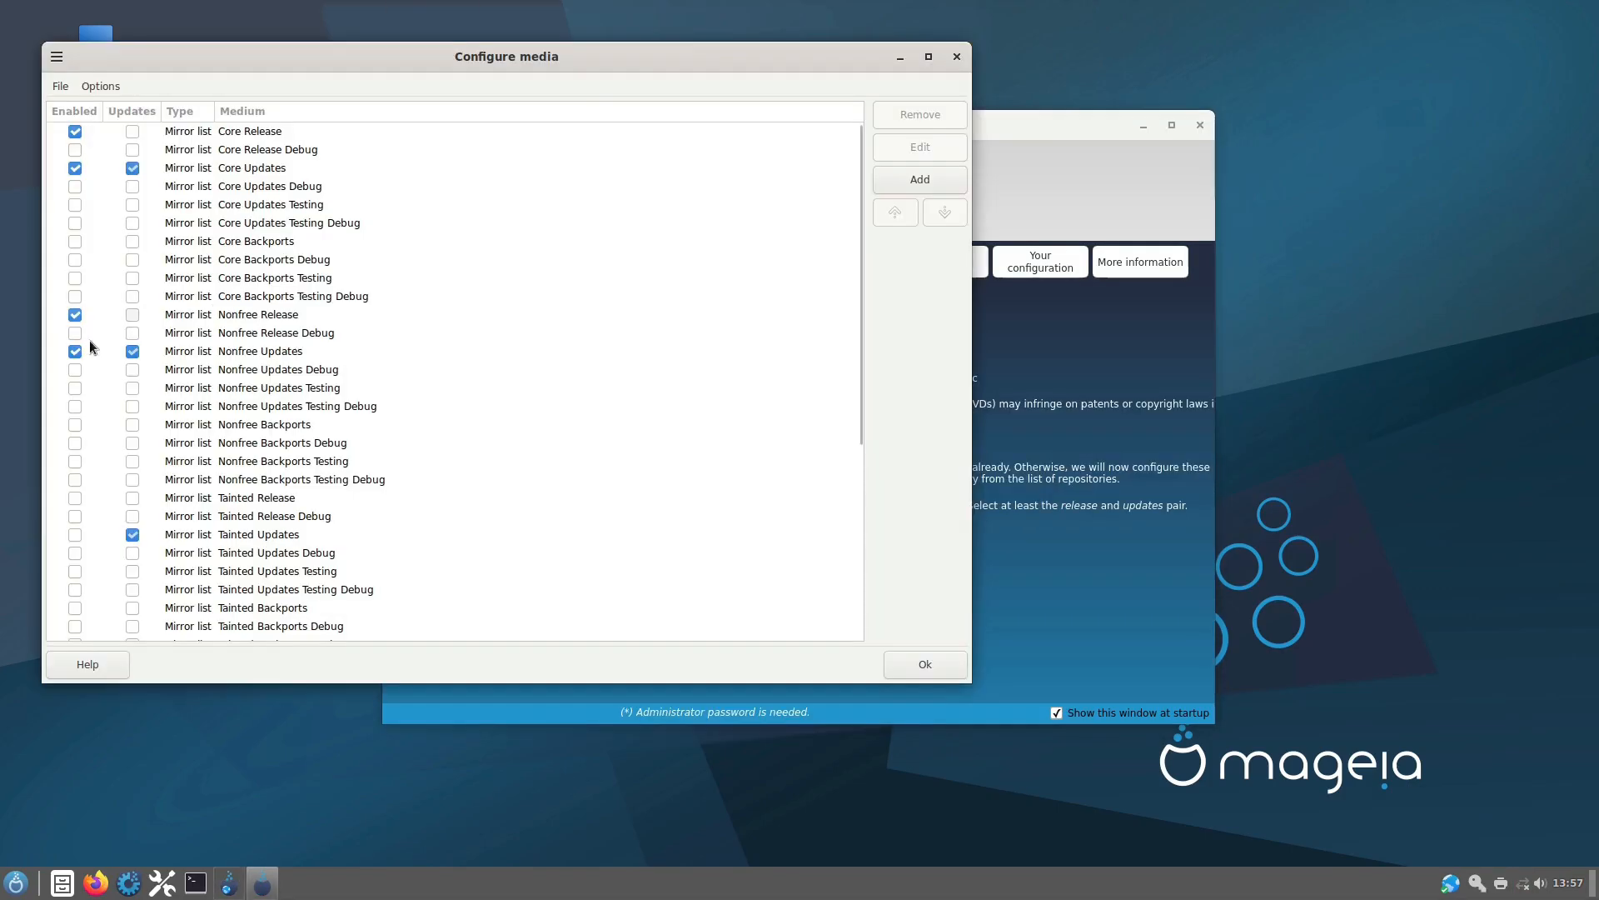
pyautogui.scroll(-3)
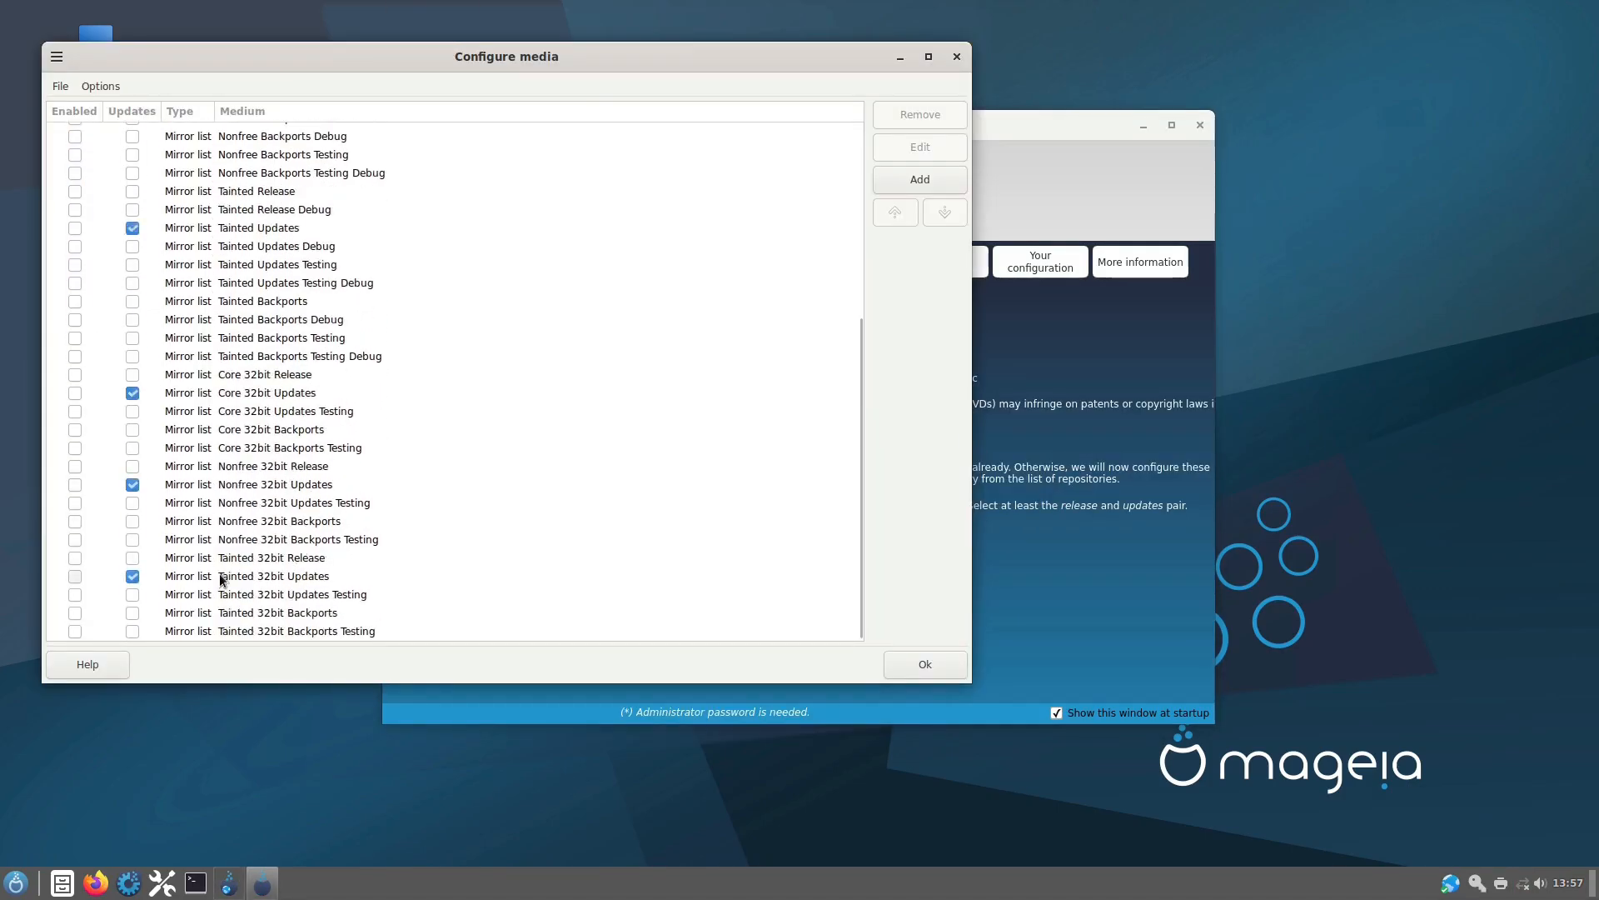
pyautogui.scroll(3)
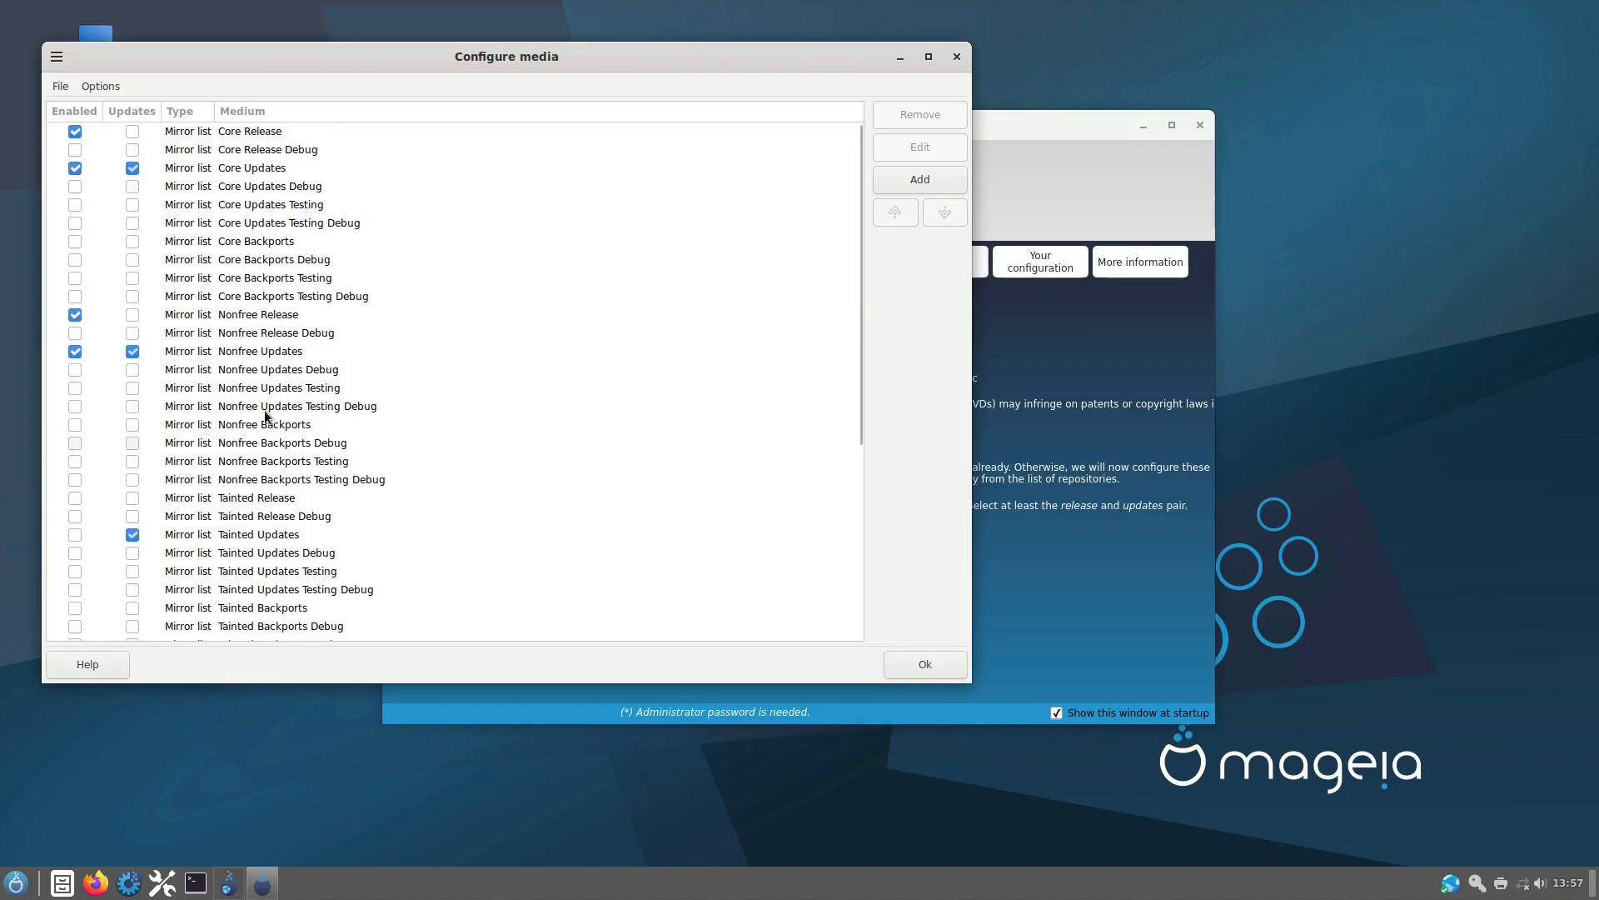
pyautogui.click(922, 664)
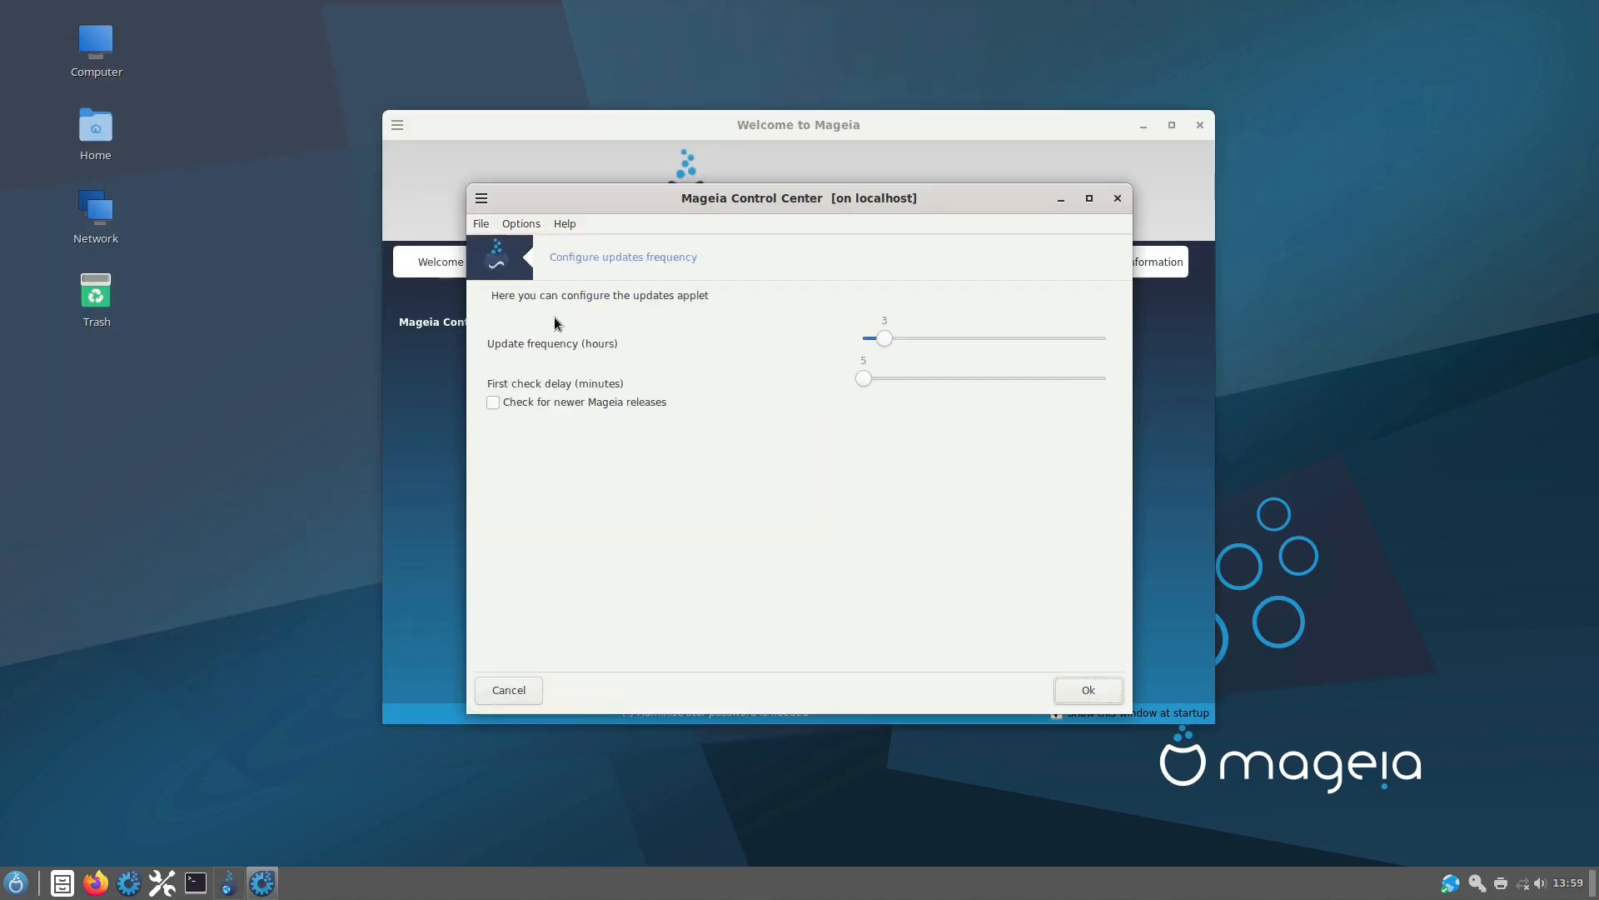
pyautogui.moveTo(816, 397)
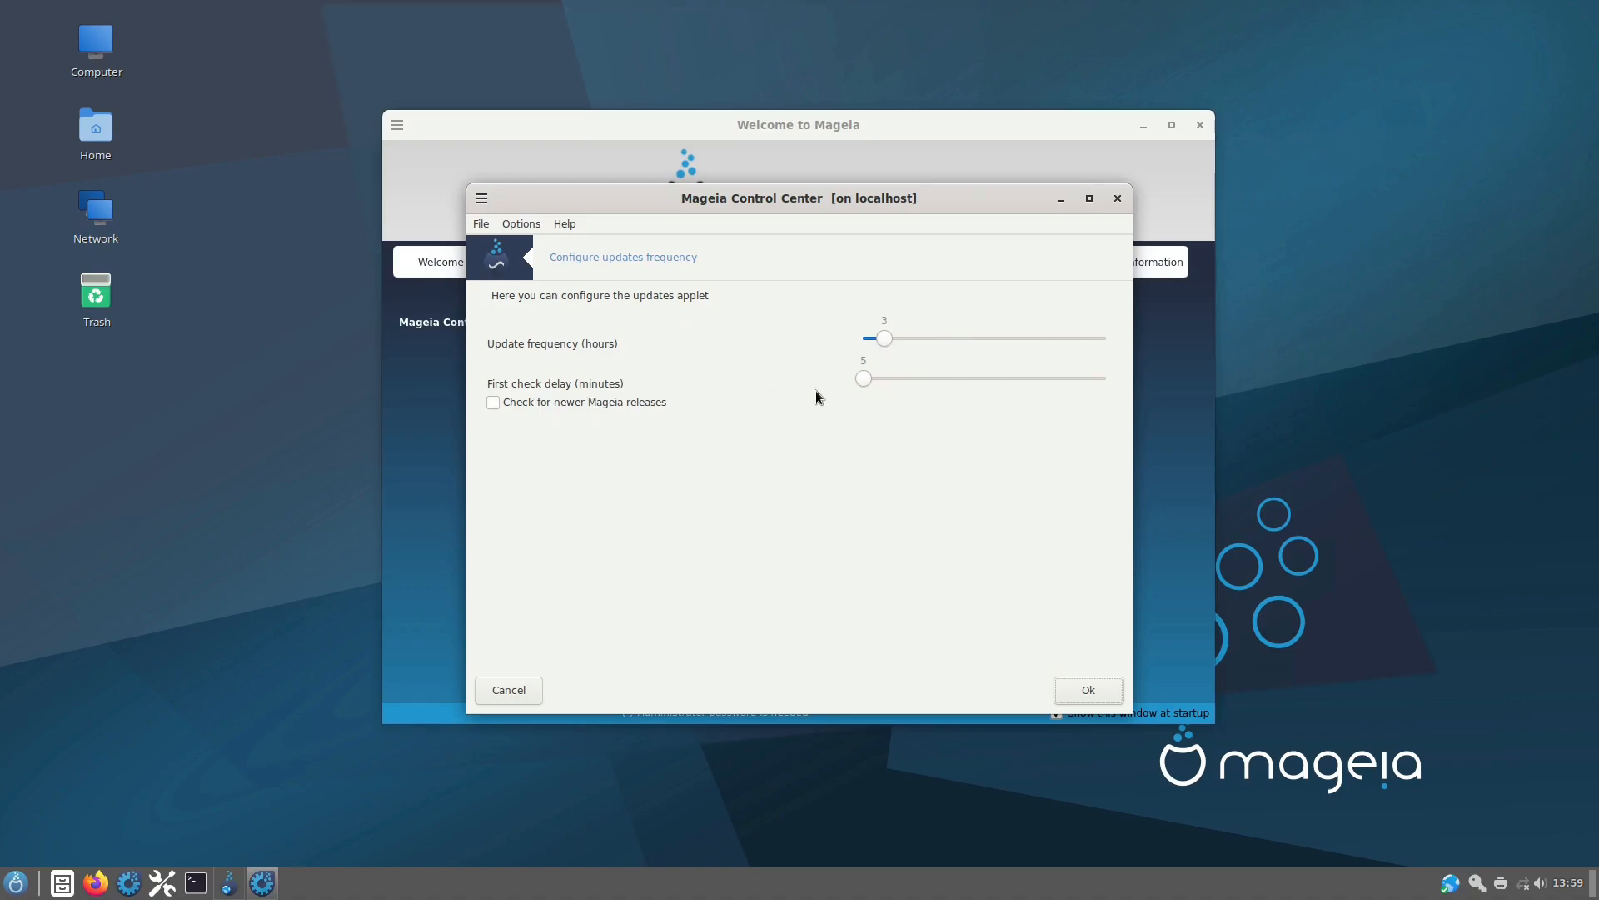
pyautogui.click(1087, 690)
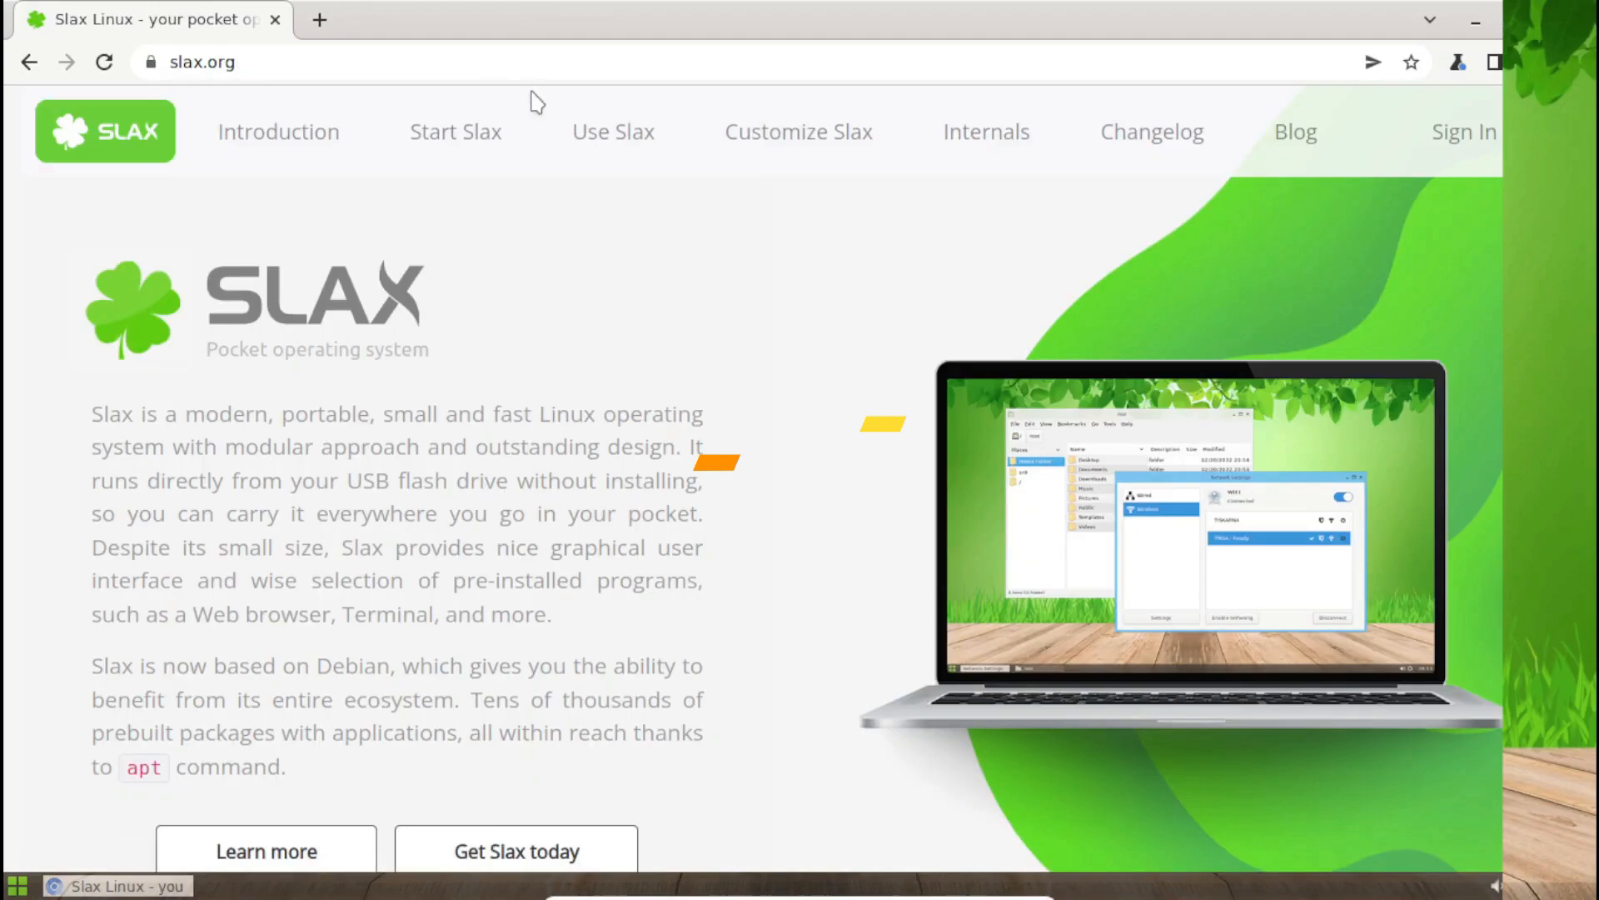
# - Scroll the Slax changelog through the 11.2.0 and 9.11.0 release notes and back up
pyautogui.scroll(-3)
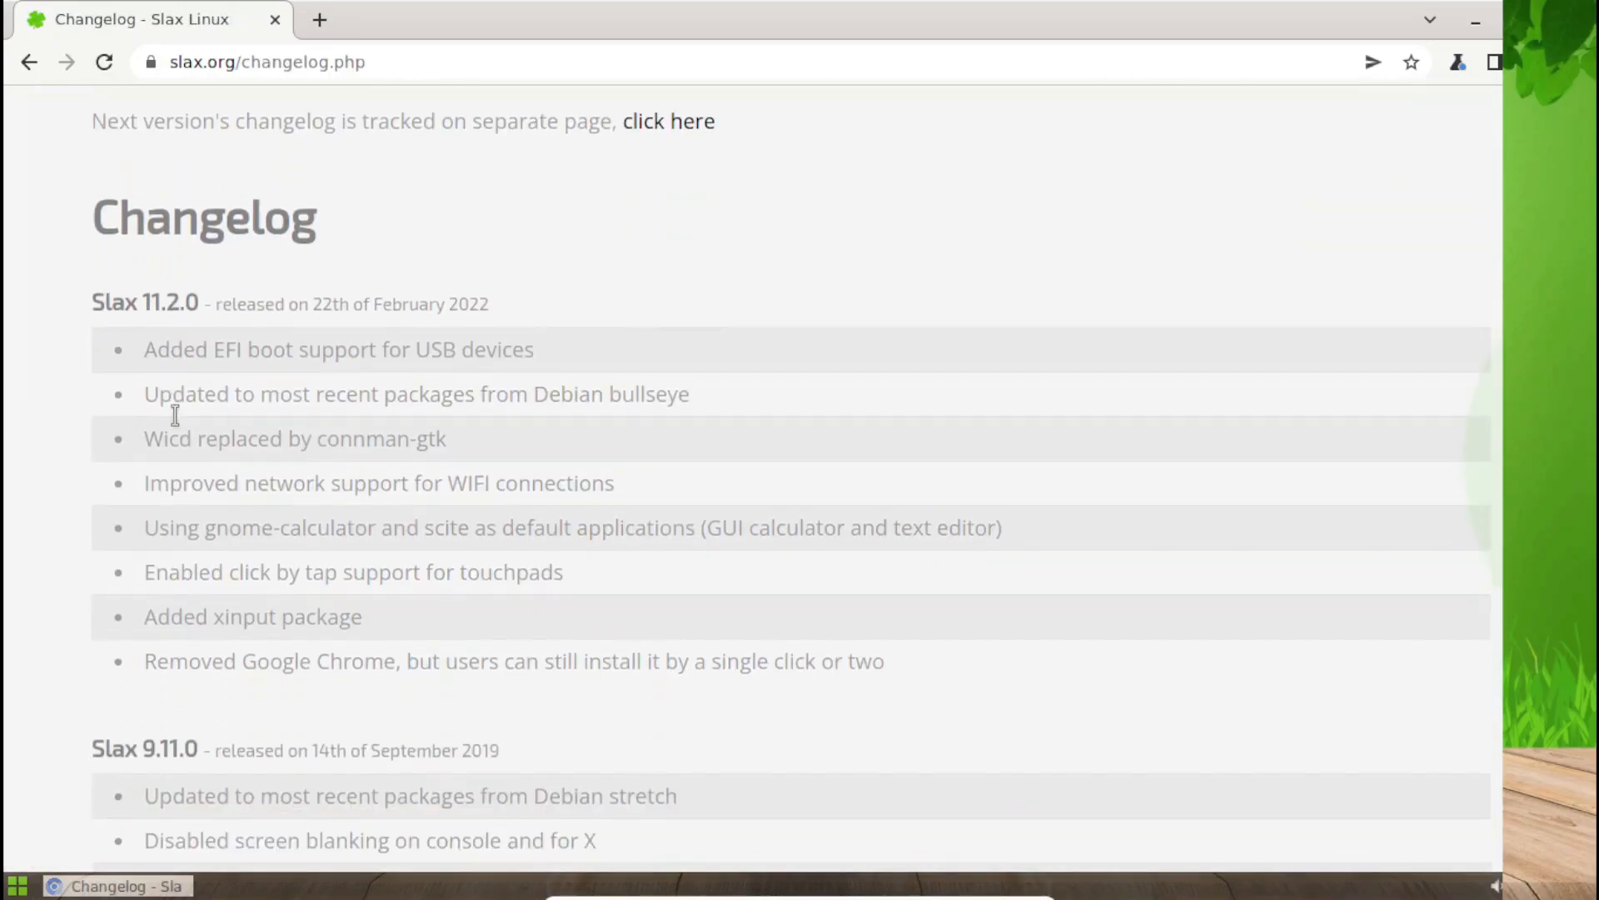
pyautogui.scroll(-3)
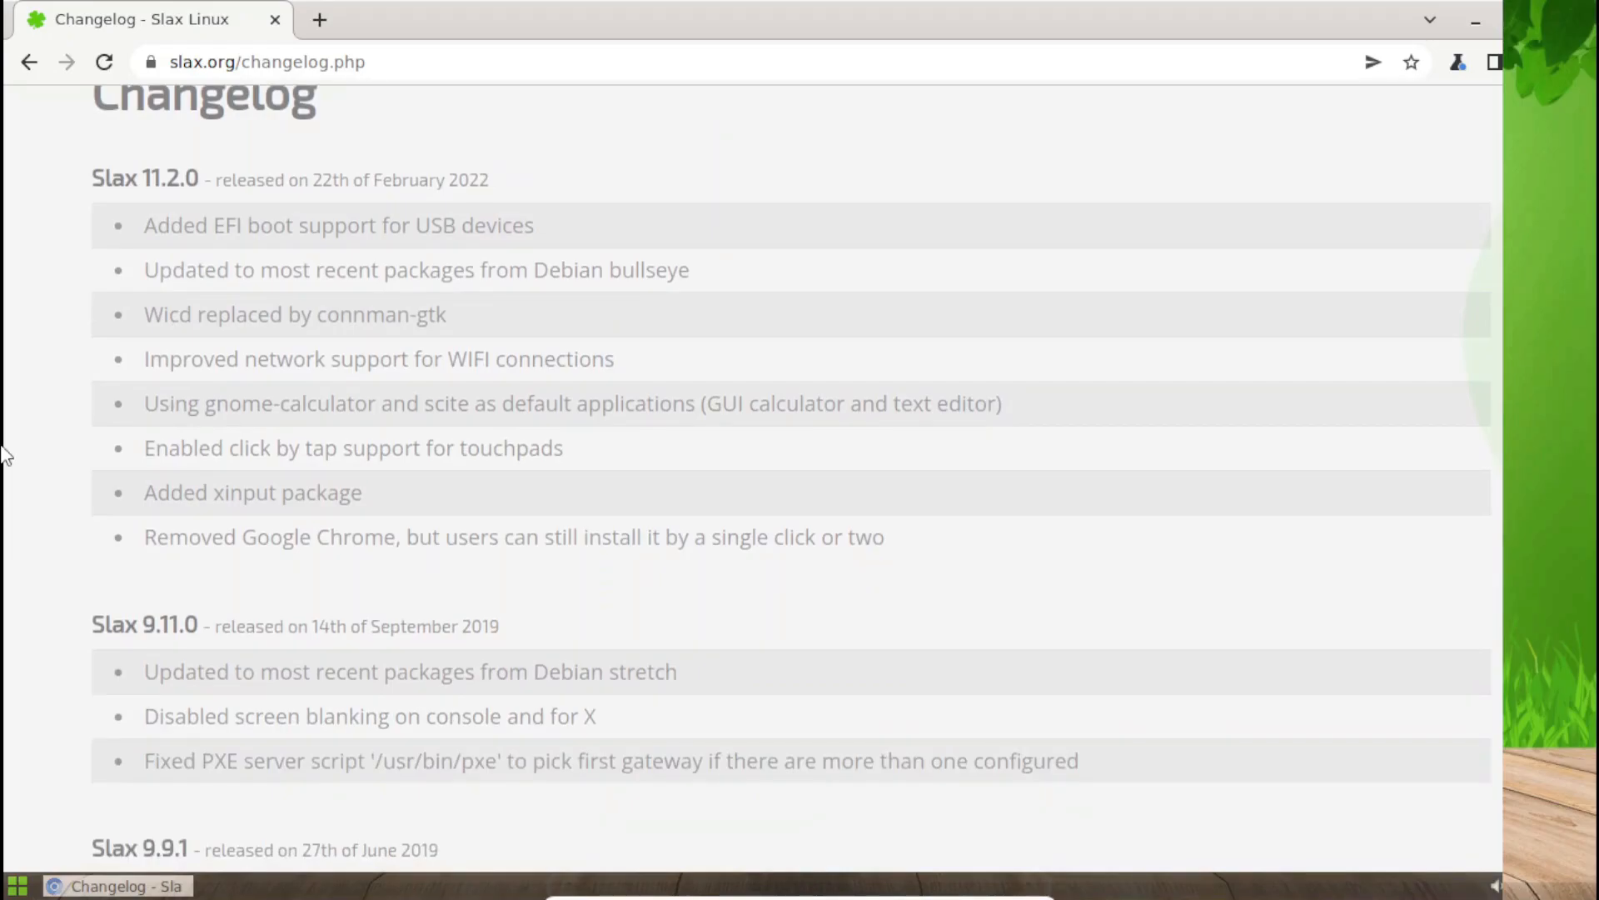
pyautogui.scroll(3)
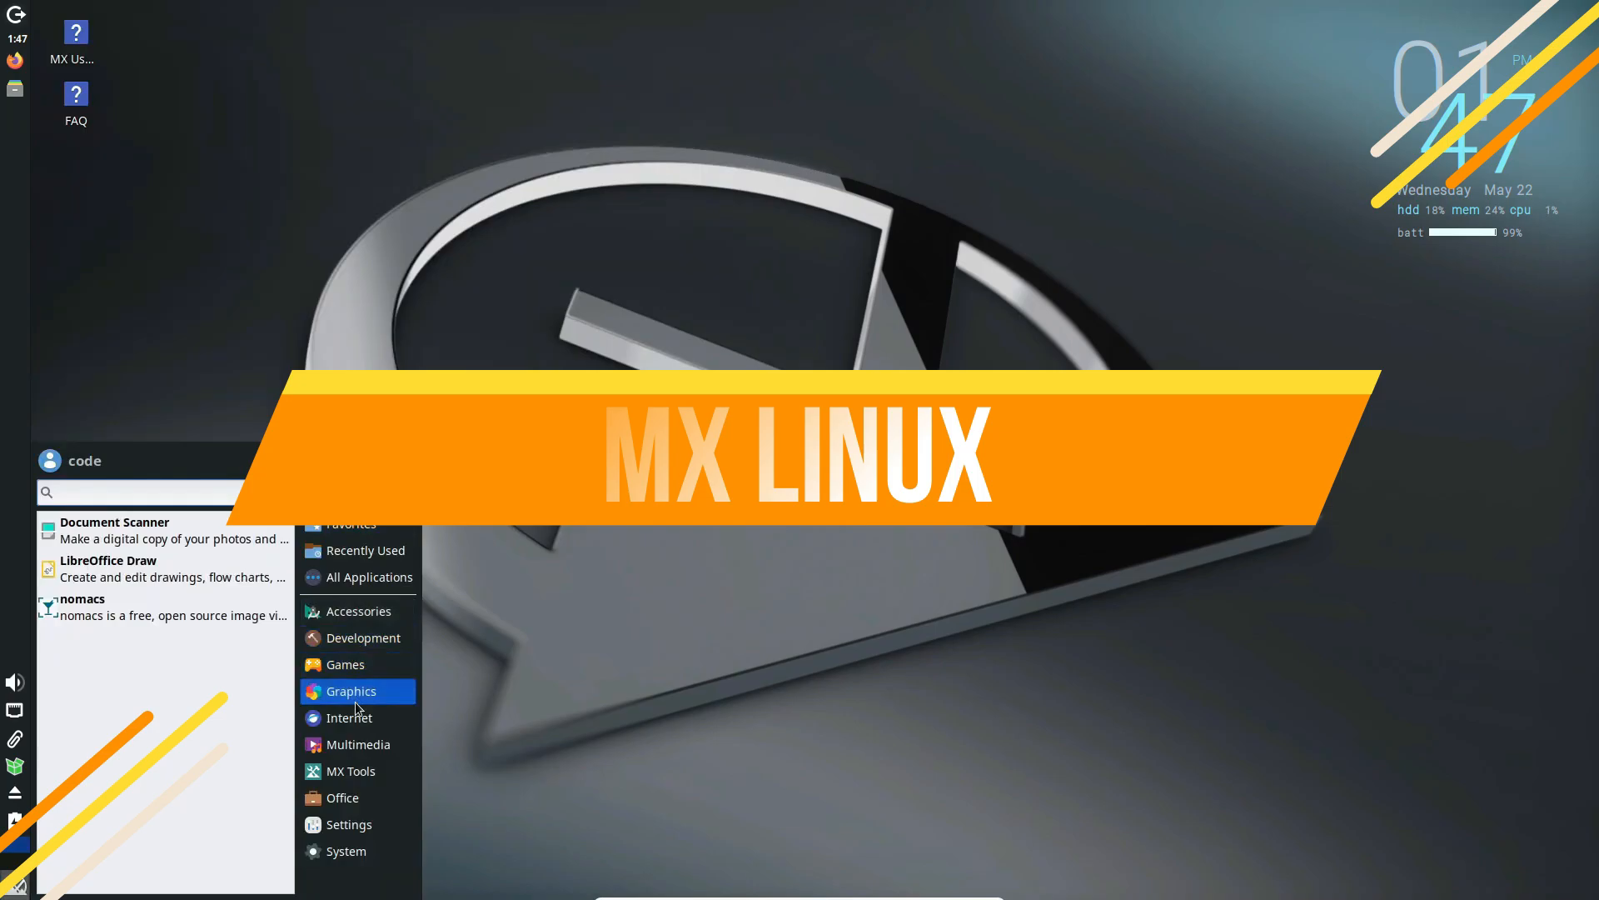
# - Launch Firefox from the start menu and show About Firefox reporting release 126.0
pyautogui.click(173, 539)
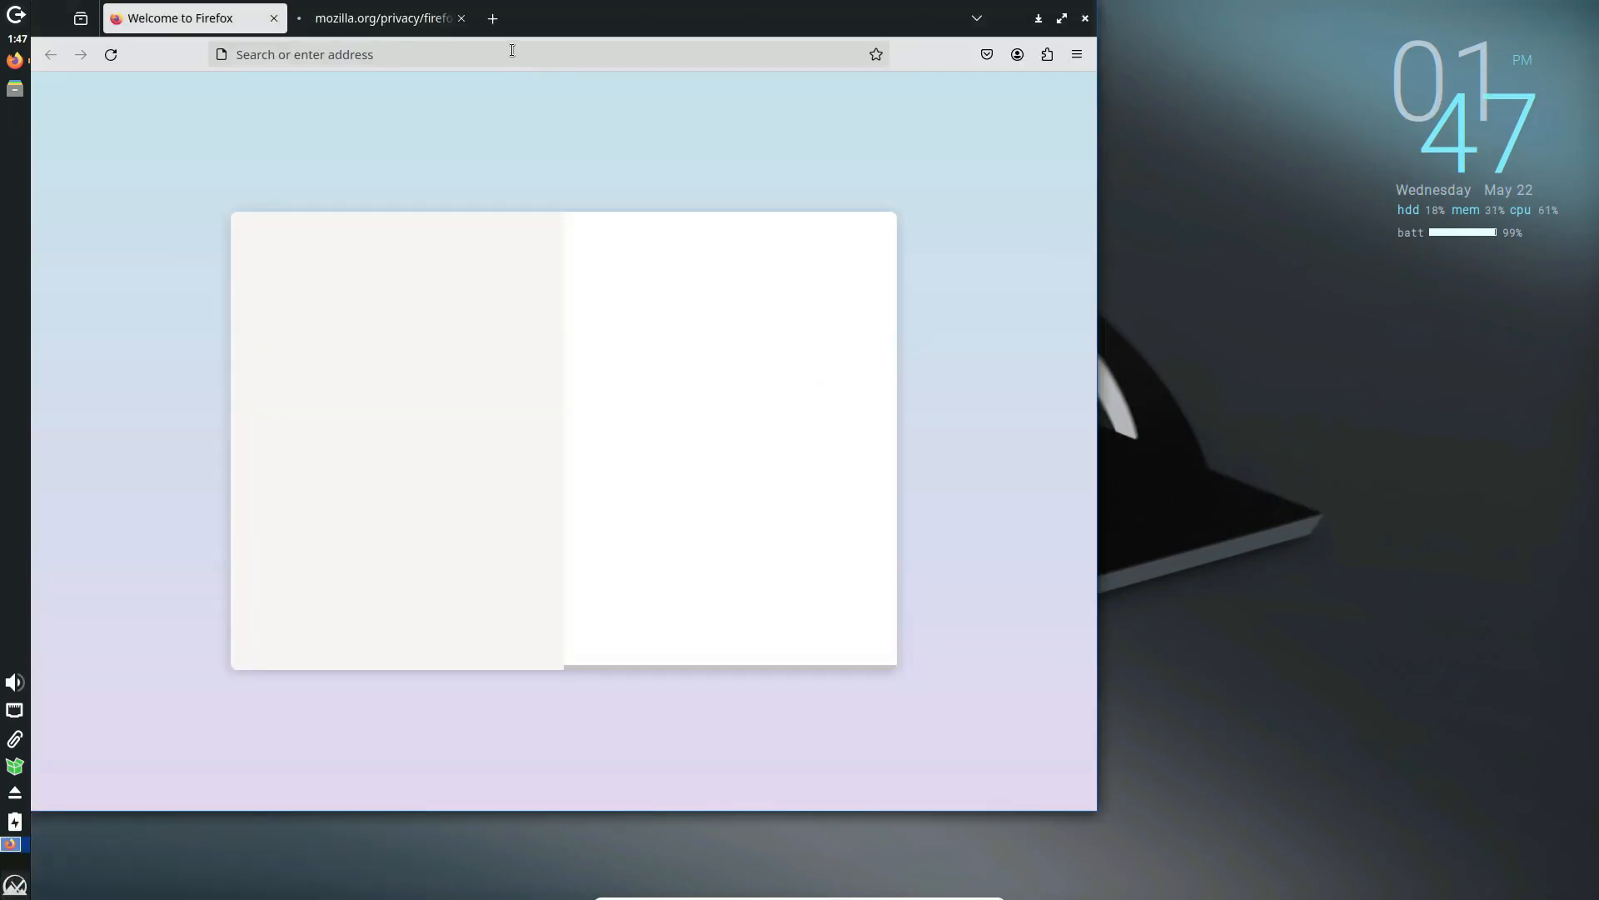
pyautogui.click(1076, 53)
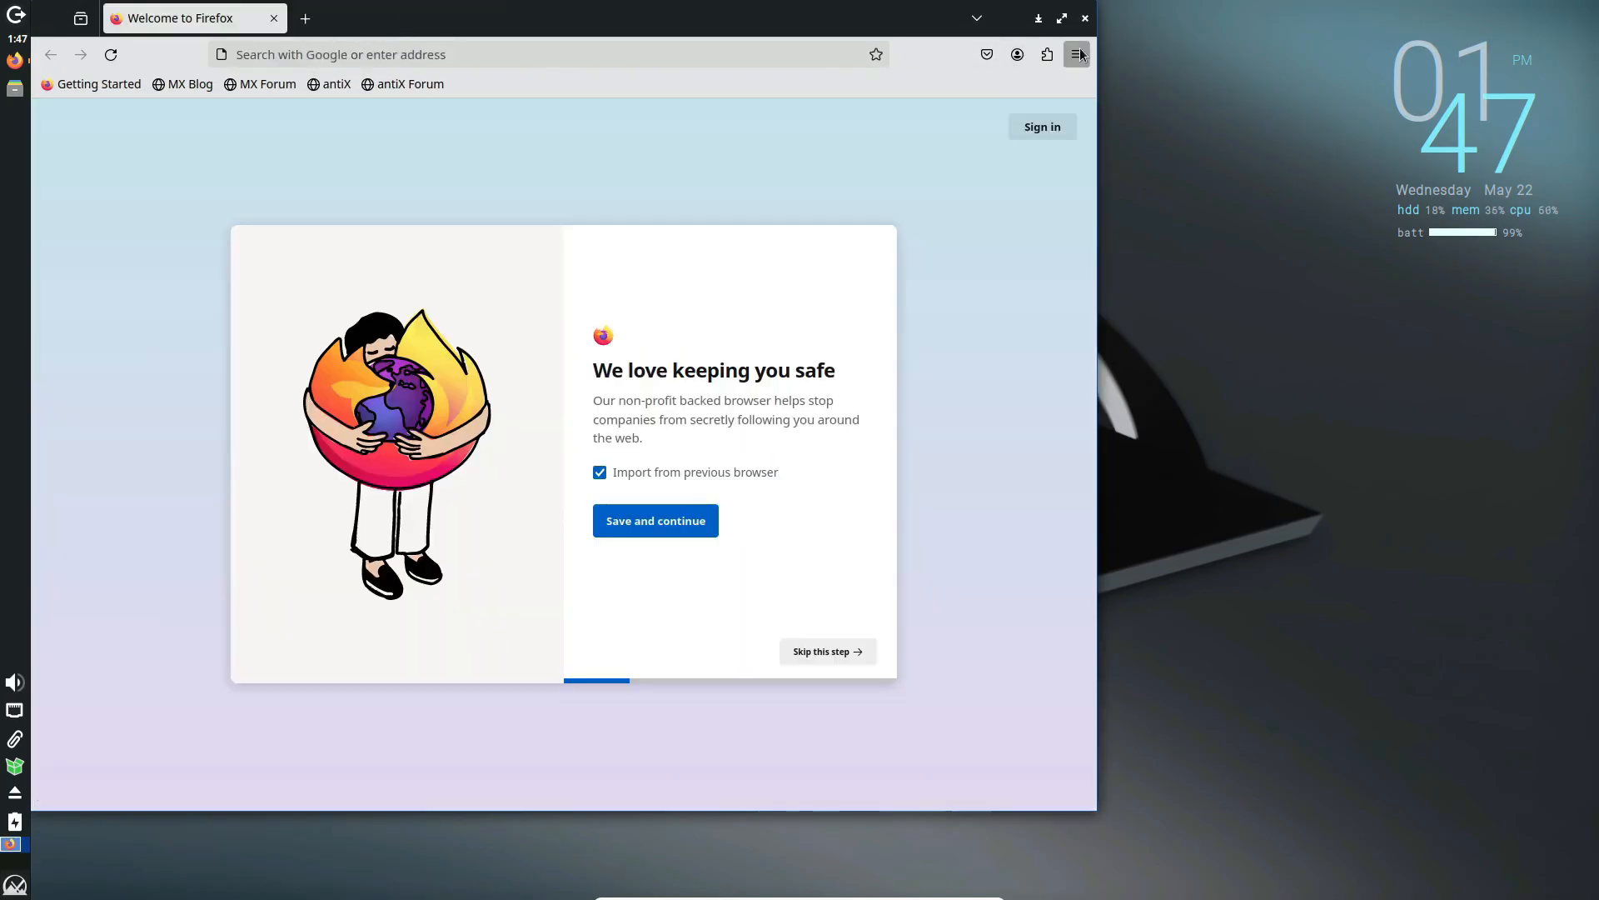
pyautogui.click(1078, 54)
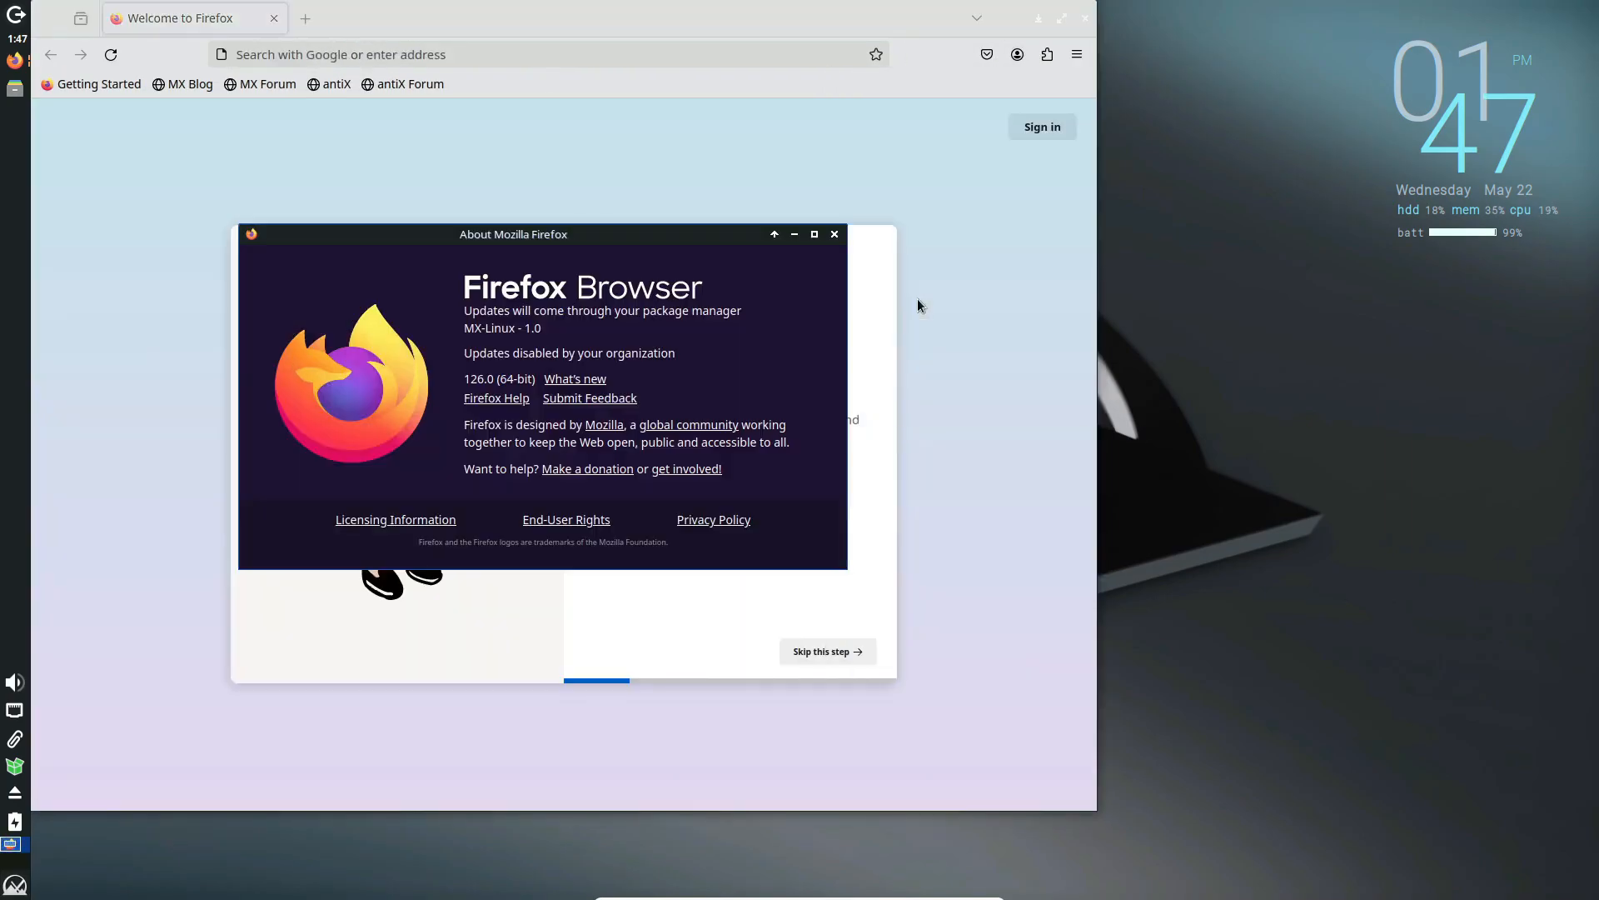
pyautogui.click(833, 233)
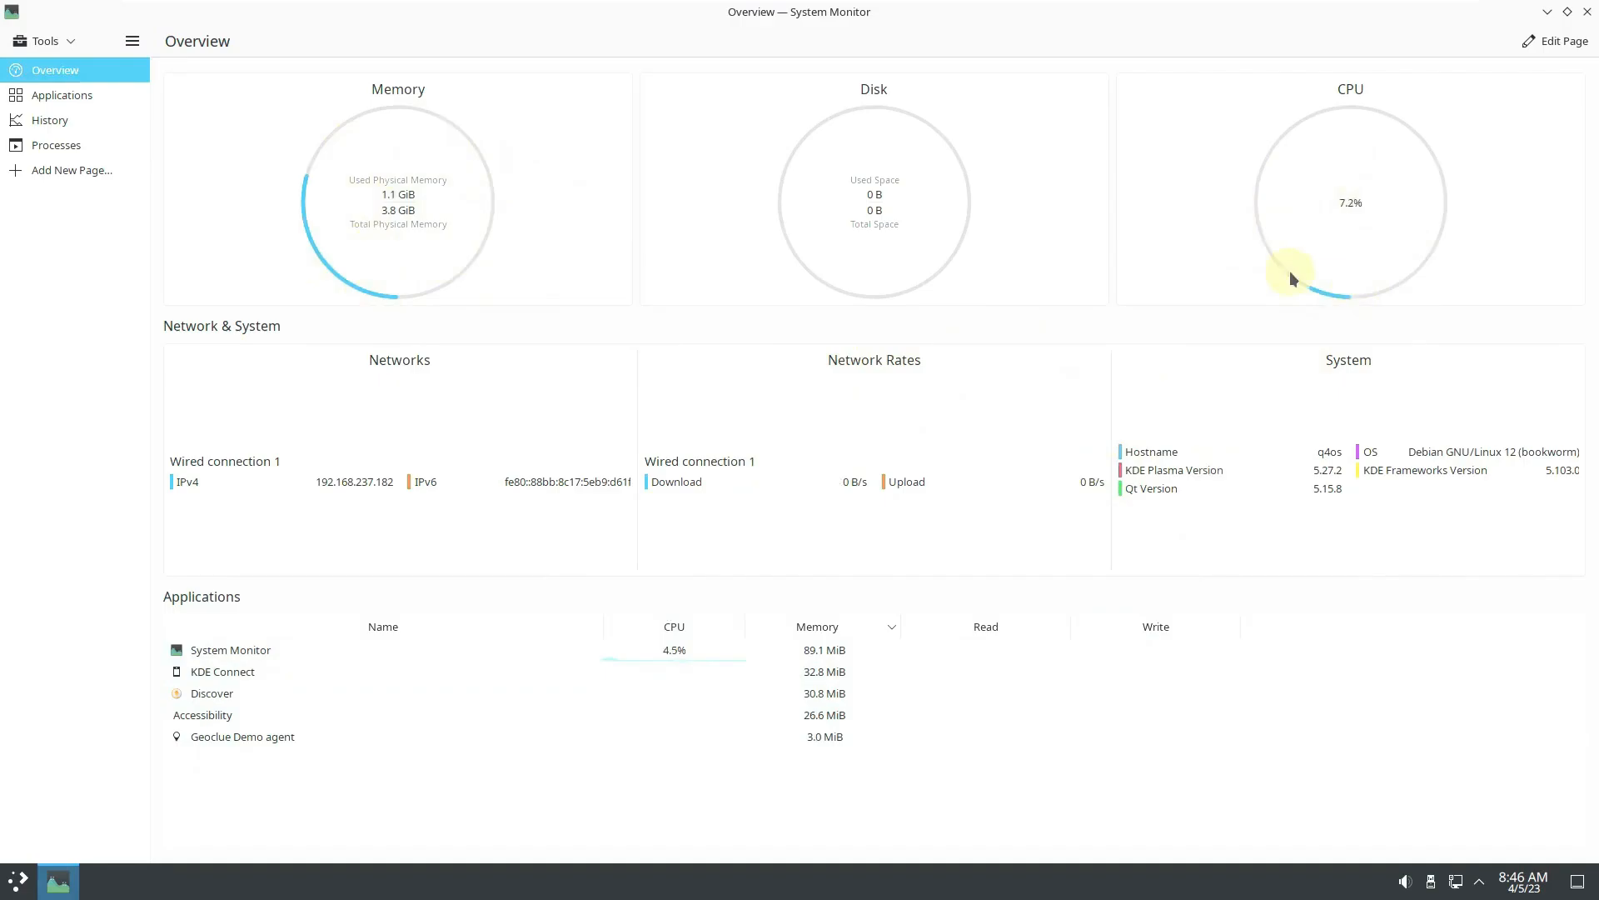
pyautogui.moveTo(1488, 496)
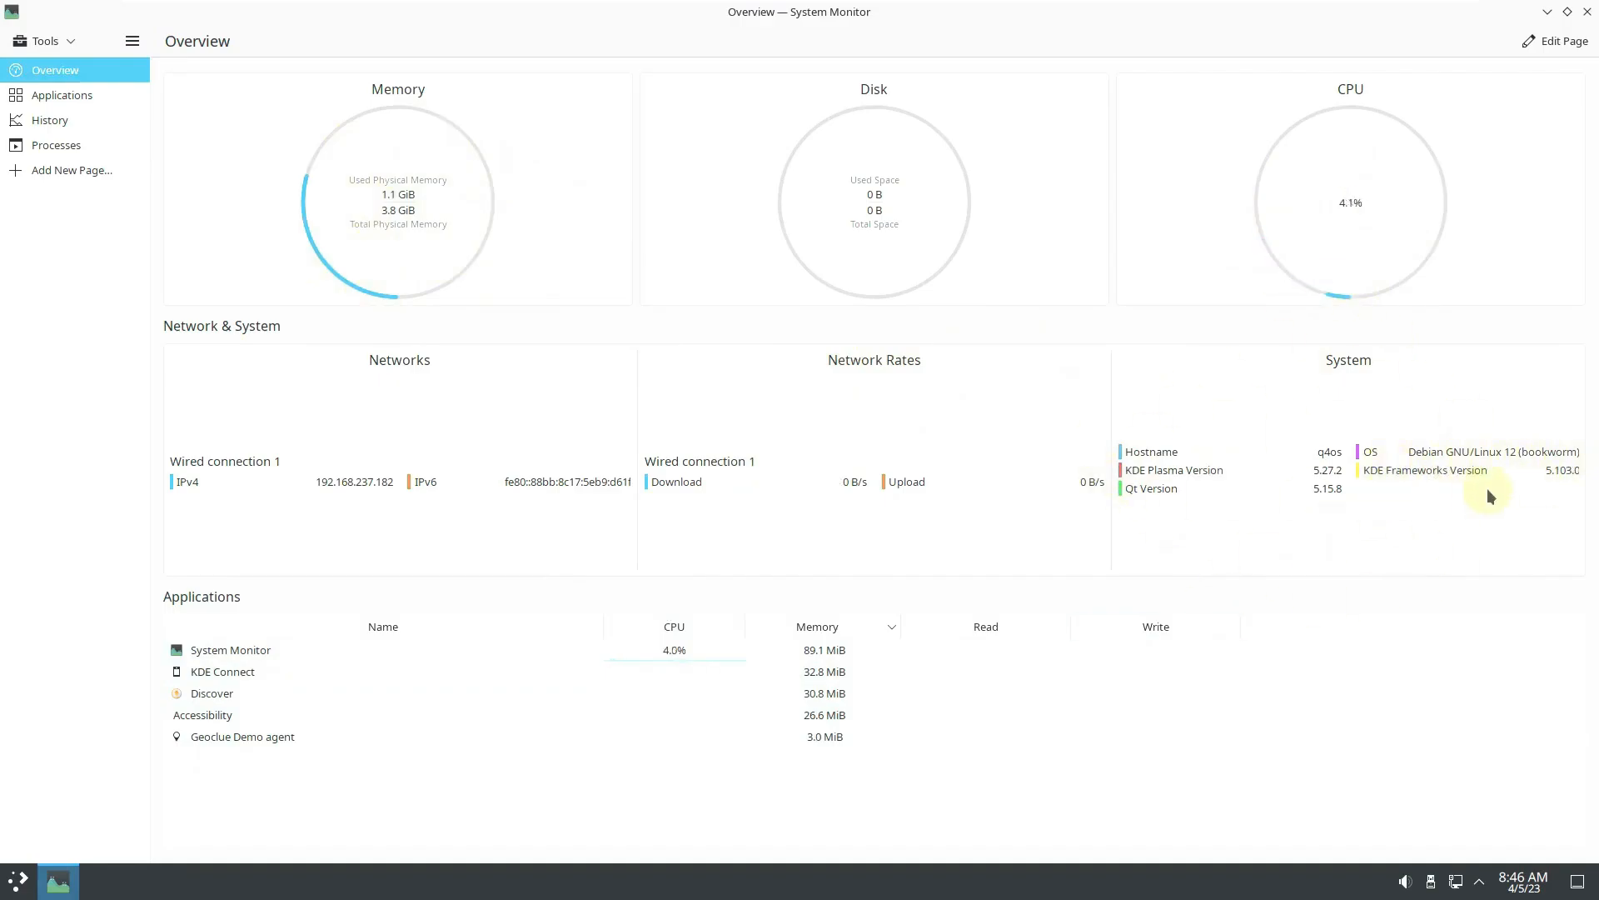
# - Show KDE System Monitor's Applications list, then the History page's CPU, memory and network graphs
pyautogui.click(62, 93)
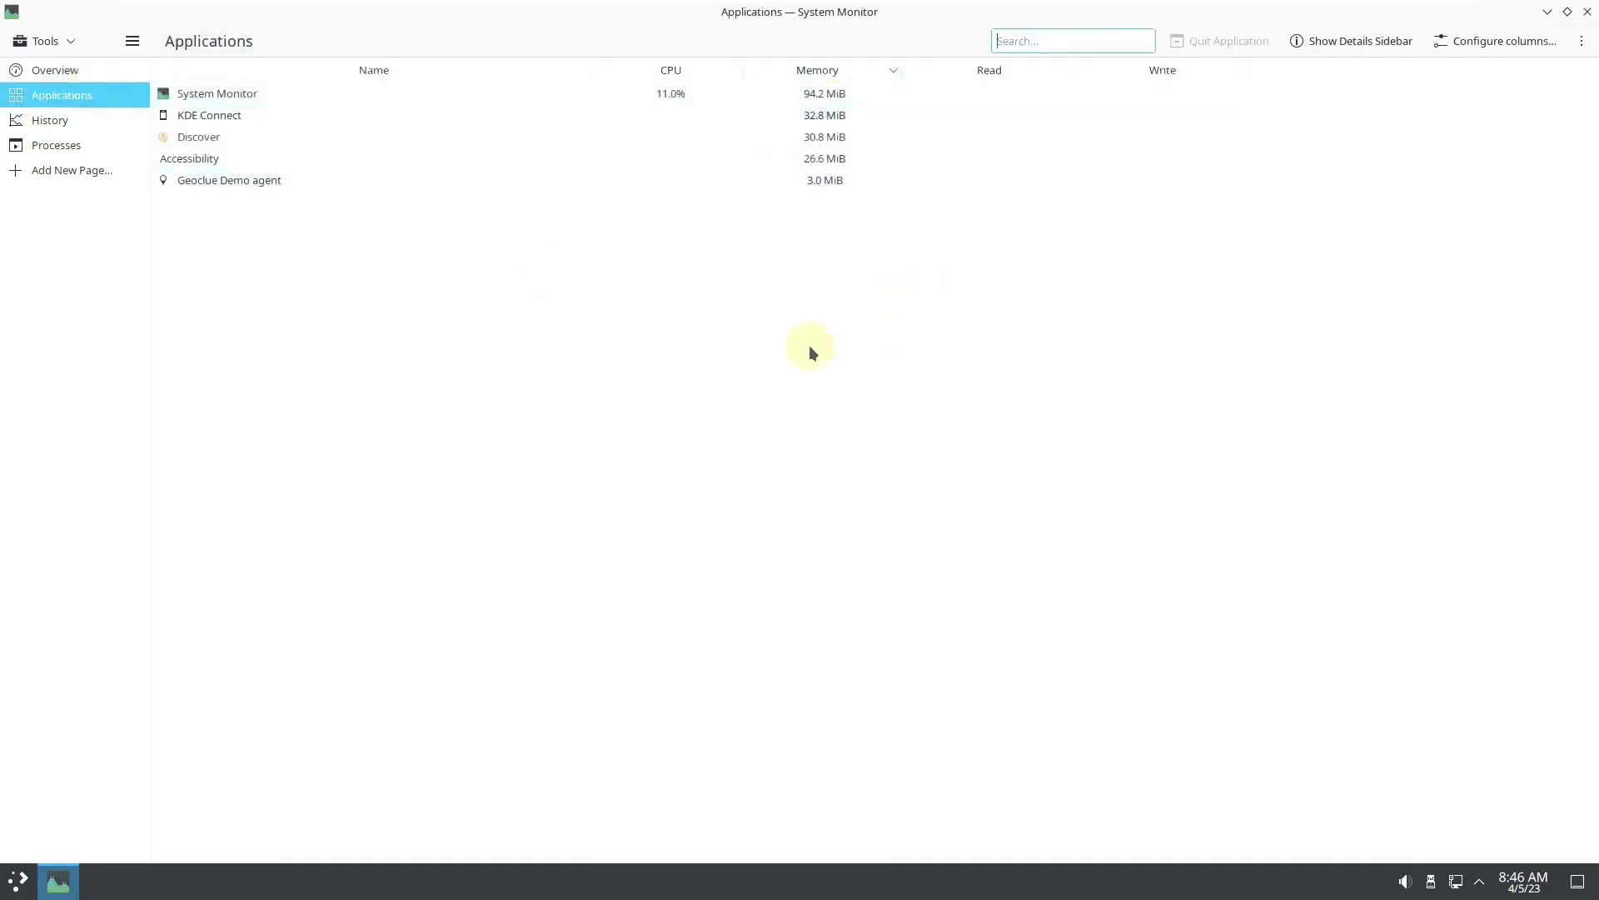
pyautogui.click(48, 120)
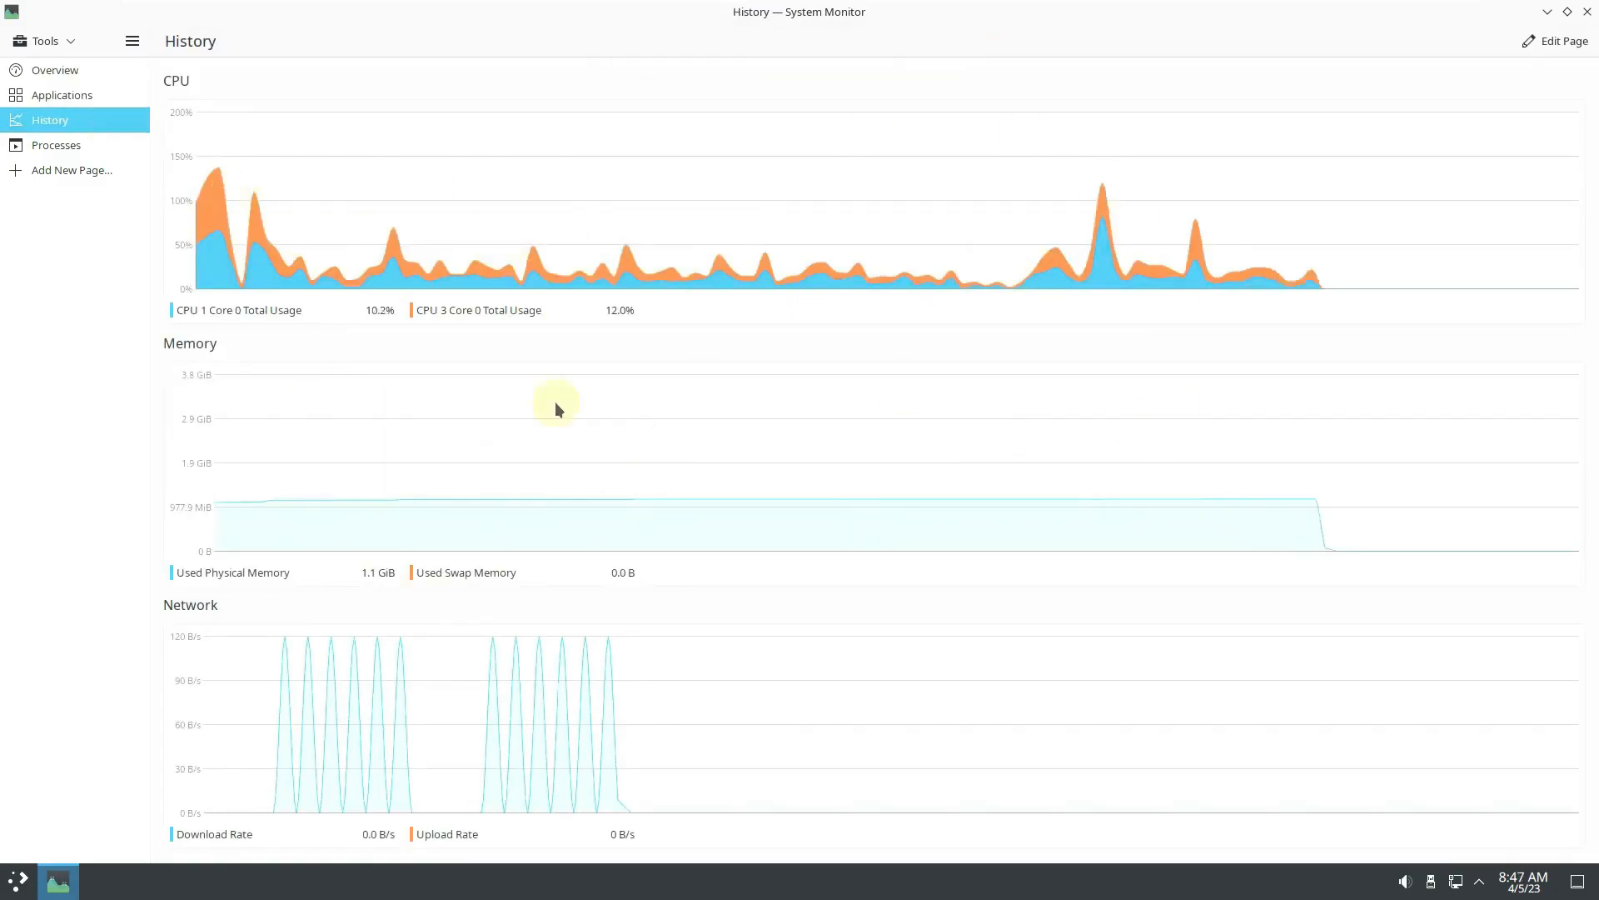
pyautogui.moveTo(1160, 303)
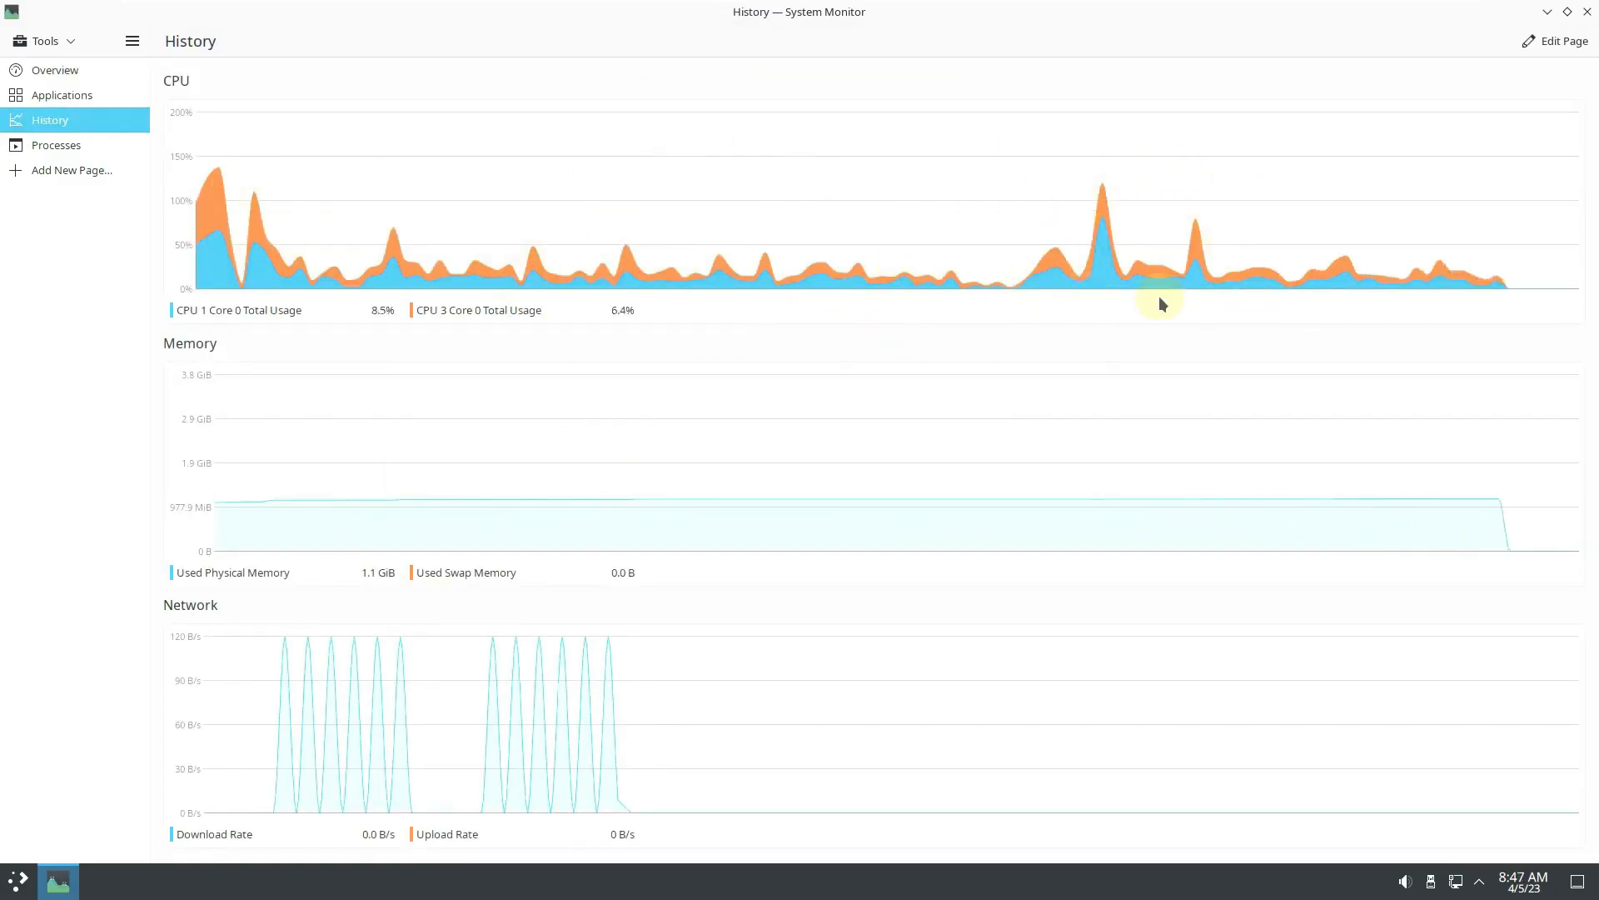
pyautogui.moveTo(362, 296)
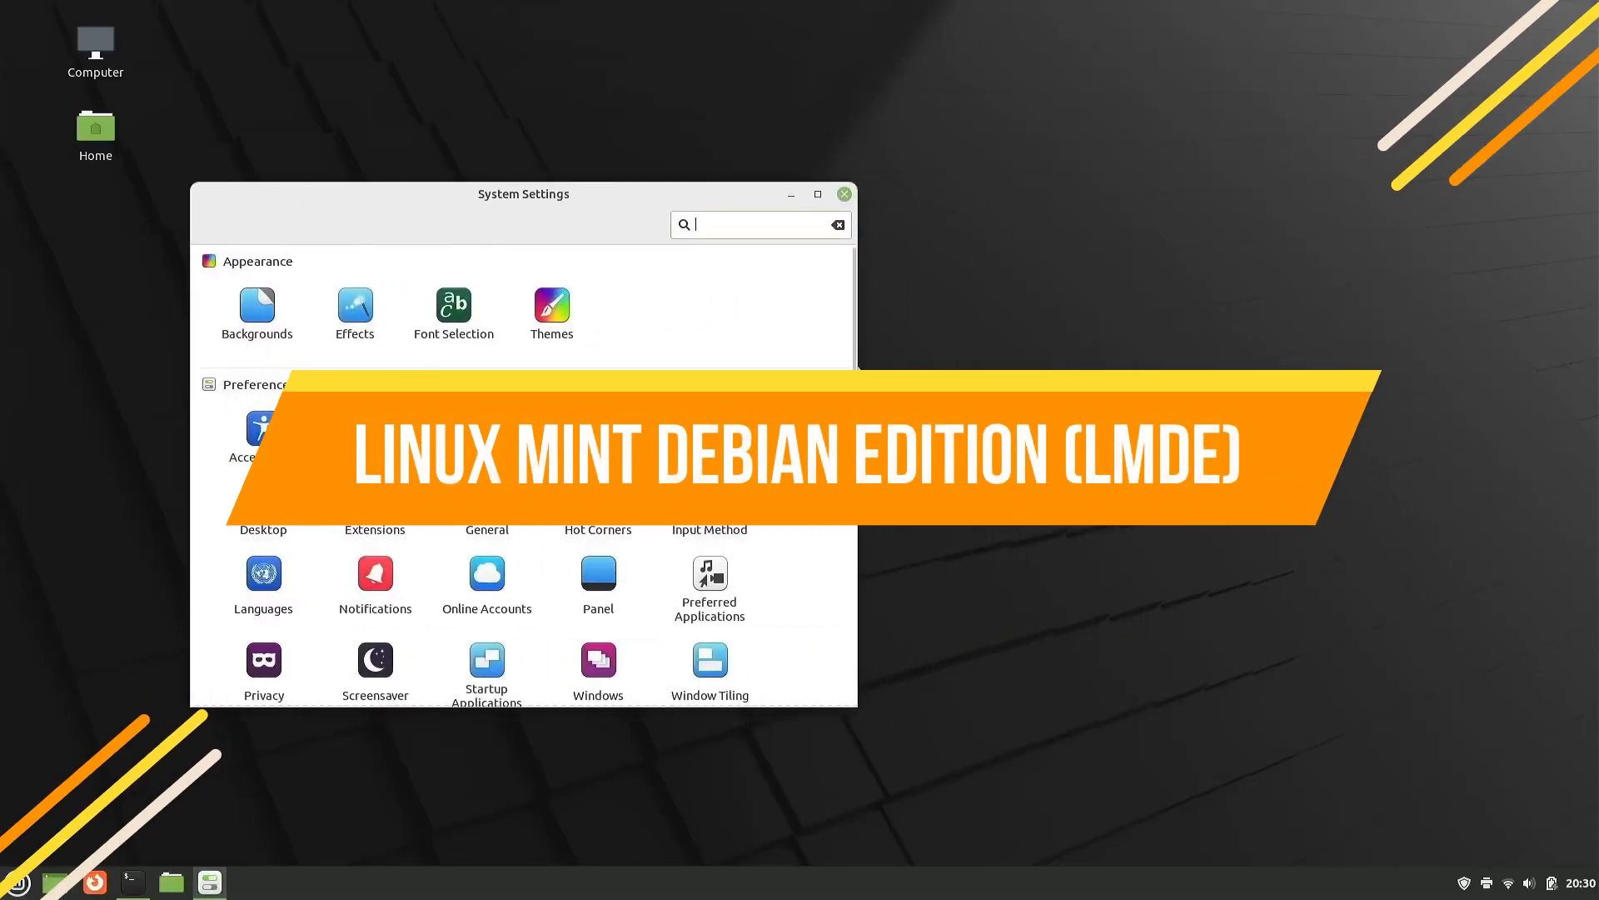
# - Scroll through the System Settings categories and enter the Themes page
pyautogui.scroll(-3)
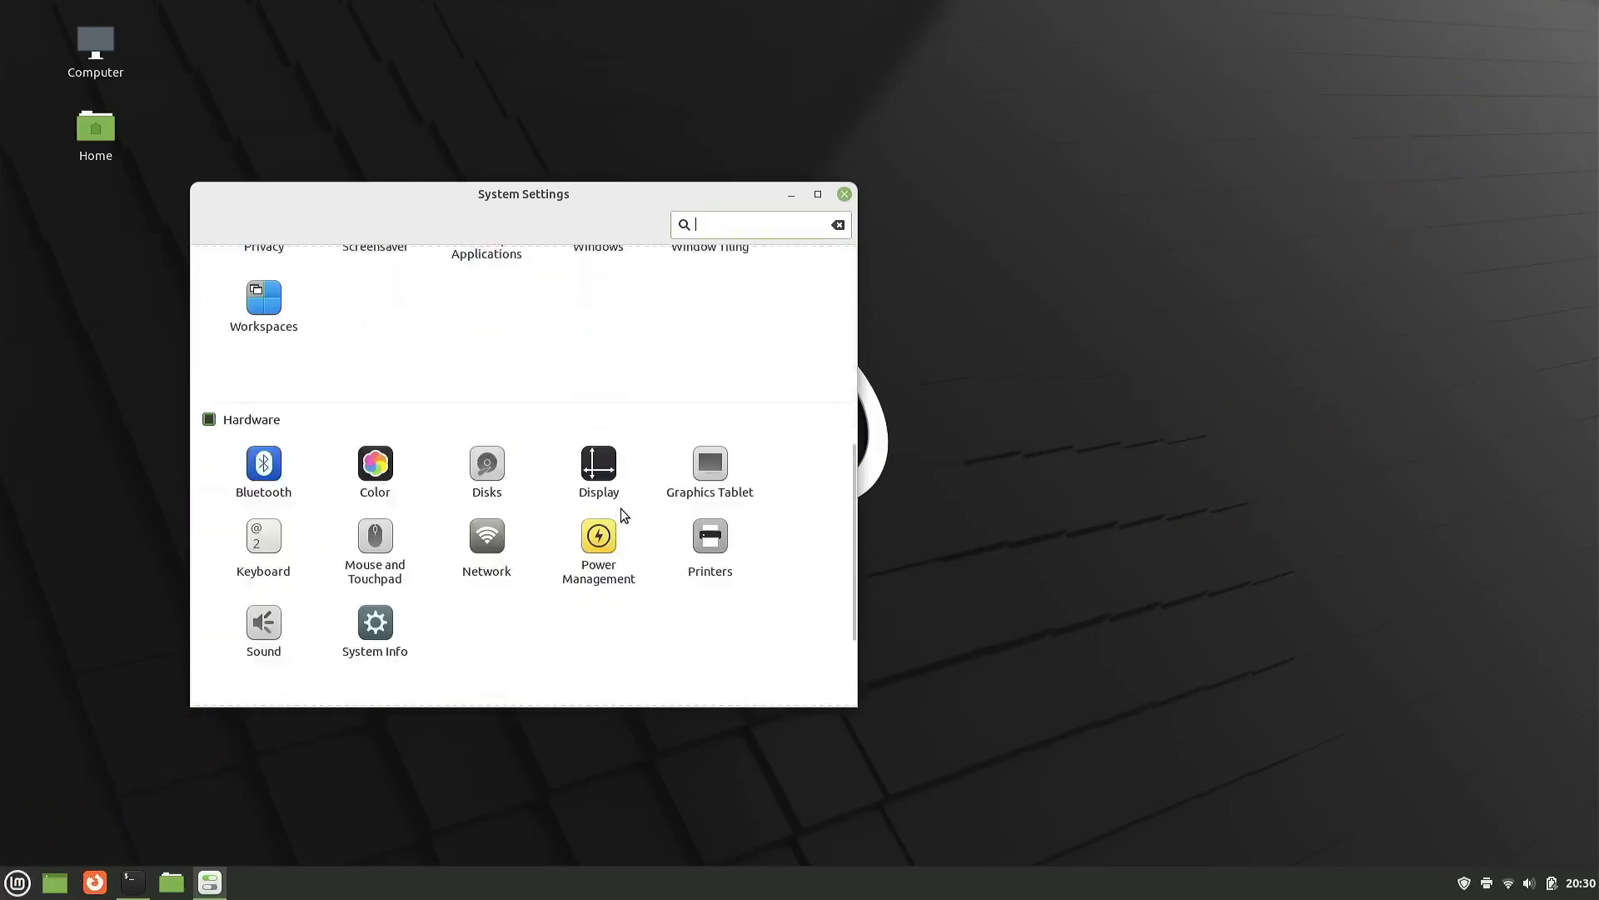
pyautogui.scroll(-3)
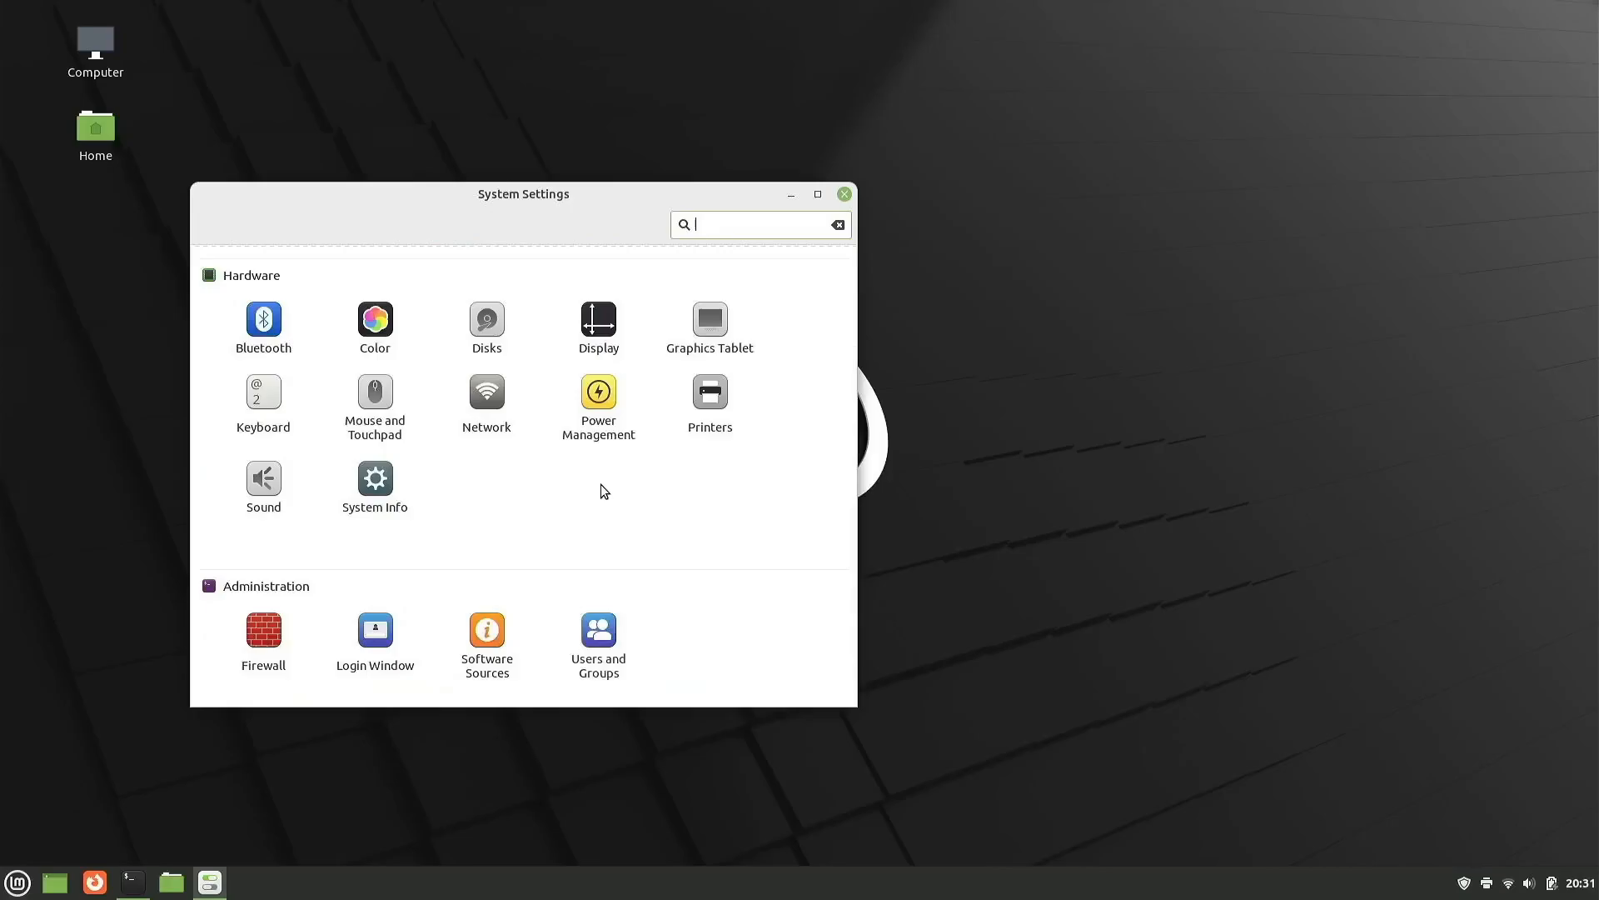
pyautogui.scroll(3)
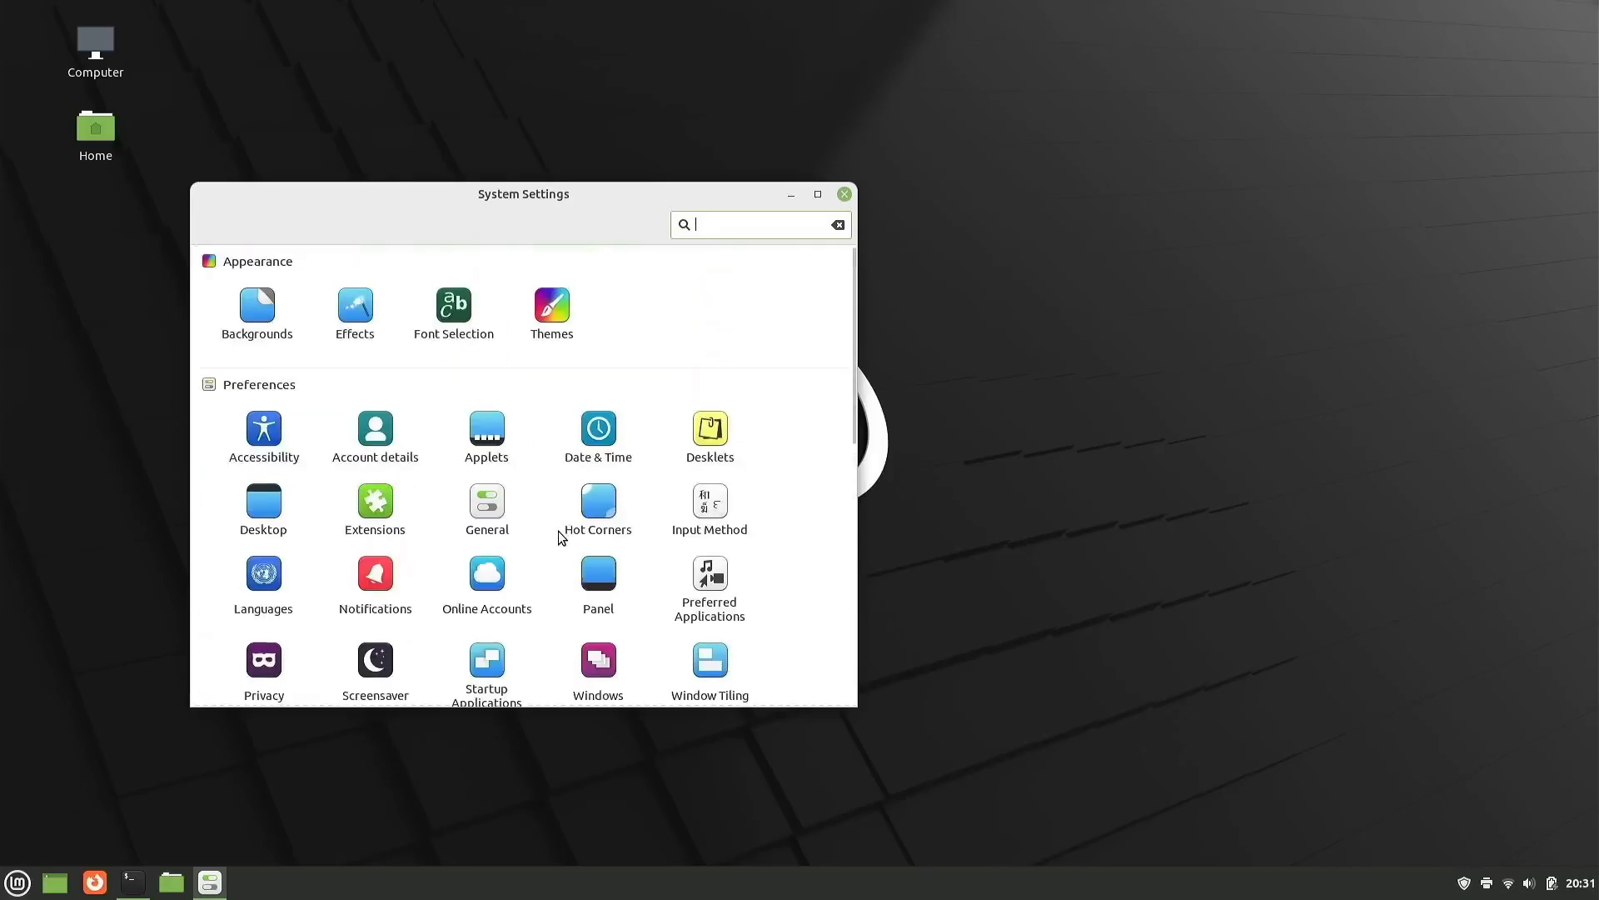
pyautogui.moveTo(615, 200)
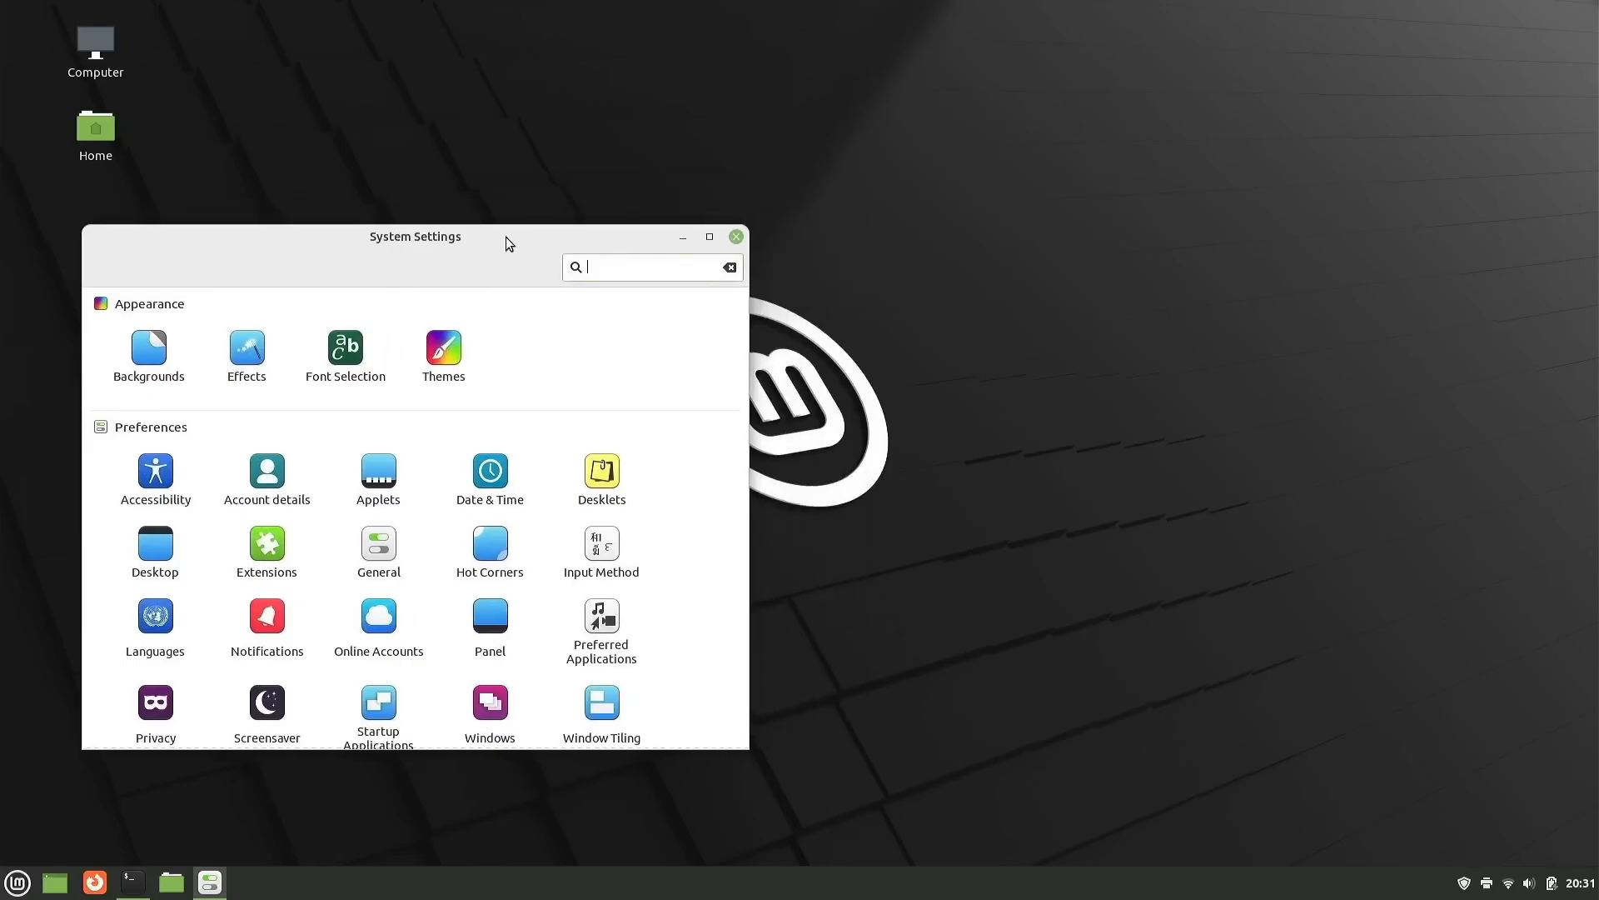
pyautogui.click(444, 348)
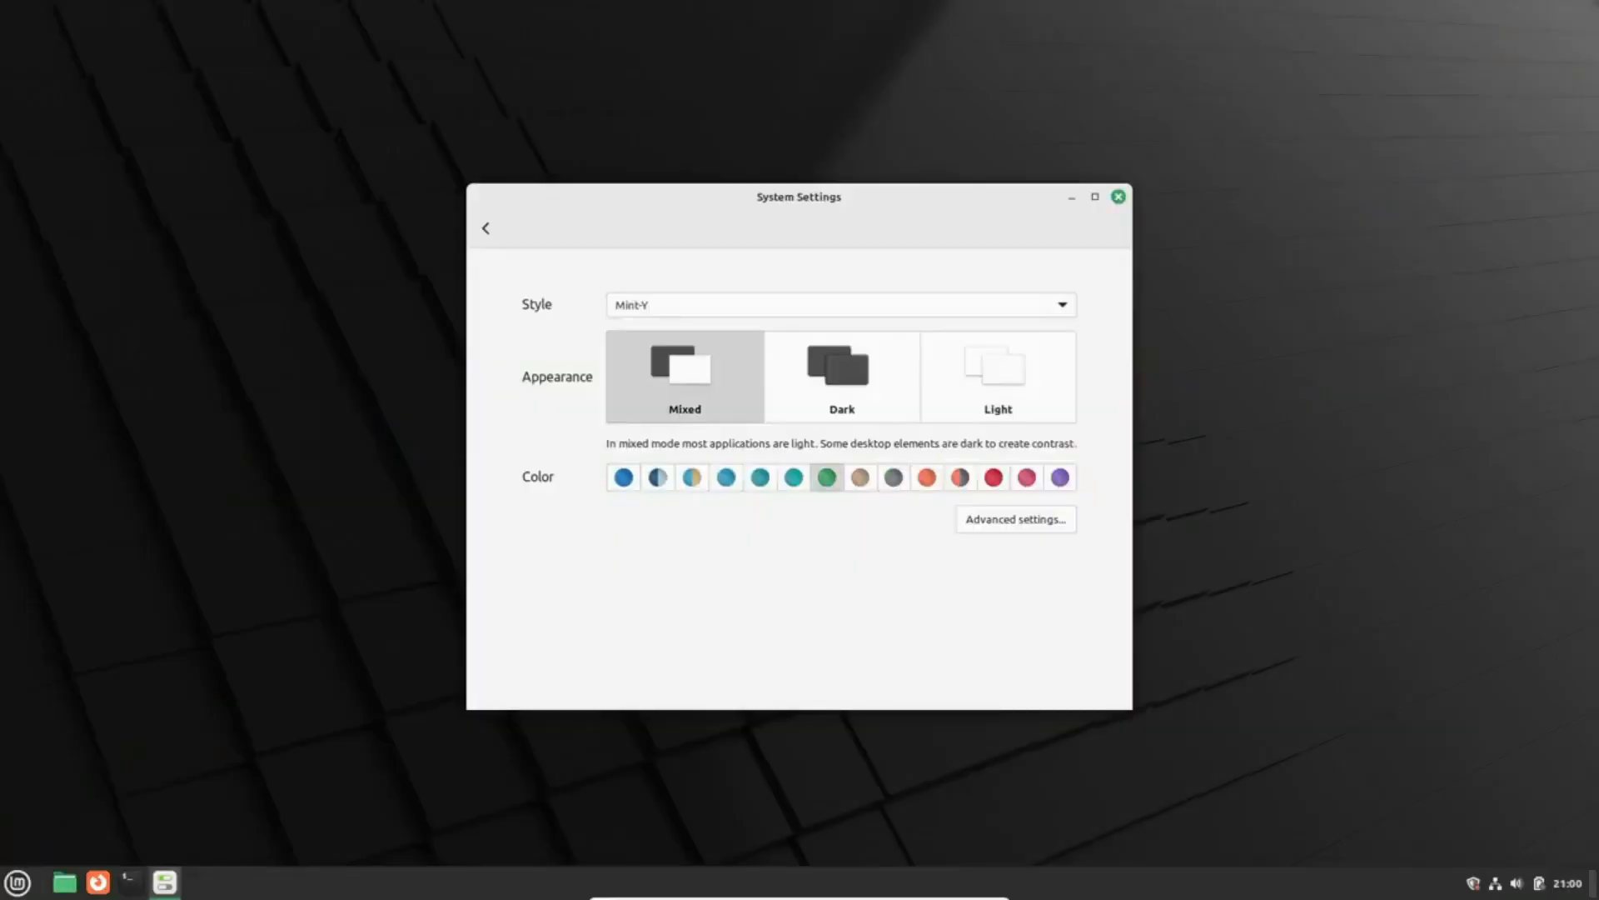
# - Switch the desktop accent colour from green to a different swatch
pyautogui.click(692, 478)
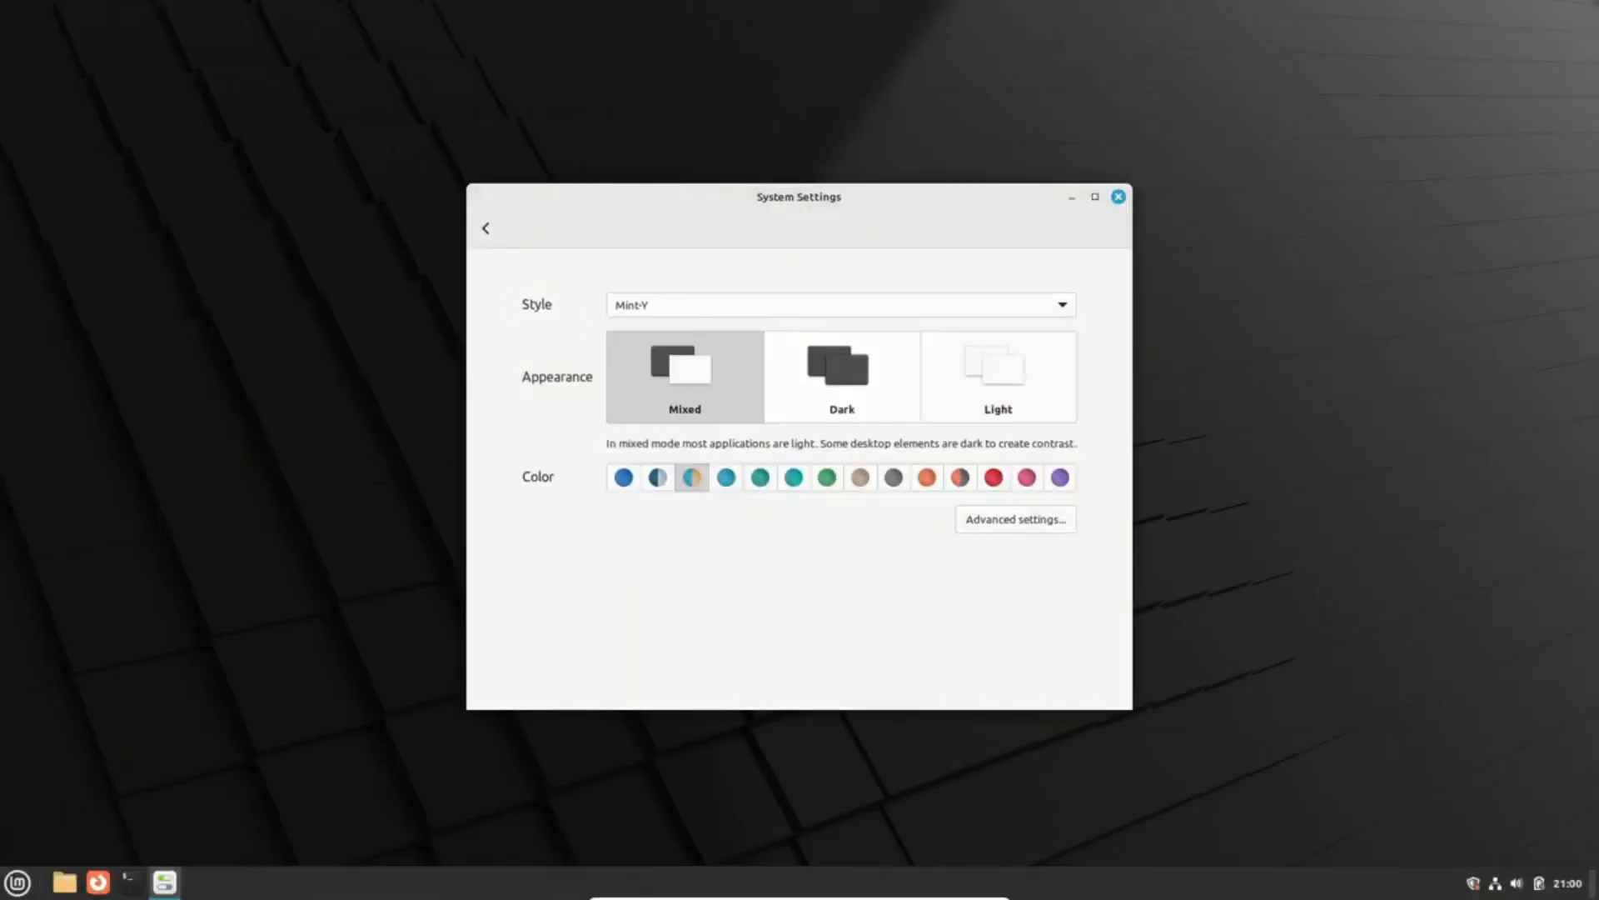
pyautogui.click(1014, 518)
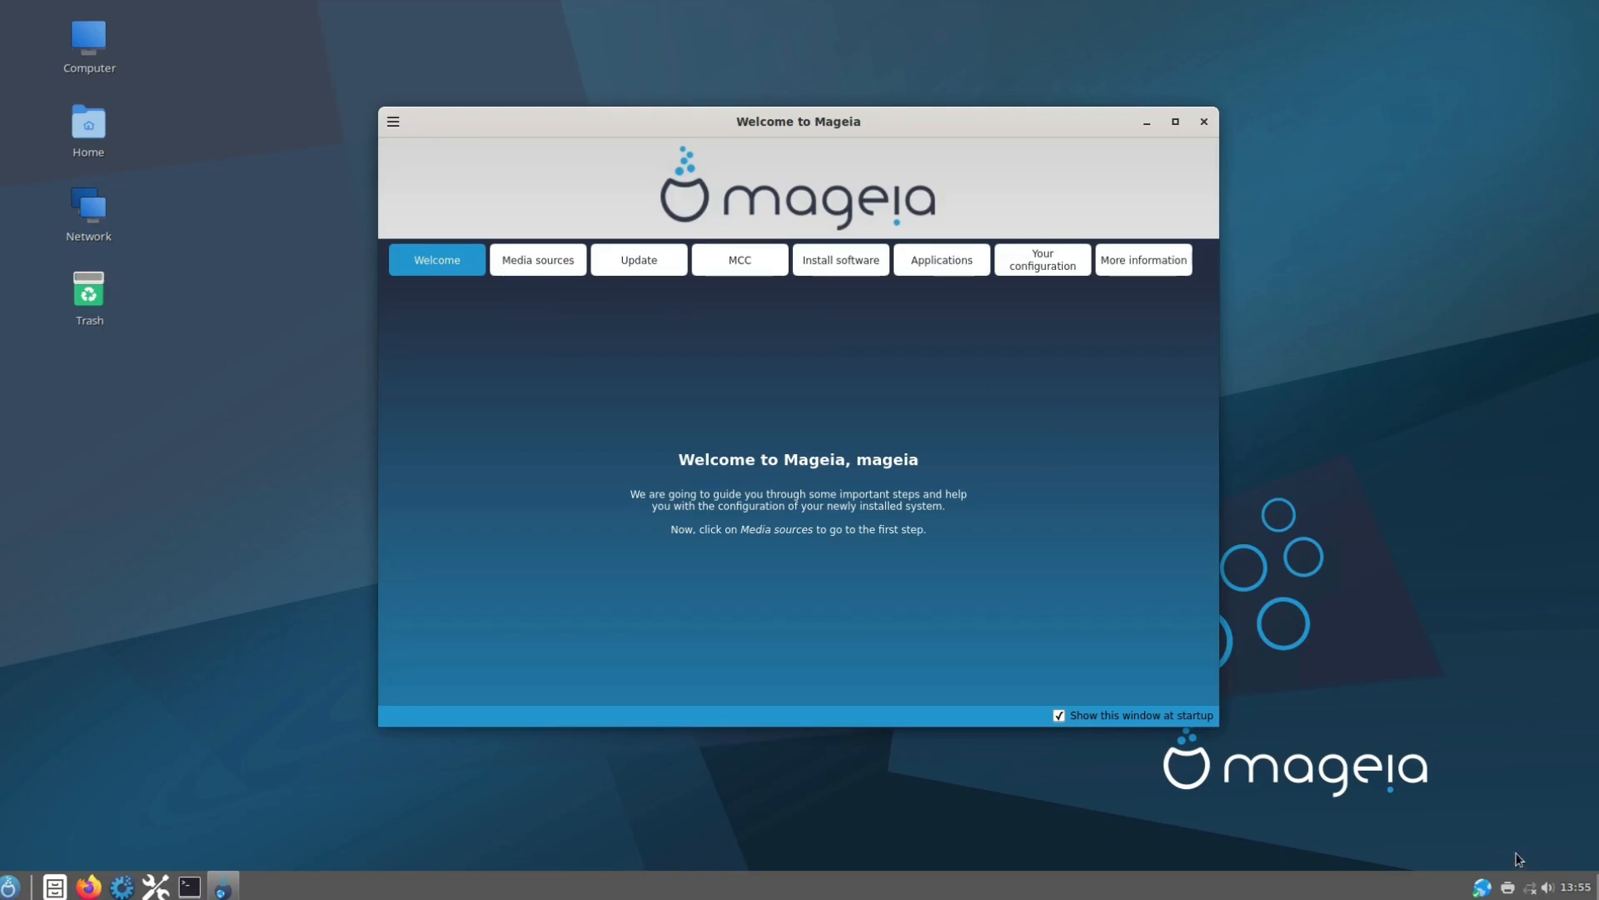
# - After the Mageia and Q4OS recaps, scroll Linux Mint's System Settings Preferences section down and back
pyautogui.click(88, 883)
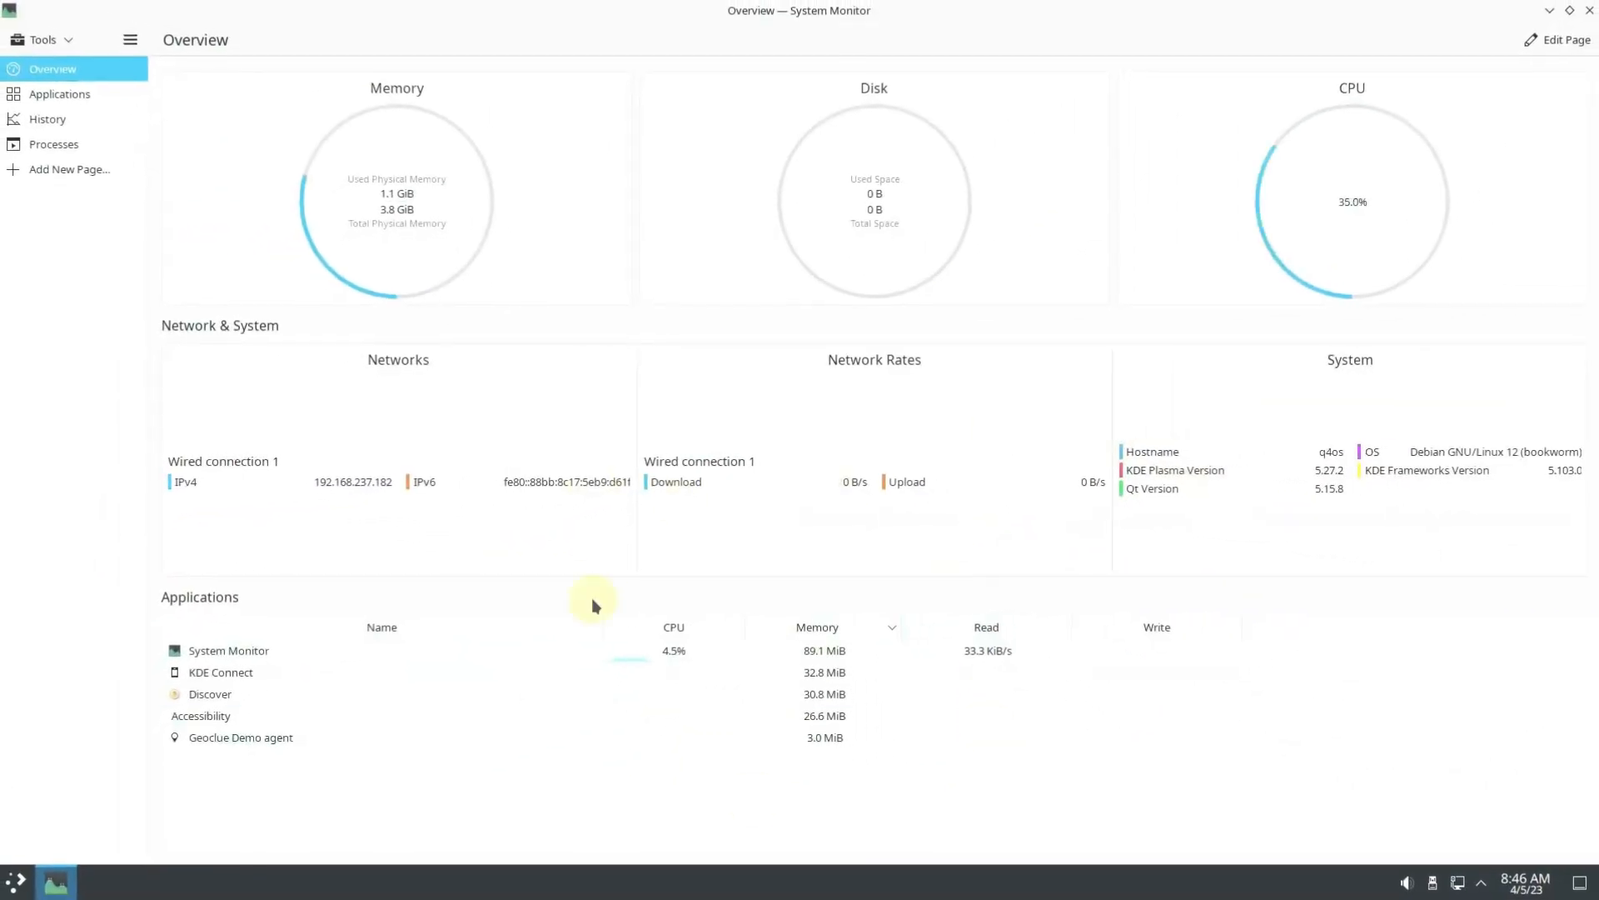
pyautogui.moveTo(369, 216)
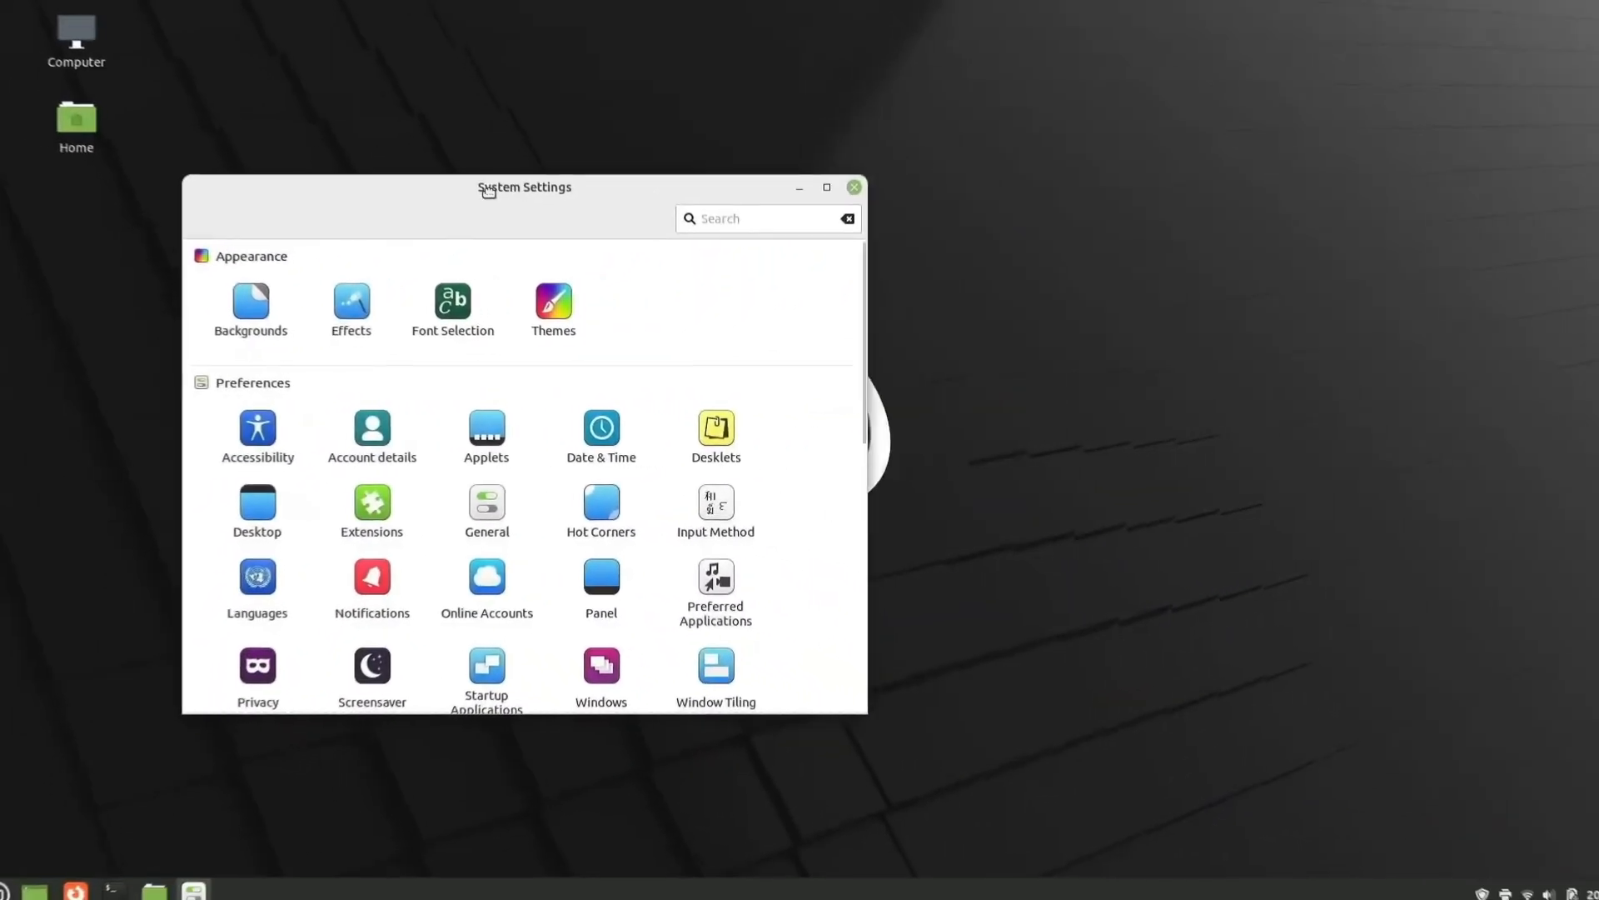
pyautogui.scroll(-3)
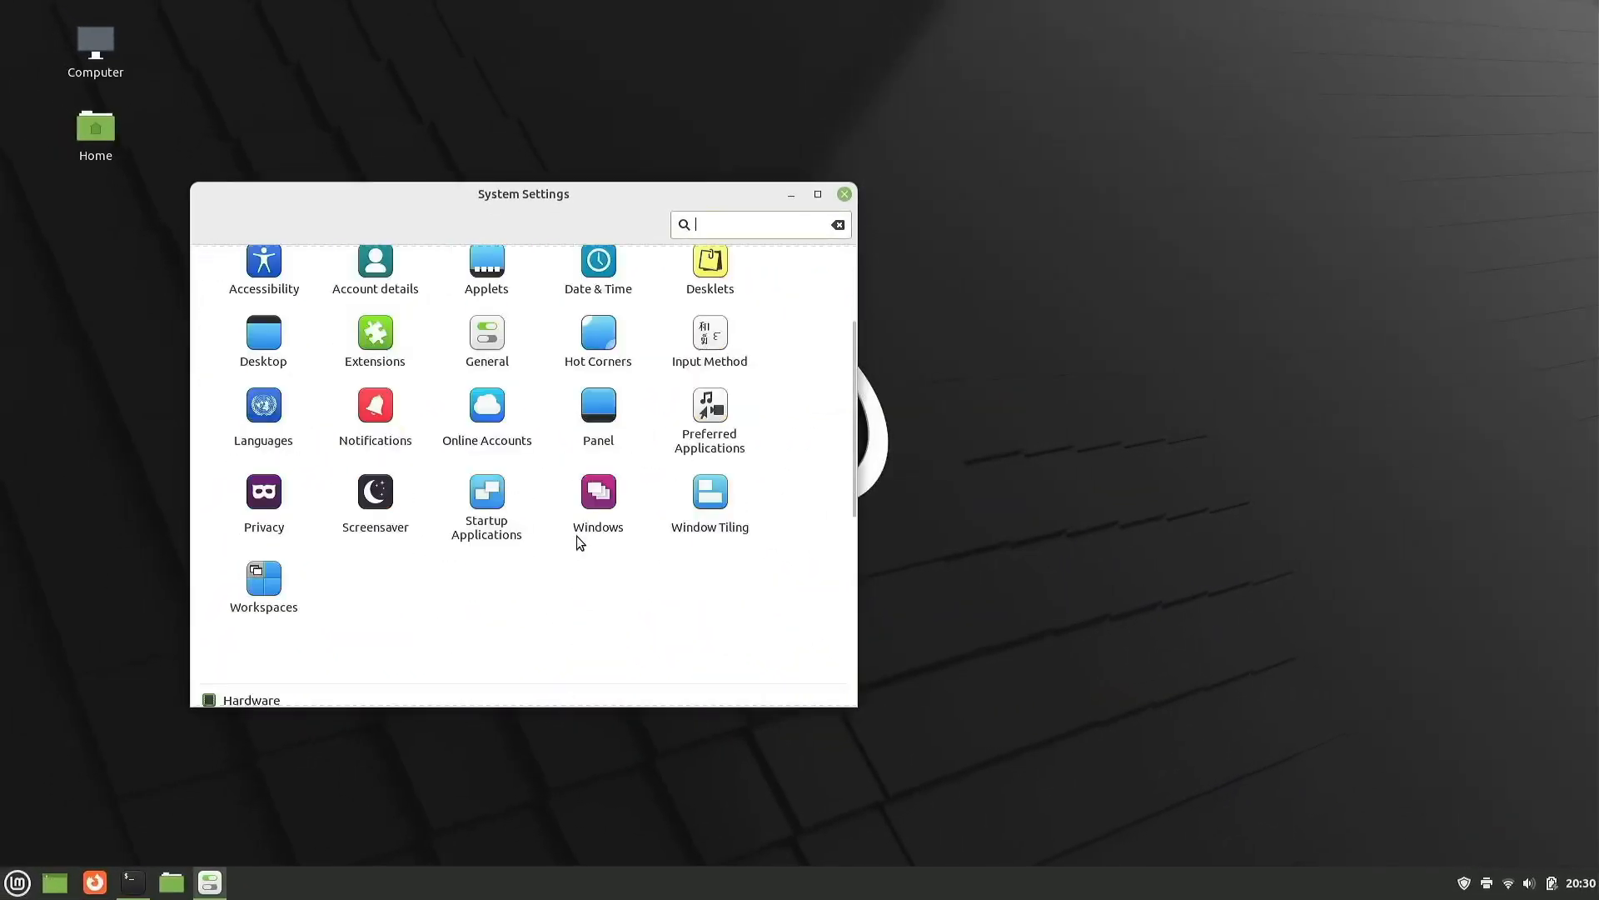
pyautogui.scroll(3)
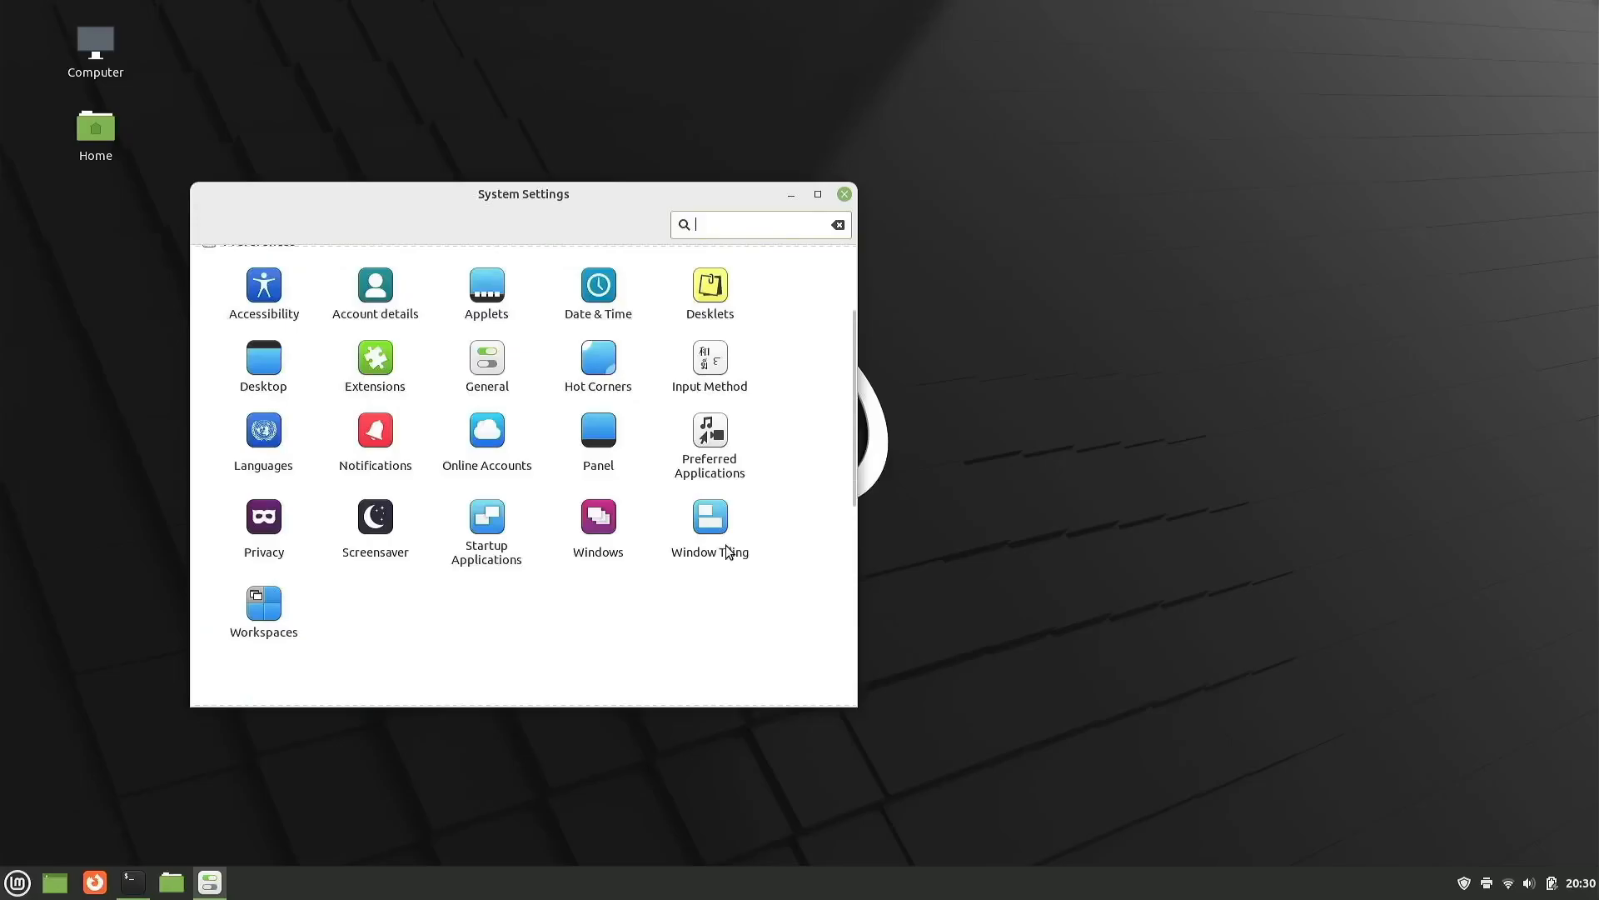